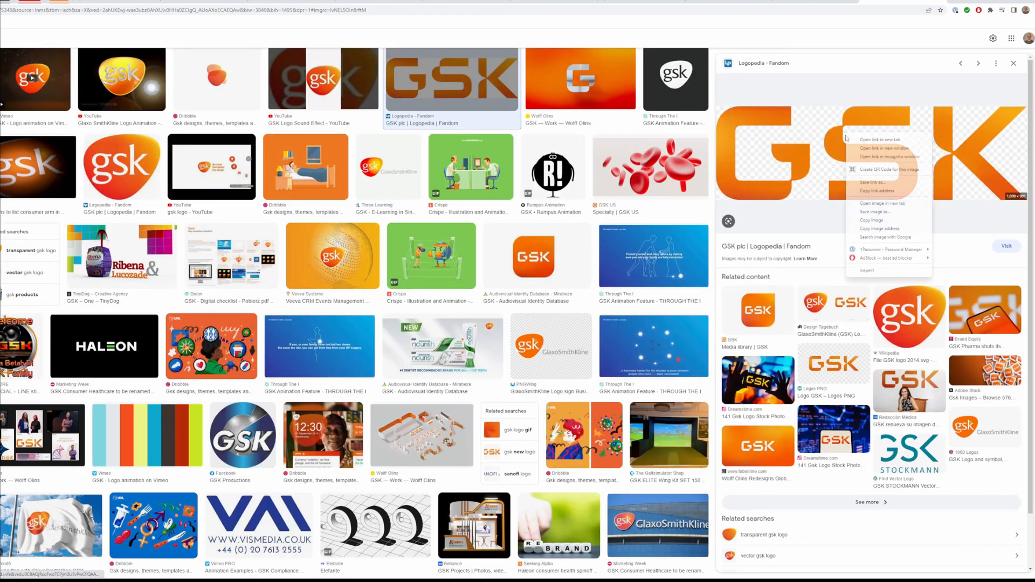
# - Save the large orange GSK logo image from the Logopedia result
pyautogui.click(815, 54)
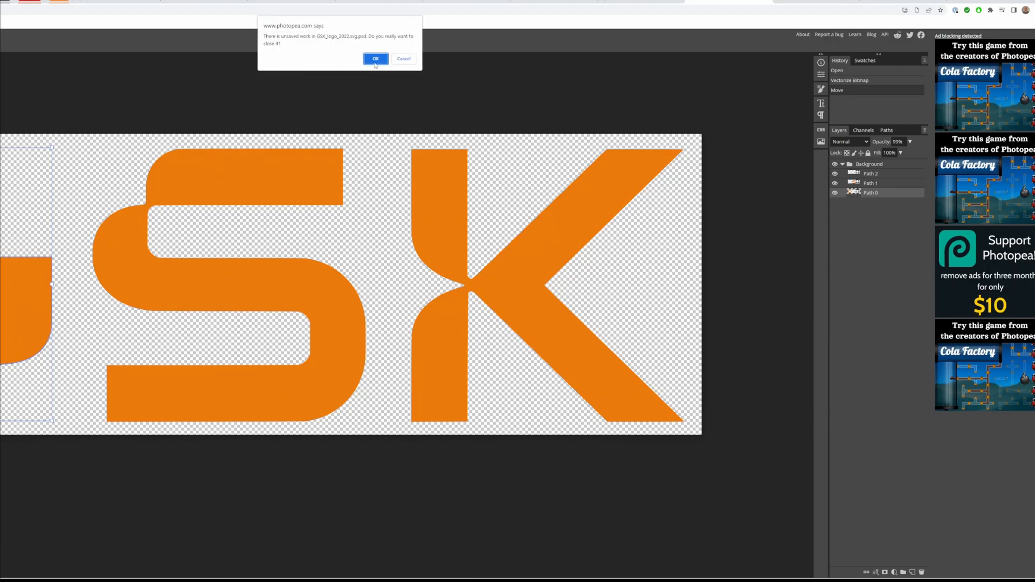
# - Discard the unsaved logo document and load the downloaded orange gradient GSK logo from This Device
pyautogui.click(375, 58)
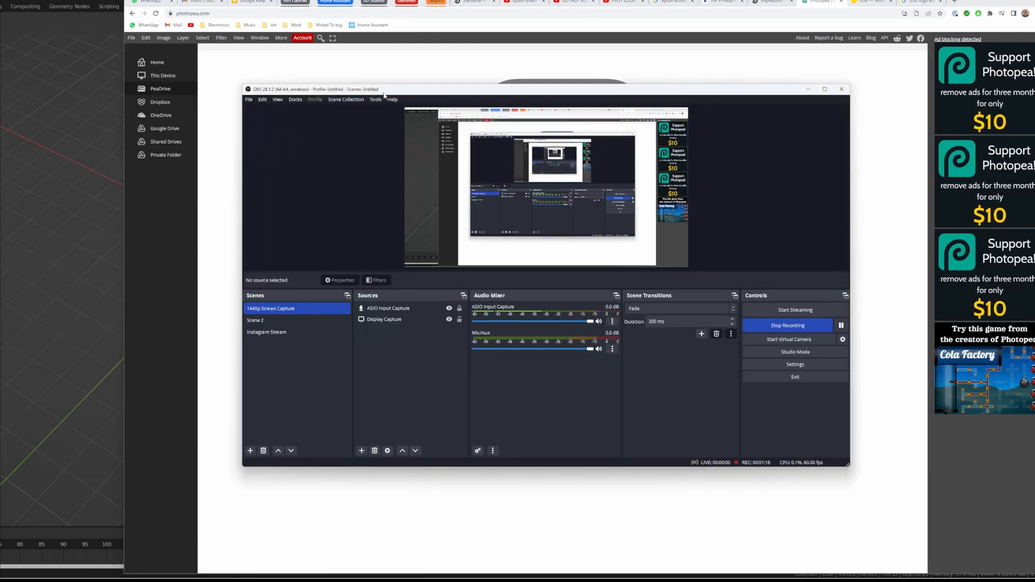
pyautogui.click(160, 88)
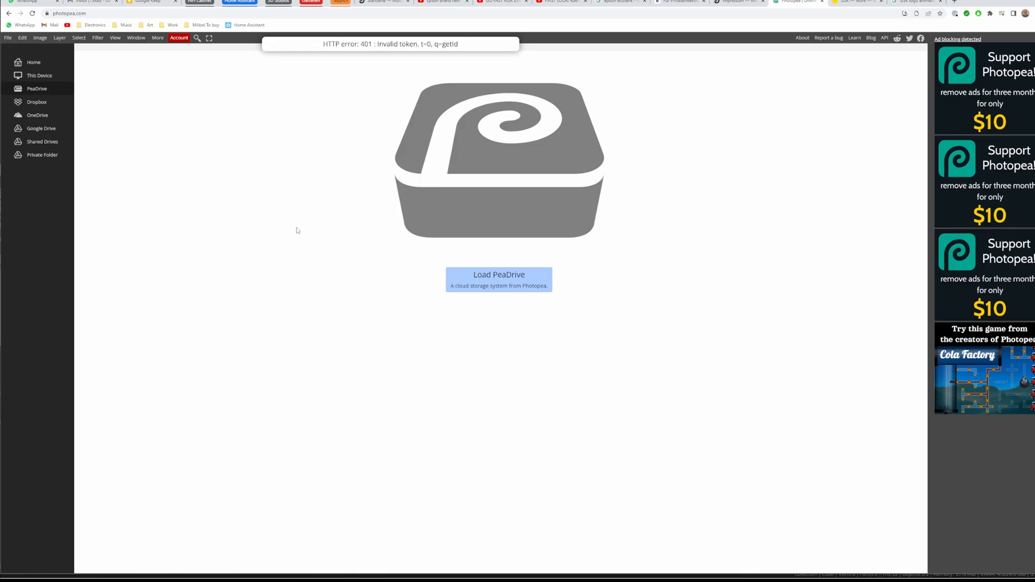
pyautogui.click(498, 275)
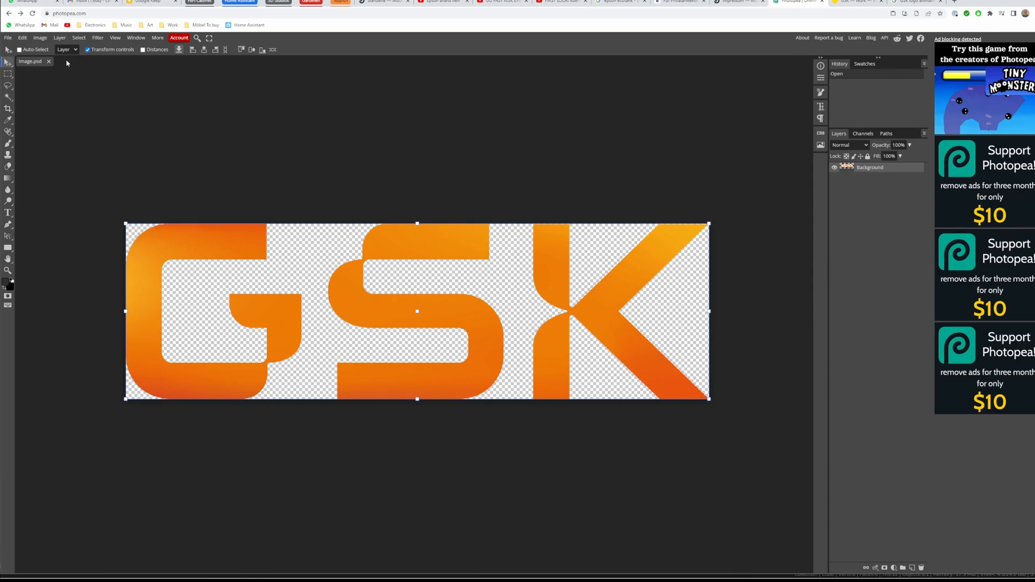
# - Preview Vectorize Bitmap on the logo, trying Cartoon then returning to Photo style for flat orange letters
pyautogui.click(22, 38)
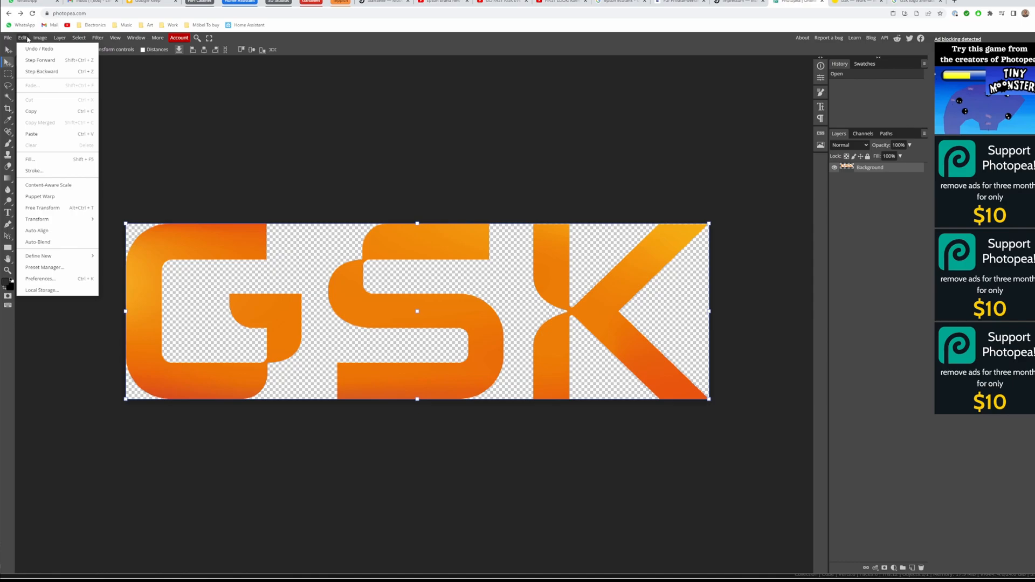
pyautogui.click(40, 37)
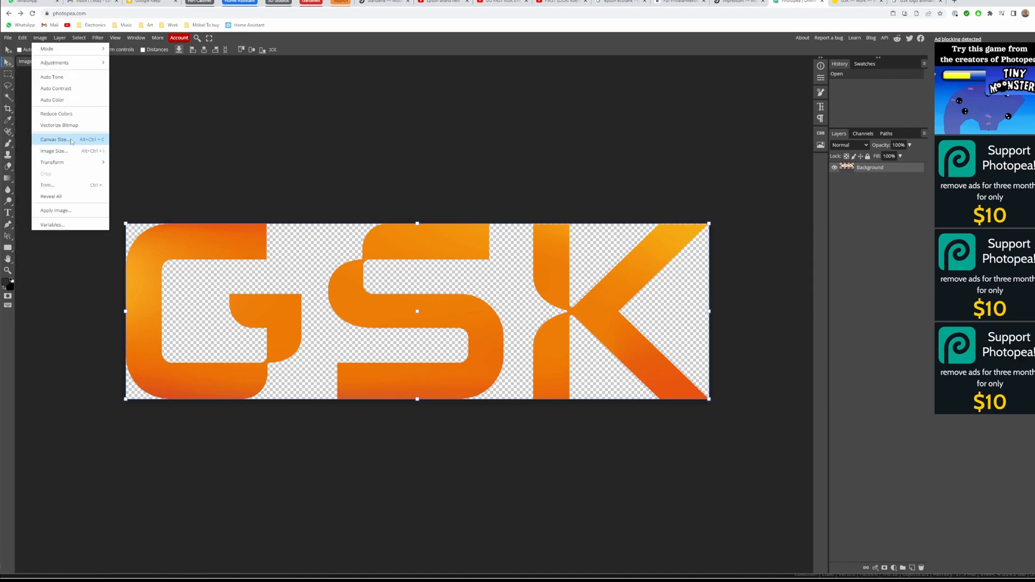
pyautogui.click(59, 125)
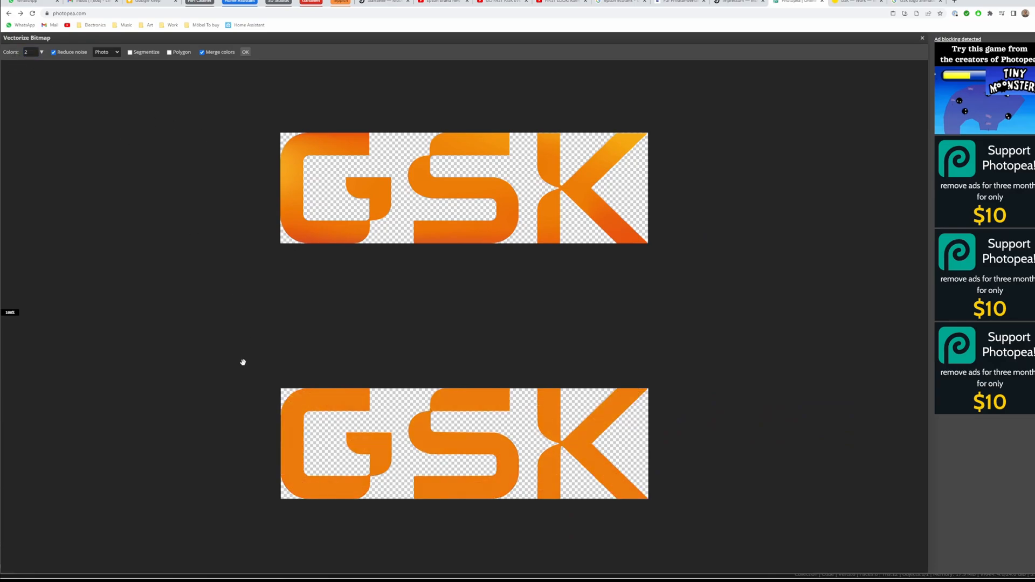
pyautogui.moveTo(343, 402)
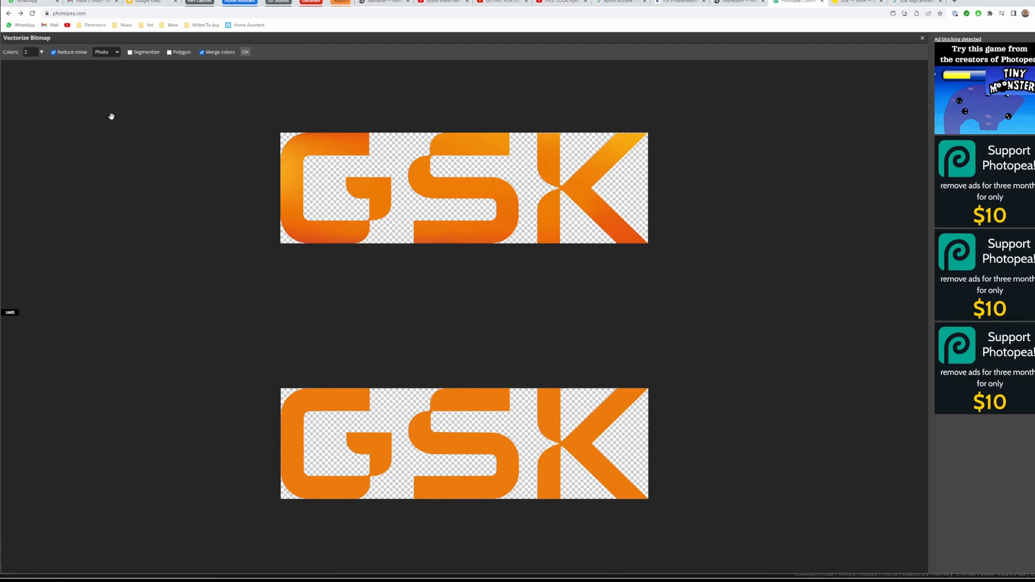
pyautogui.click(104, 51)
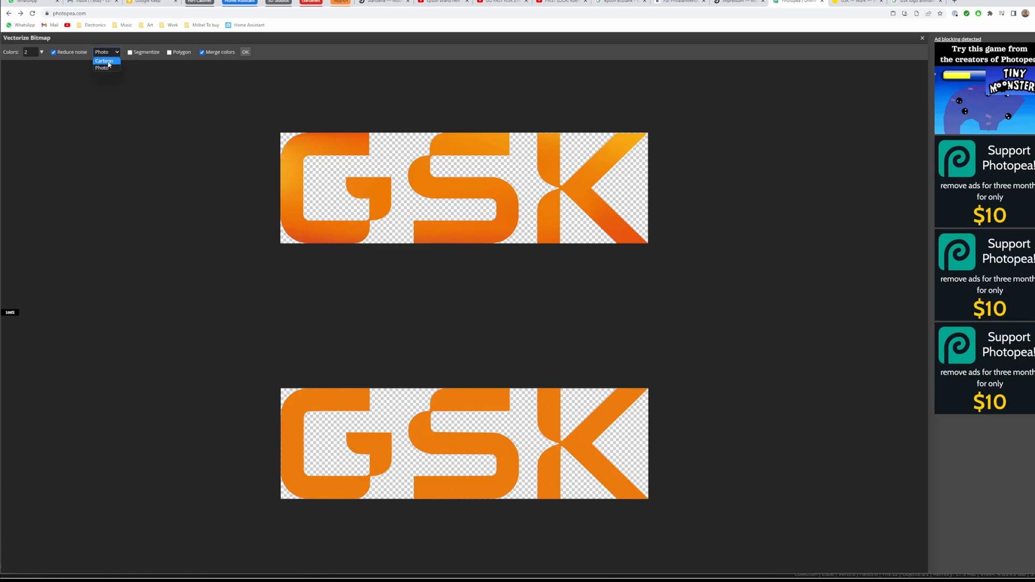
pyautogui.click(104, 60)
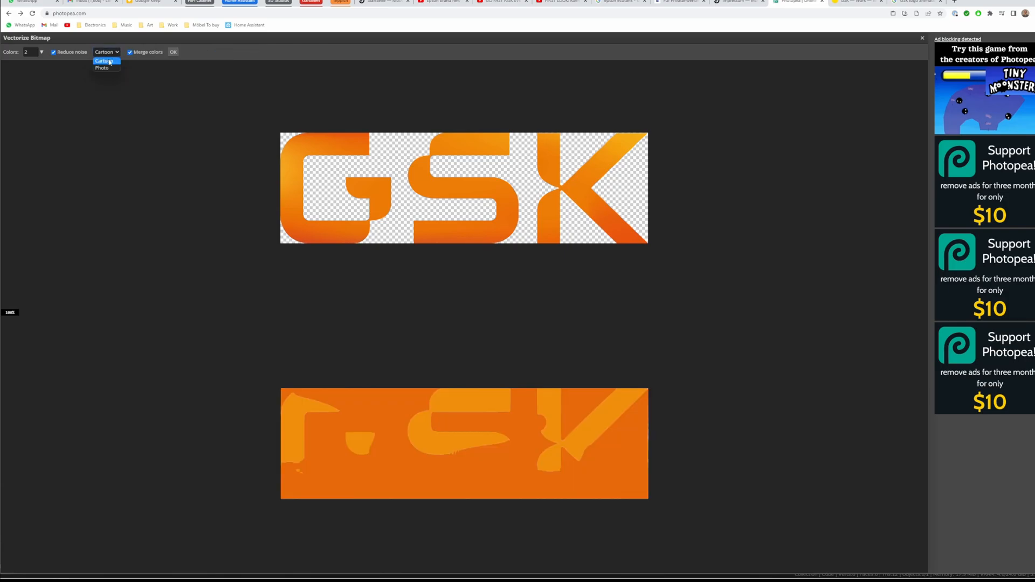
pyautogui.click(102, 67)
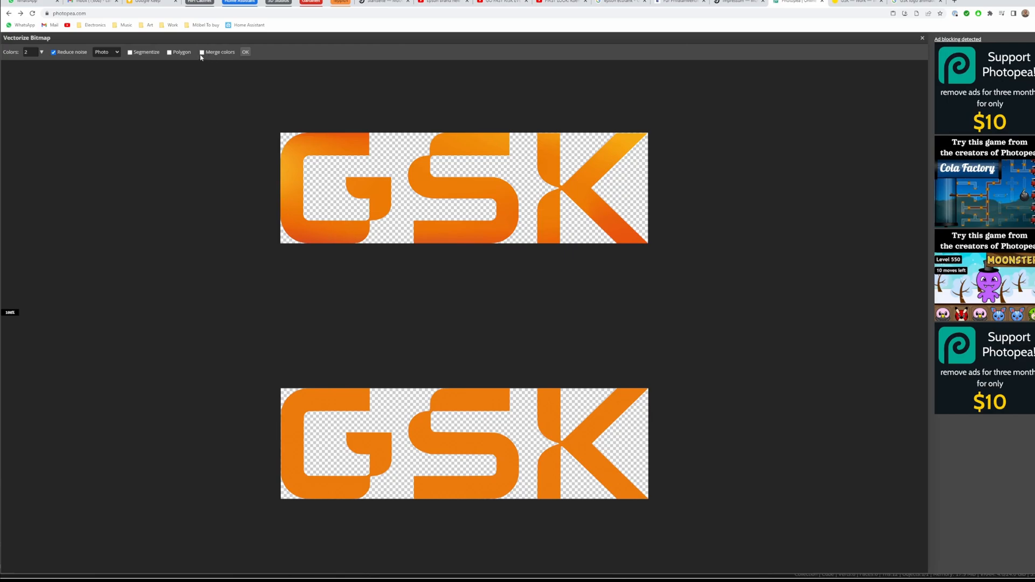
pyautogui.moveTo(419, 413)
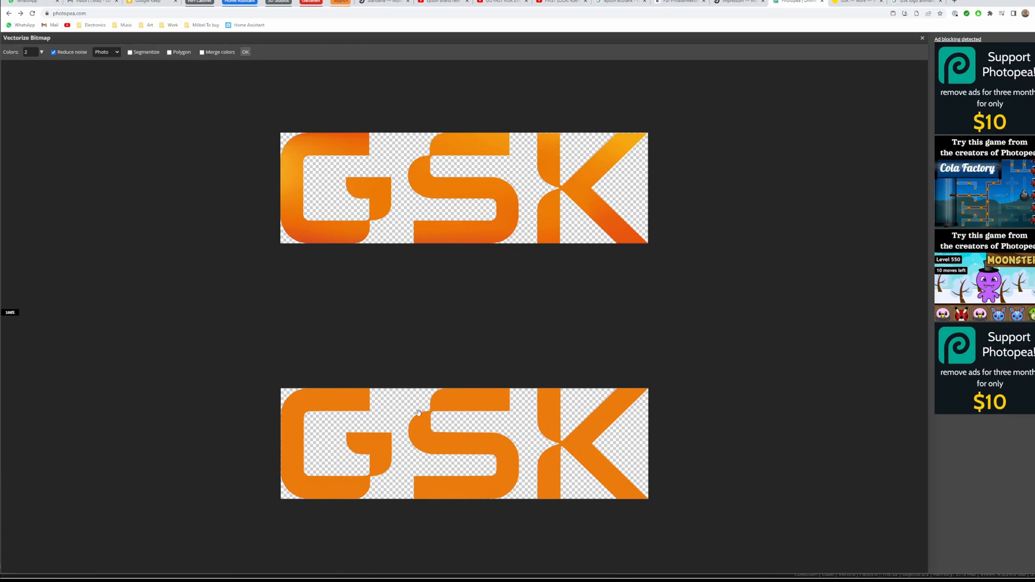
pyautogui.moveTo(567, 423)
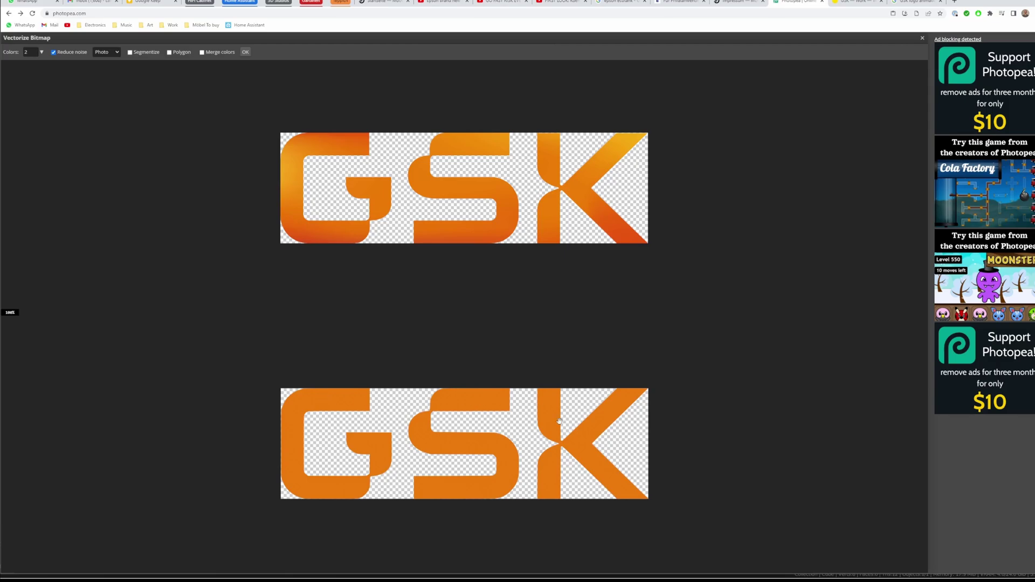
pyautogui.moveTo(599, 479)
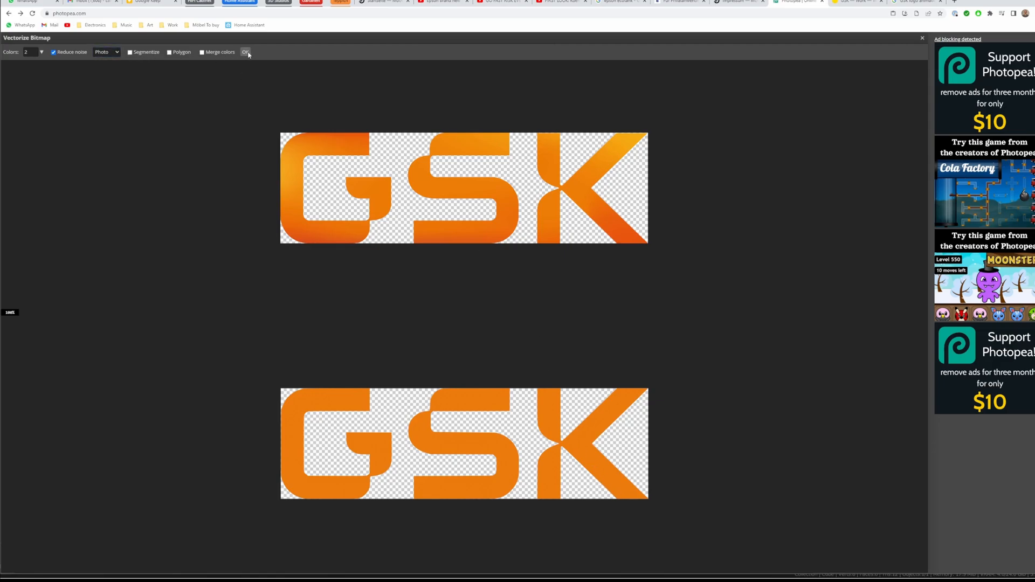
# - Apply the vector trace and select the separate G and K letter shapes
pyautogui.click(246, 52)
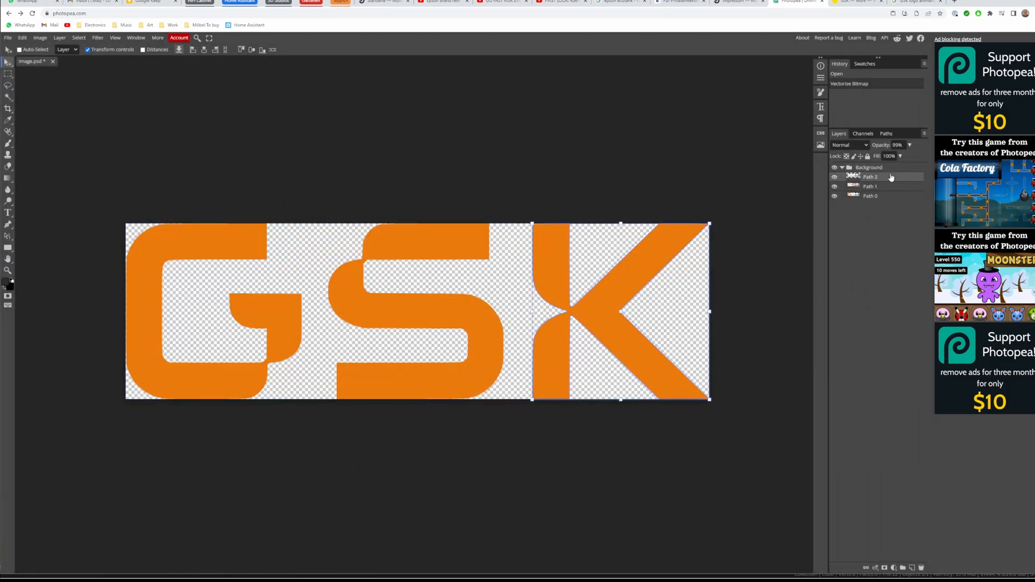
pyautogui.moveTo(870, 186)
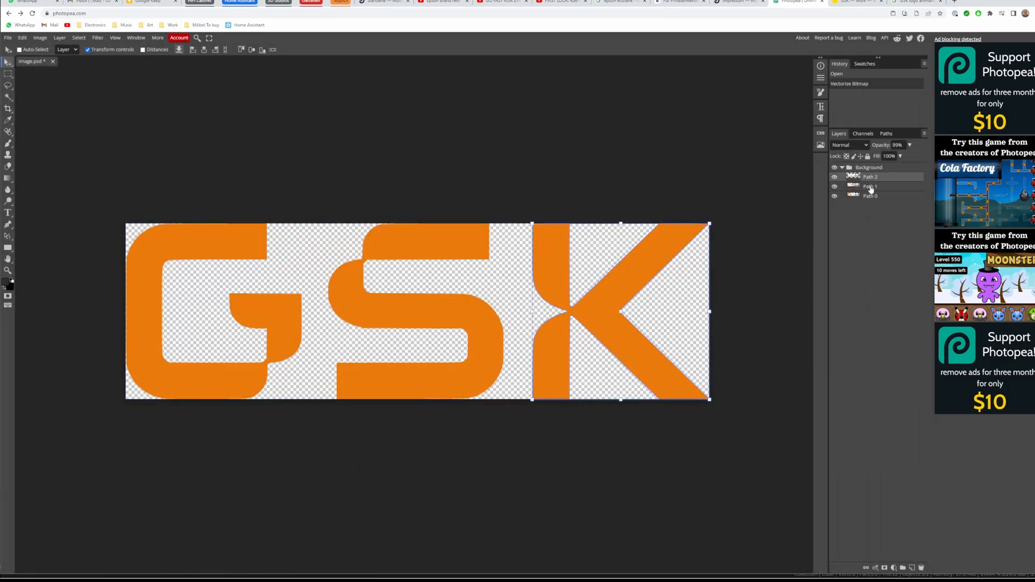
pyautogui.click(870, 195)
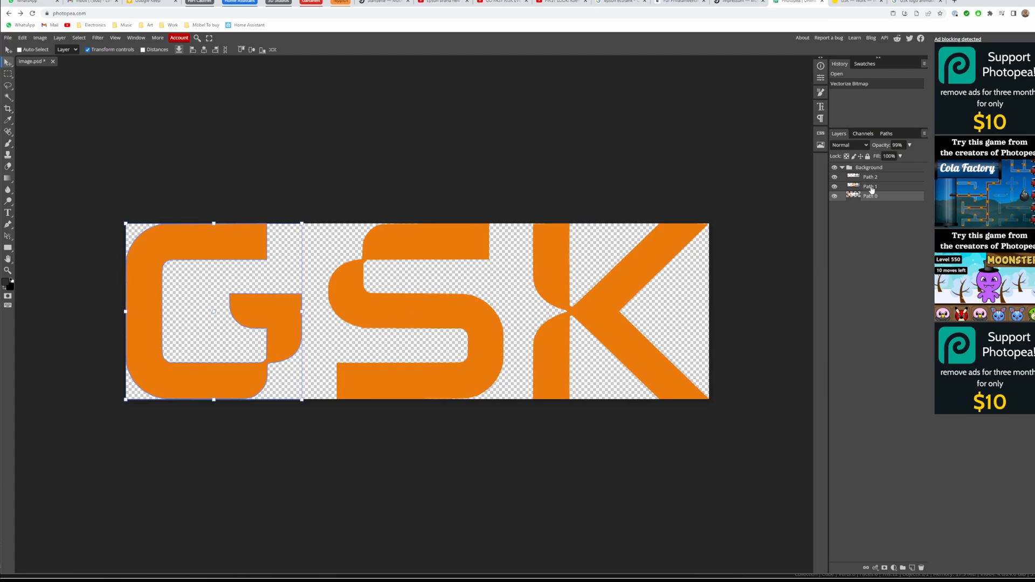
pyautogui.click(870, 176)
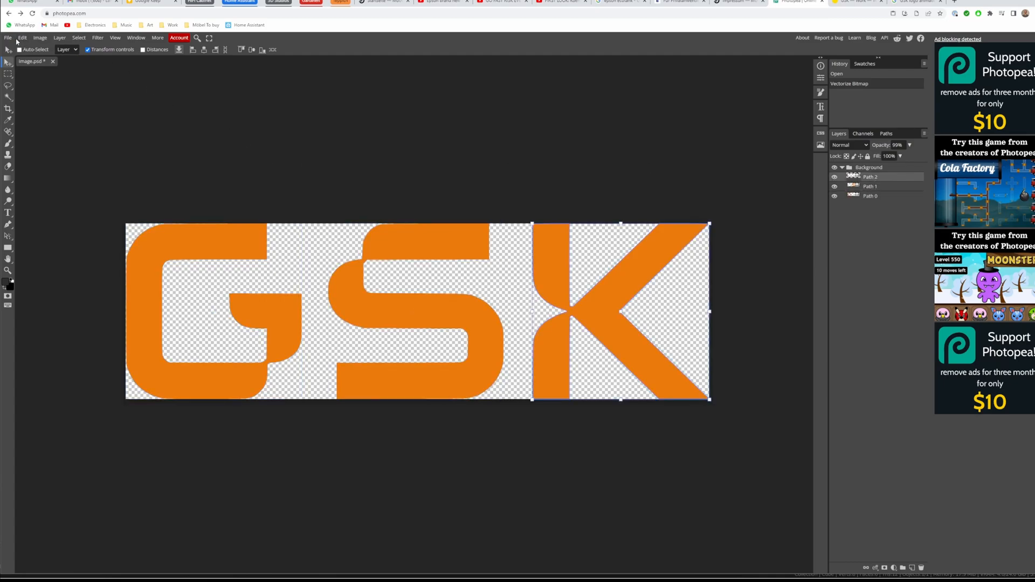
# - Export the vectorized GSK logo as an SVG file and dismiss the ad-blocker notice
pyautogui.click(7, 37)
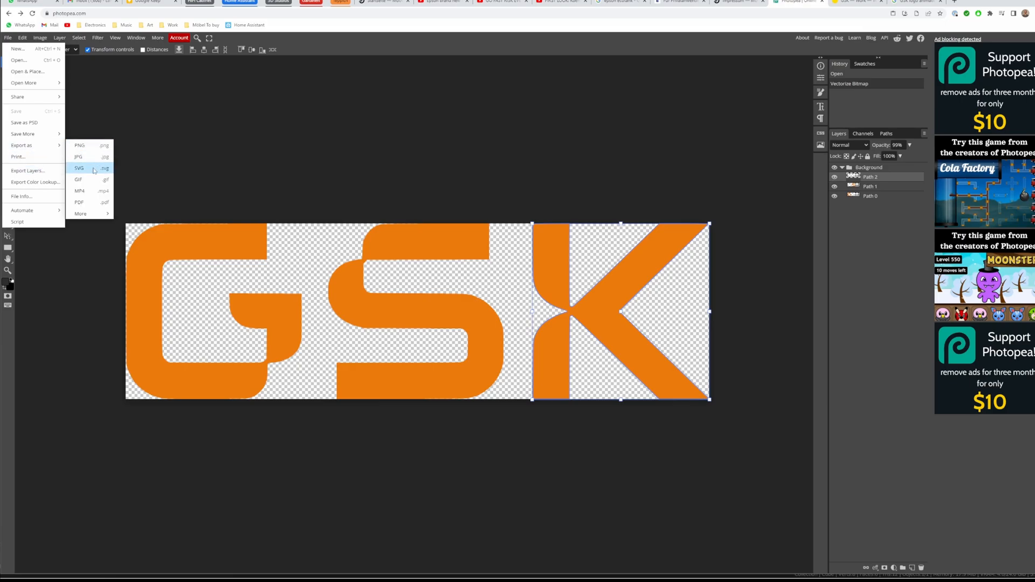
pyautogui.click(79, 169)
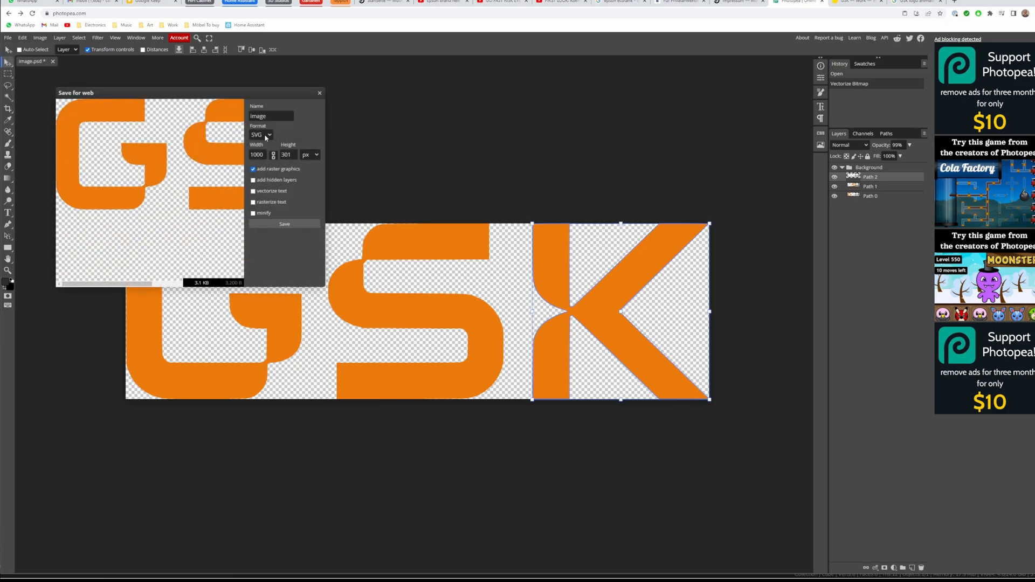
pyautogui.click(284, 224)
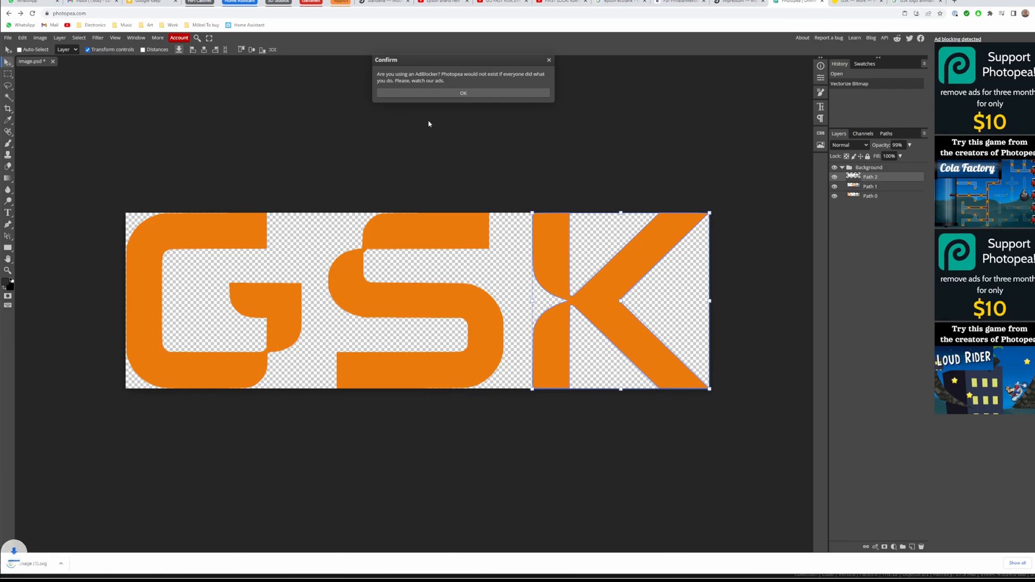
pyautogui.click(463, 93)
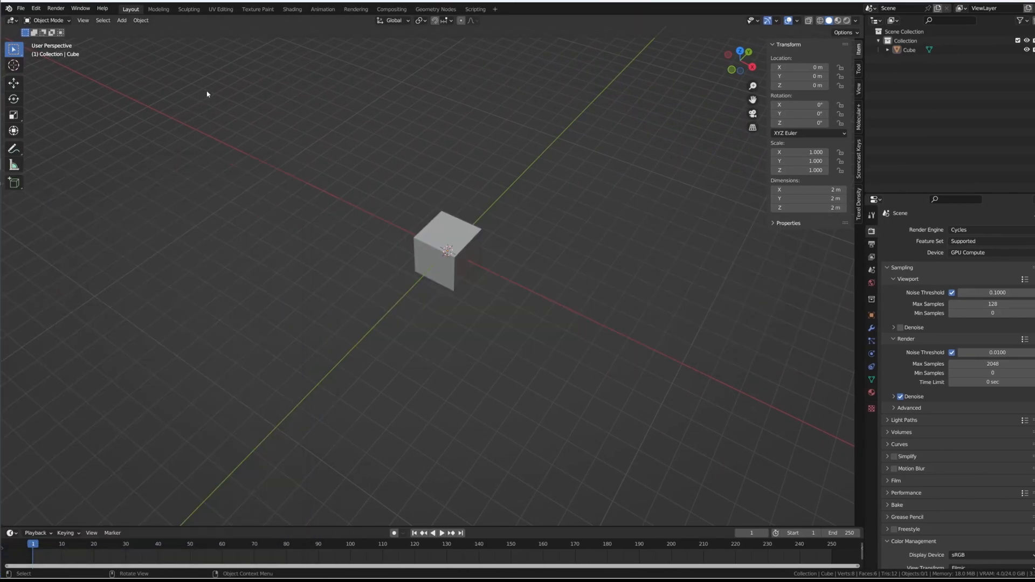
# - Import the exported GSK logo as a Scalable Vector Graphics file
pyautogui.press('q')
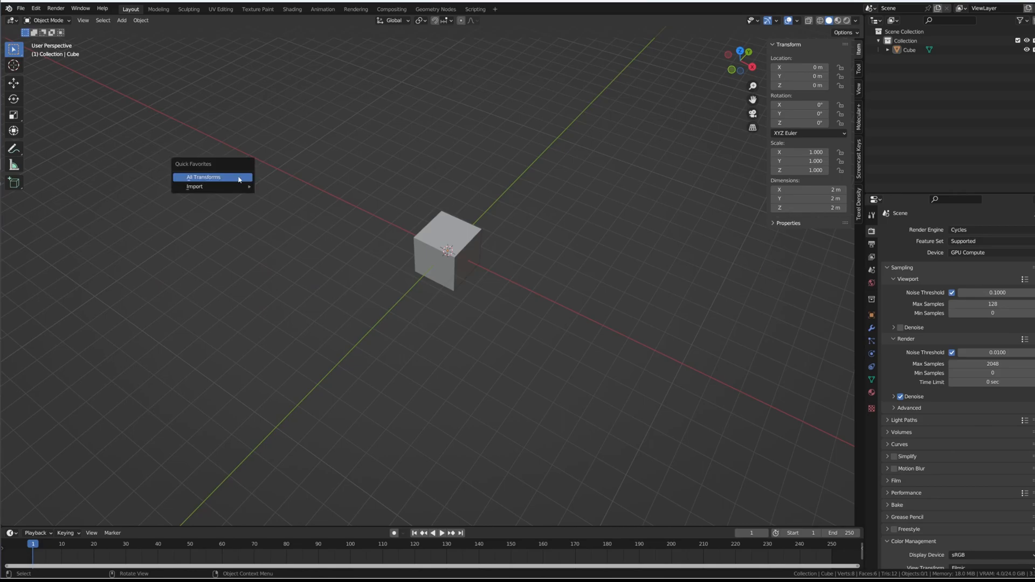
pyautogui.click(20, 8)
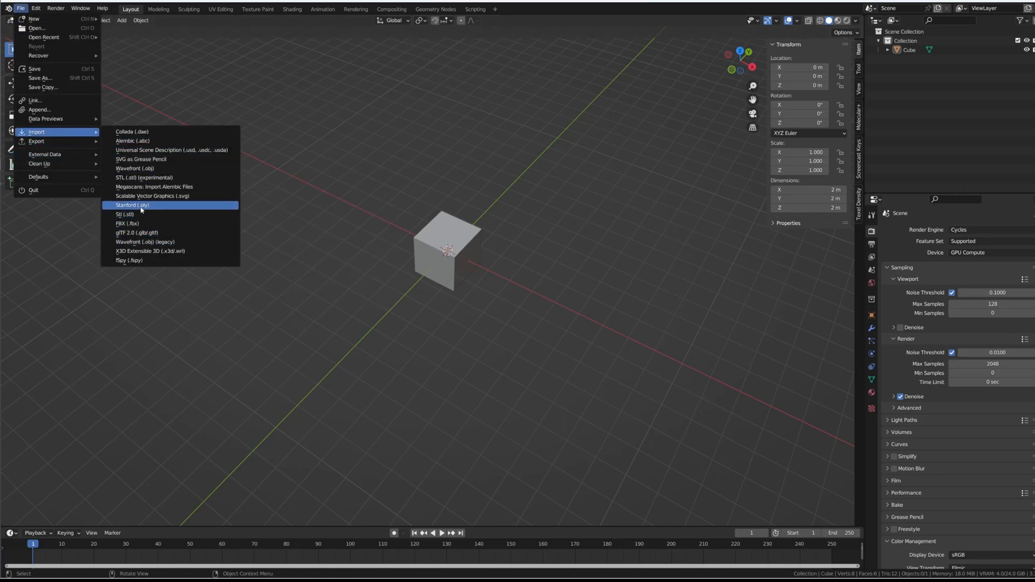
pyautogui.click(132, 204)
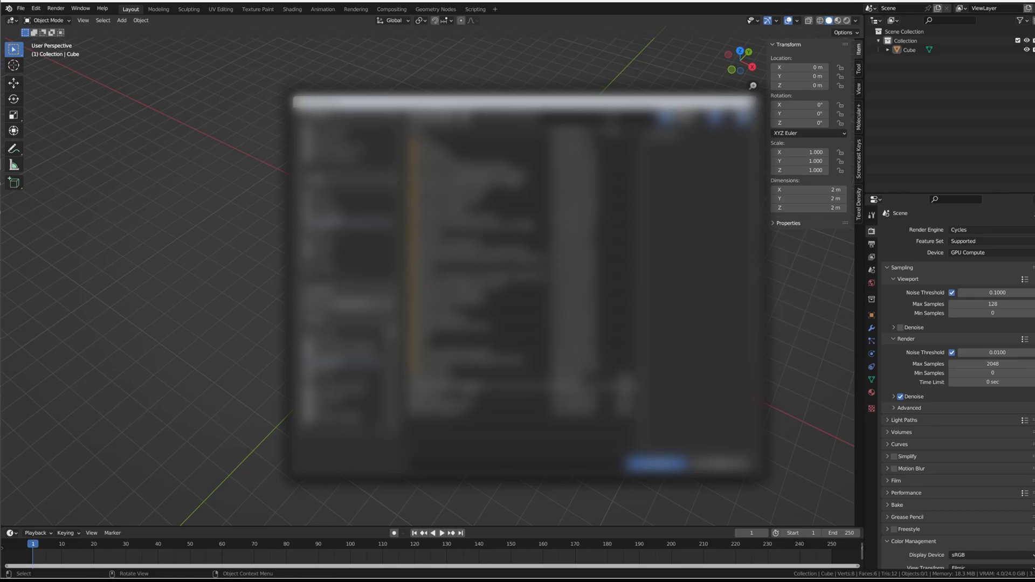
pyautogui.click(654, 465)
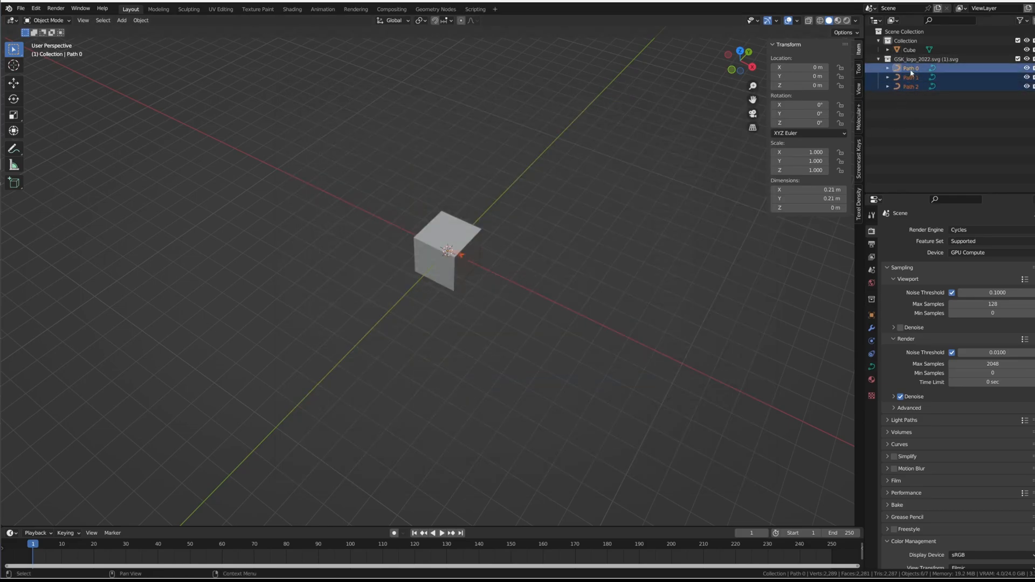
# - Select the letter curves and convert them into mesh objects, returning to Object Mode
pyautogui.click(910, 50)
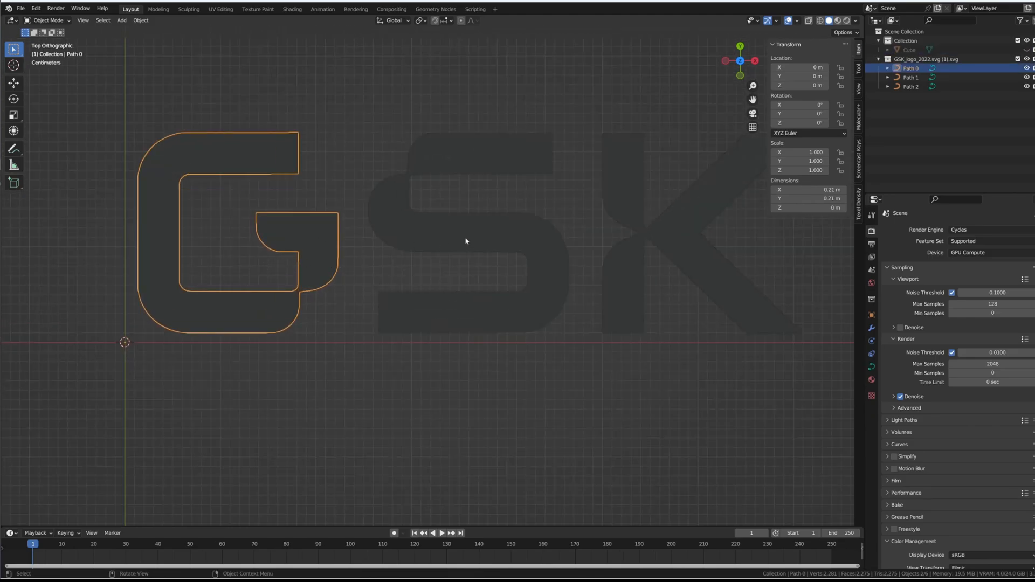
pyautogui.click(910, 78)
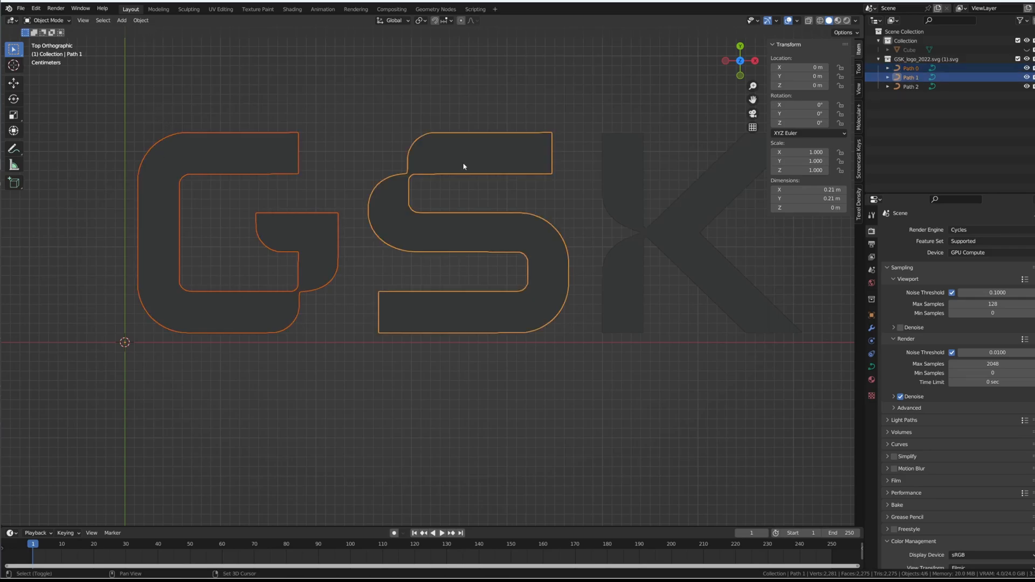
pyautogui.click(140, 20)
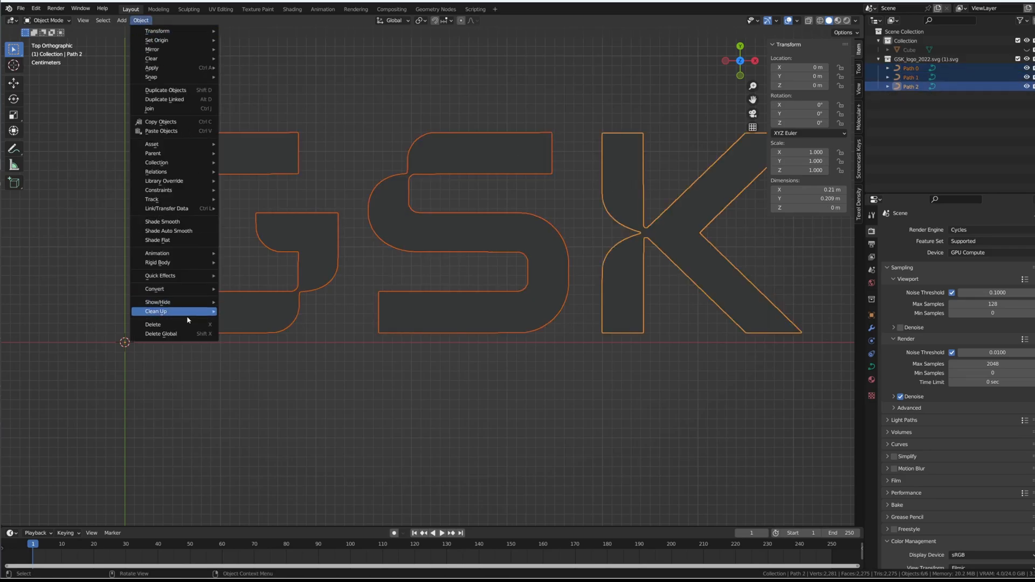
pyautogui.click(154, 289)
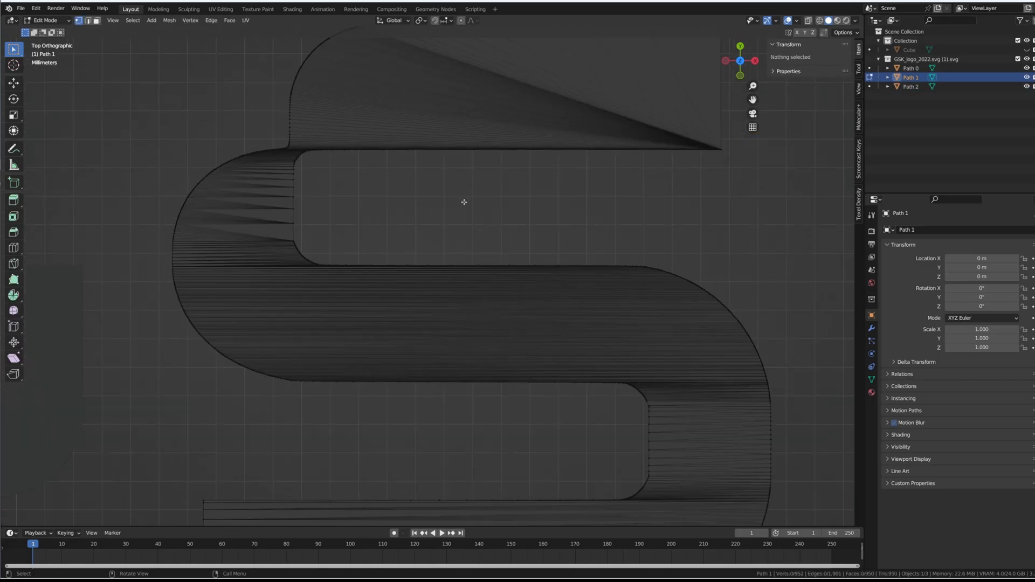
pyautogui.press('Tab')
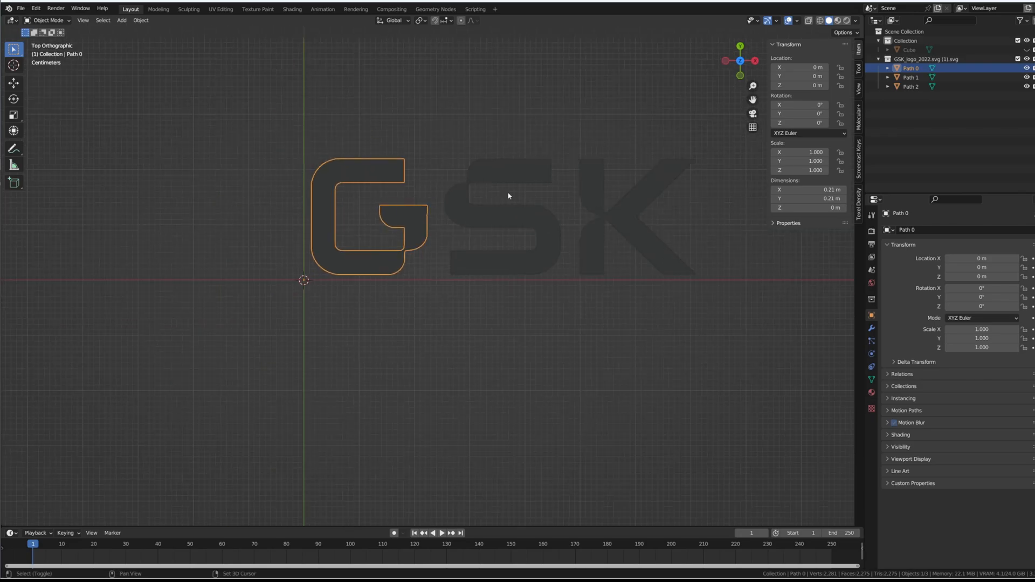
# - Set each letter's origin to its geometry and snap the letters to the world origin
pyautogui.click(140, 20)
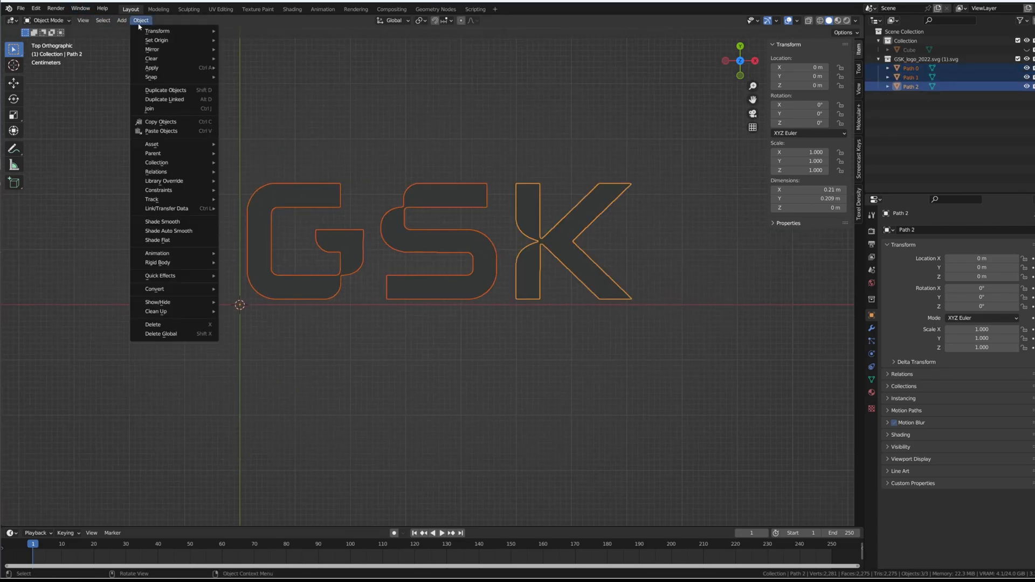
pyautogui.moveTo(156, 40)
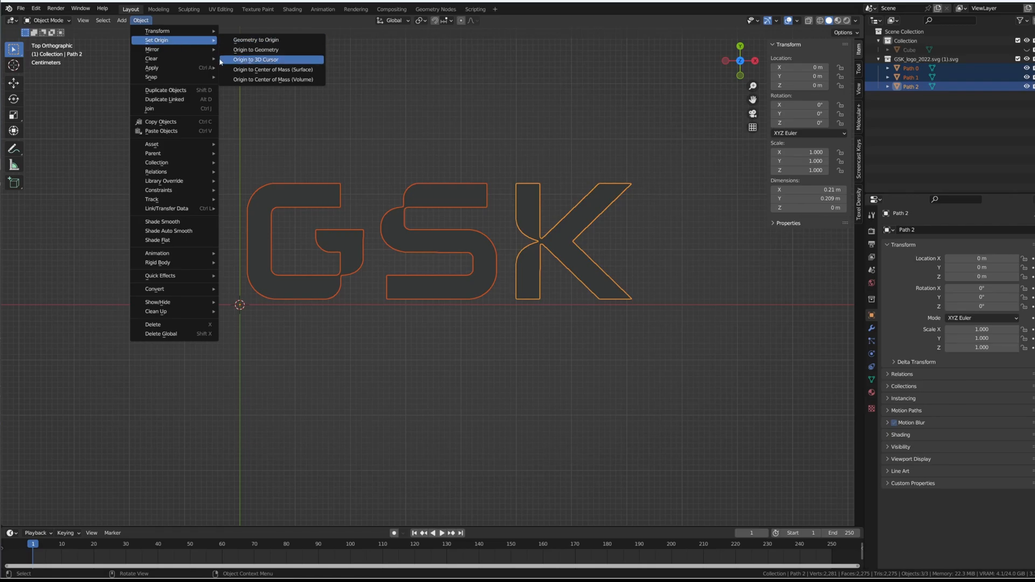
pyautogui.click(256, 59)
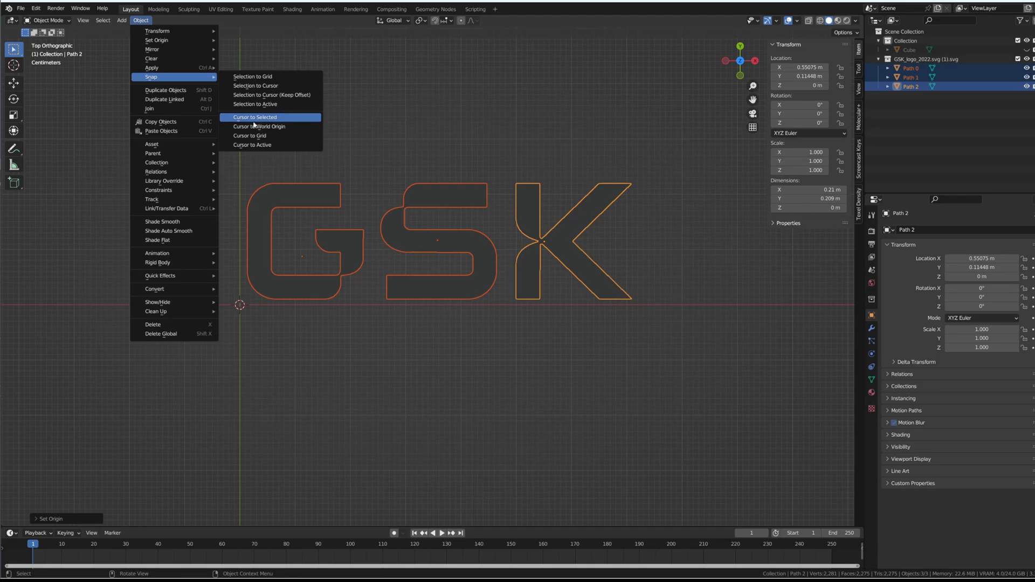
pyautogui.moveTo(251, 76)
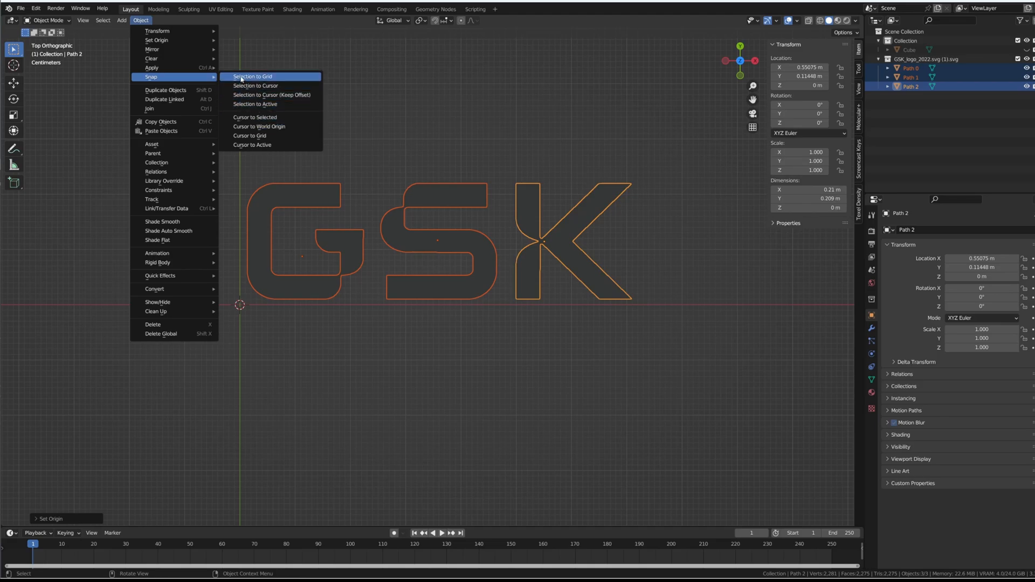
pyautogui.click(251, 76)
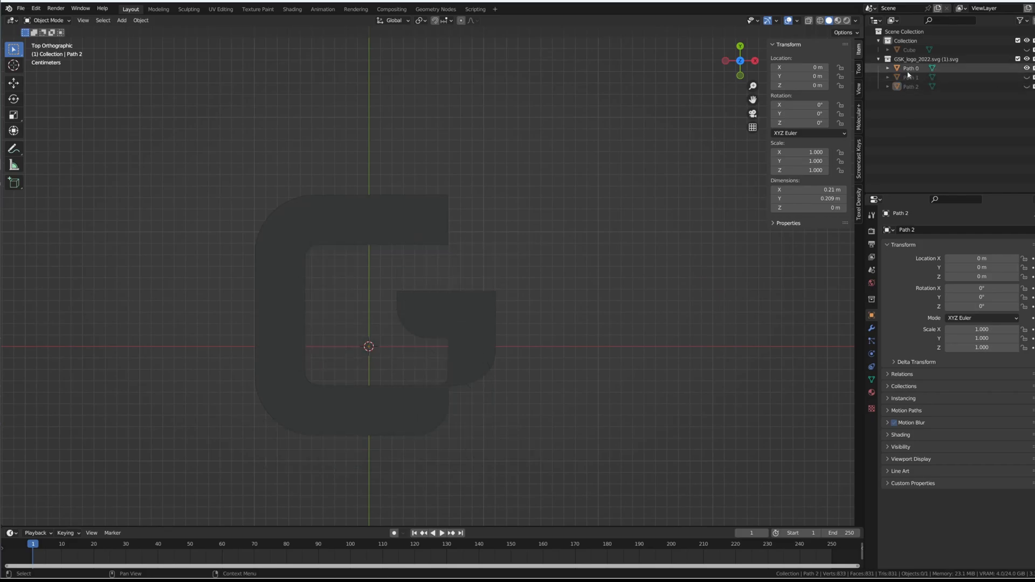
# - Rename the three letter paths to G, S and K in the Outliner
pyautogui.click(910, 68)
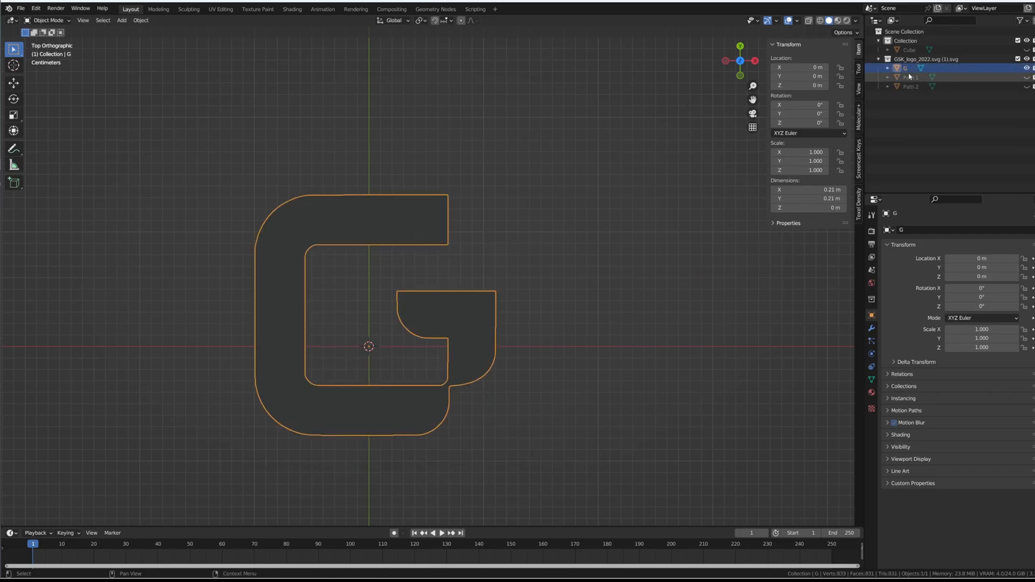
pyautogui.click(912, 78)
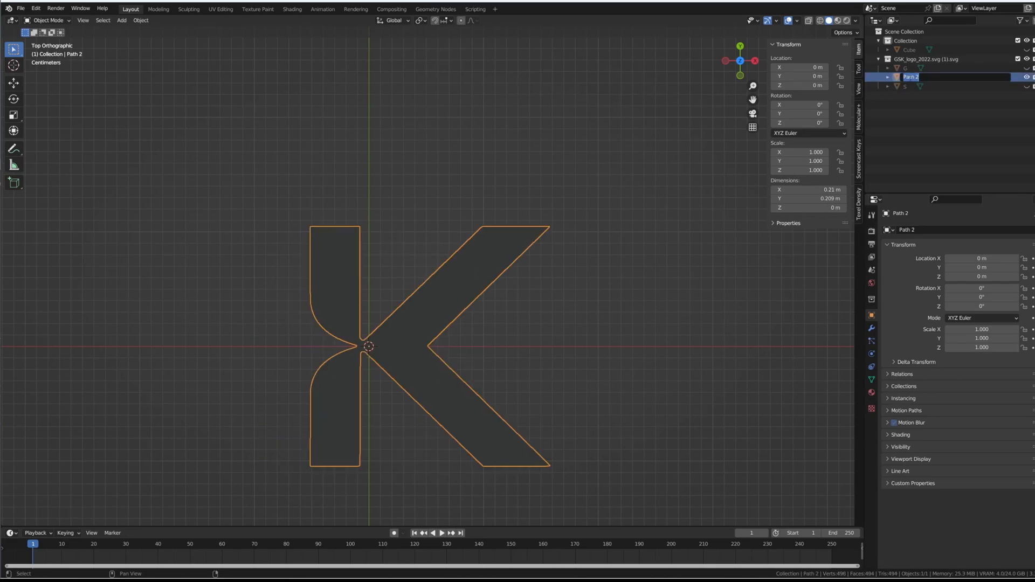
pyautogui.click(905, 76)
pyautogui.write('K')
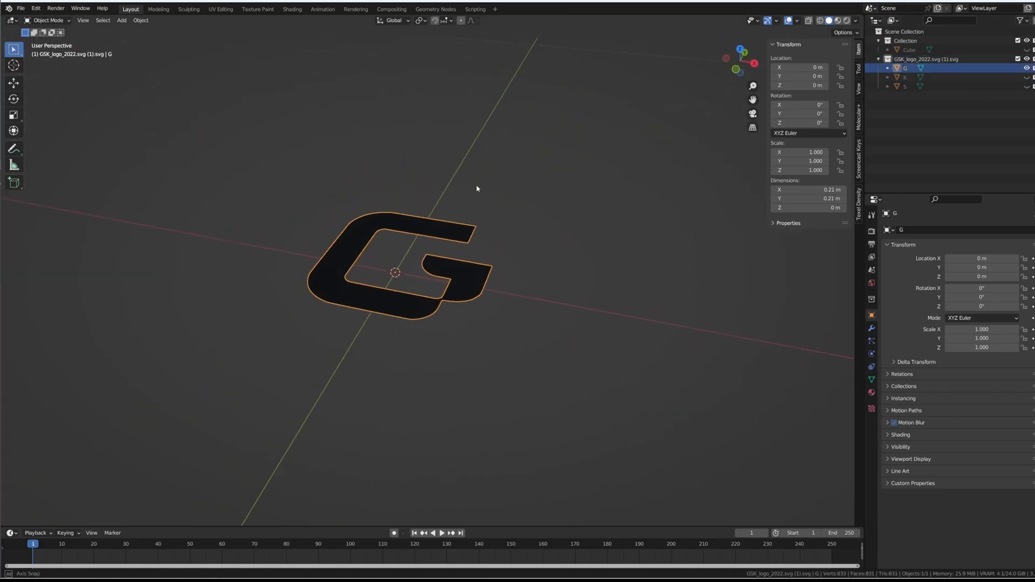
# - Give the G a Solidify modifier and scale it in top view to fill the cube face, then select the K
pyautogui.click(898, 229)
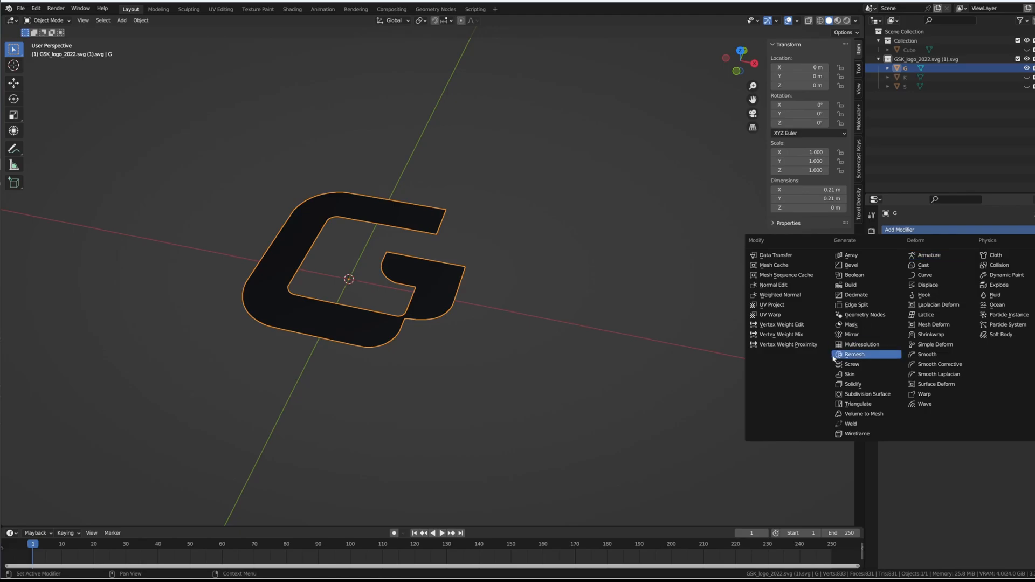
pyautogui.click(851, 384)
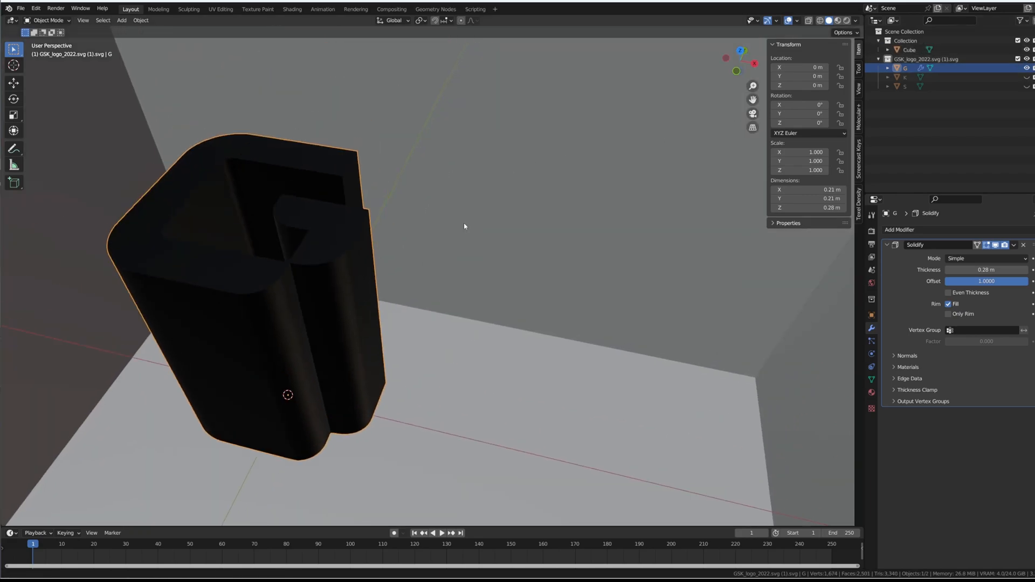
pyautogui.press('s')
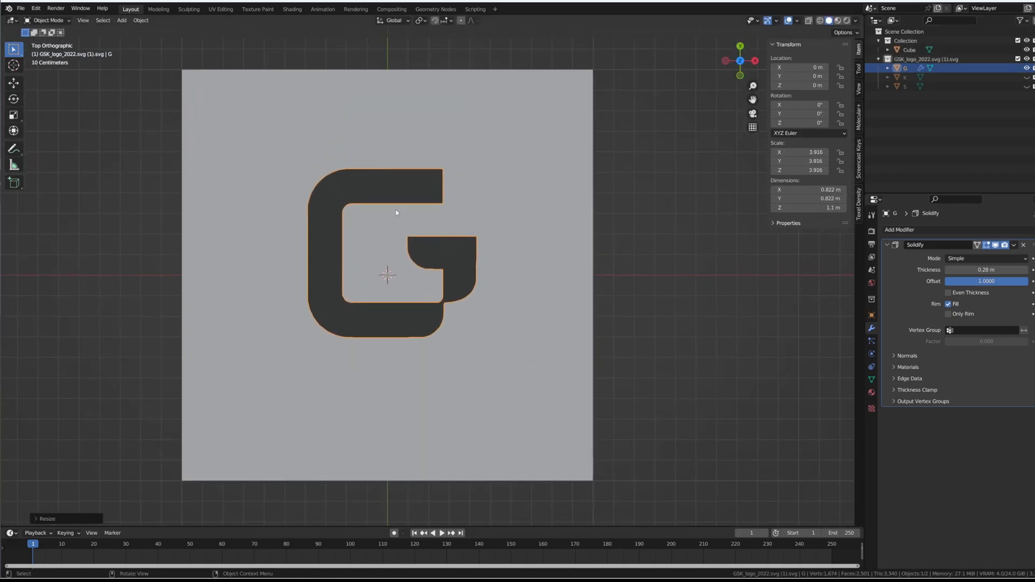
pyautogui.moveTo(317, 197)
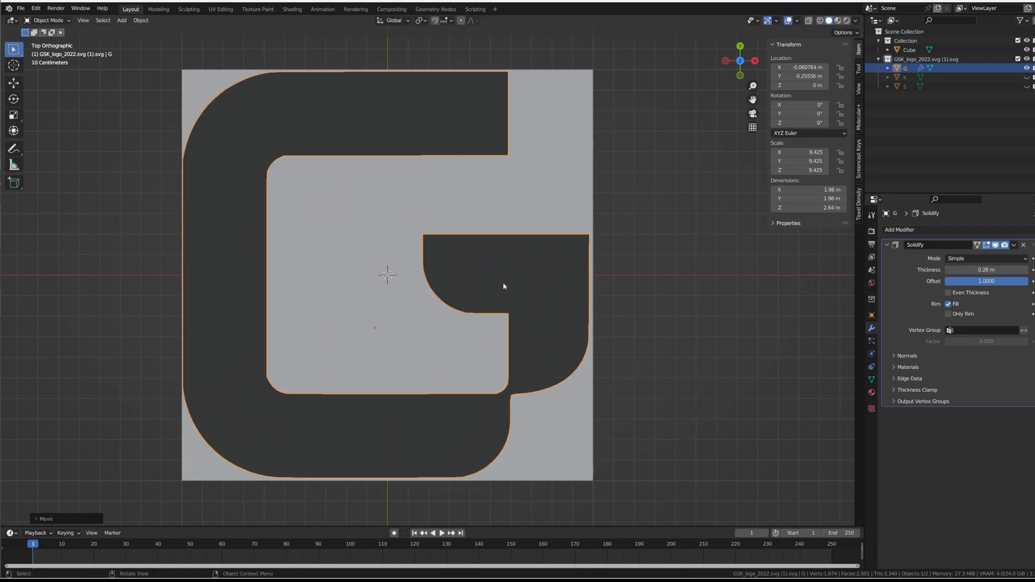
pyautogui.press('s')
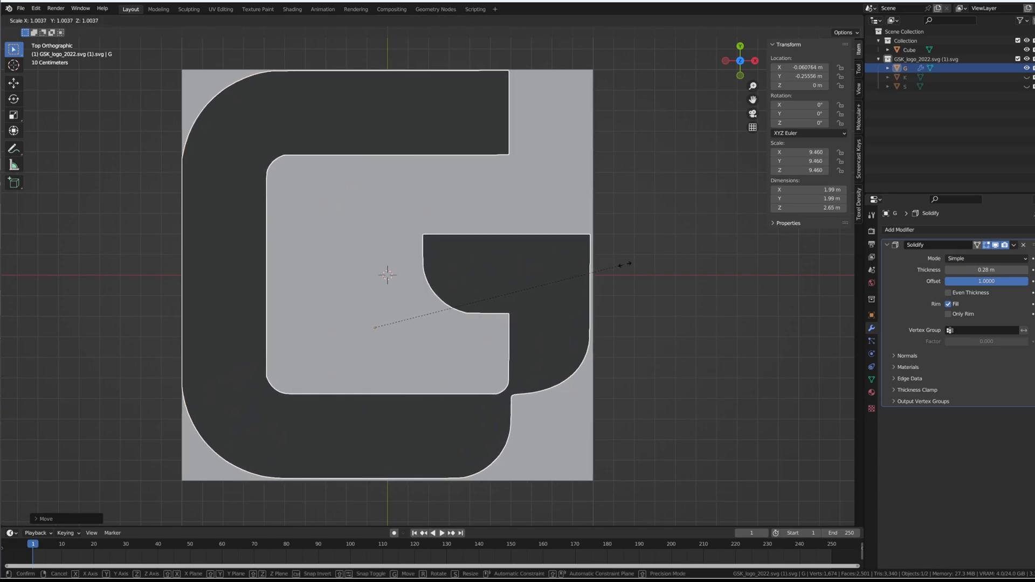
pyautogui.click(537, 274)
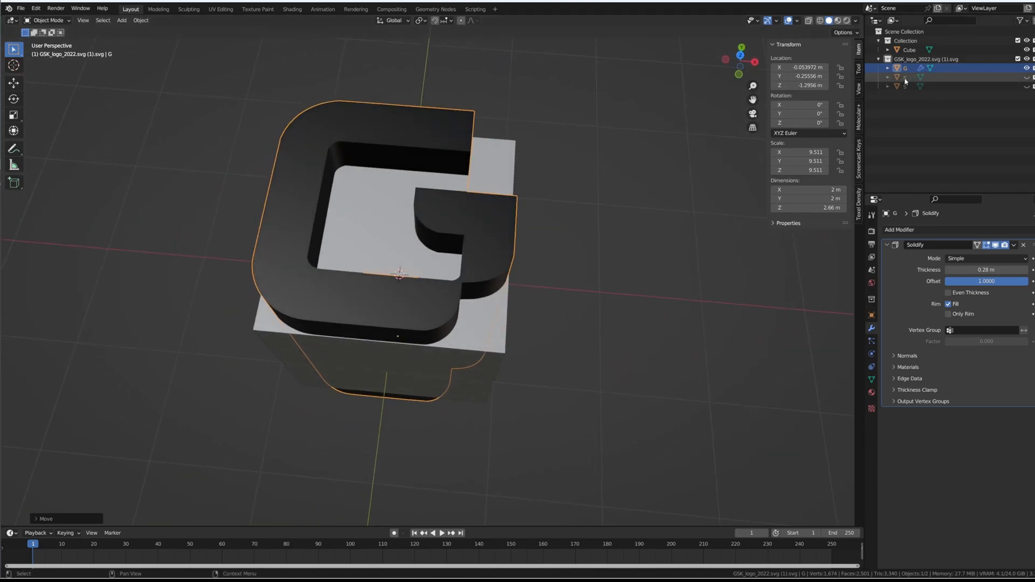
pyautogui.click(906, 77)
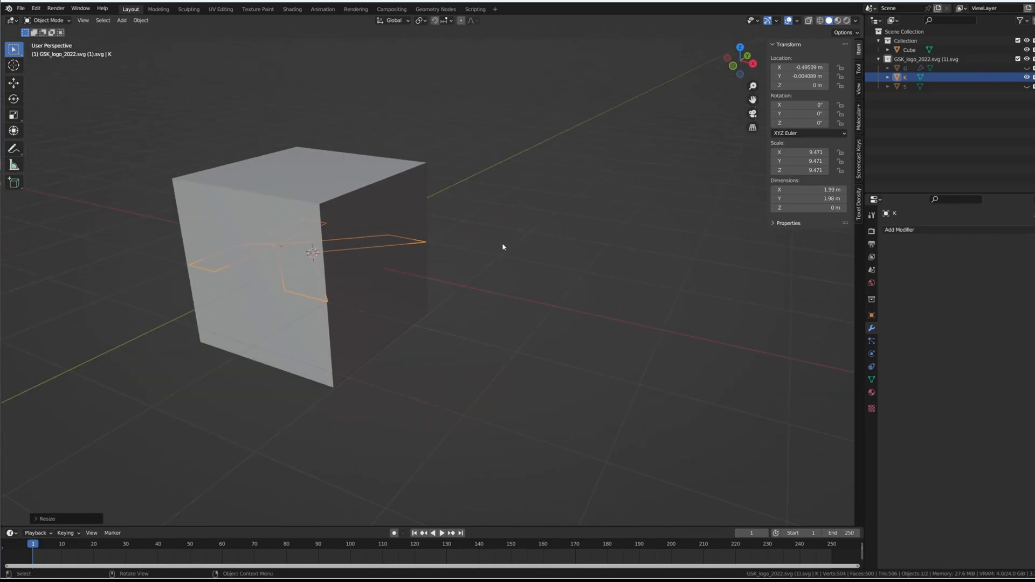
# - Add a Complex-mode Solidify modifier to the K and hide it in the viewport
pyautogui.click(899, 229)
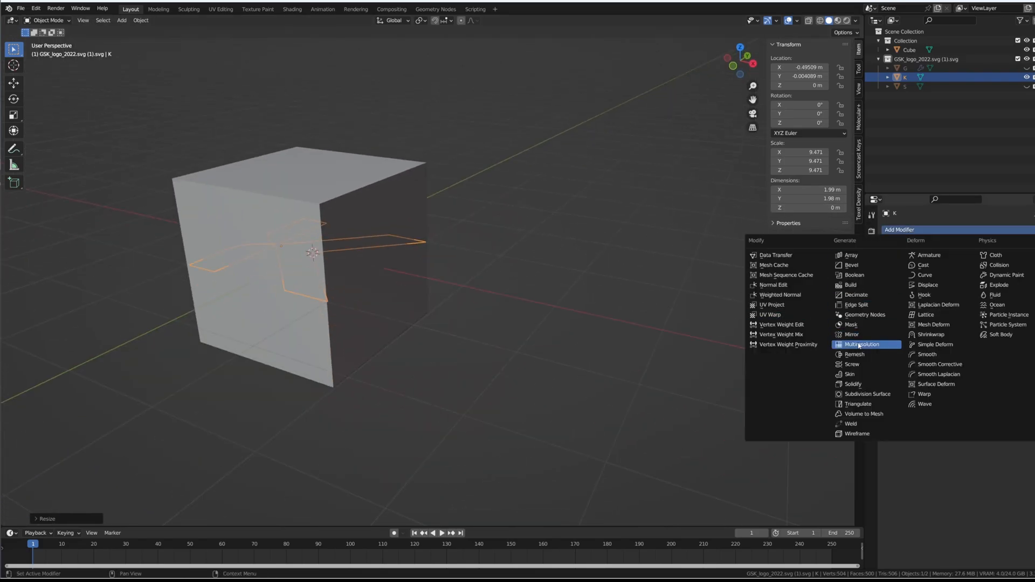
pyautogui.click(852, 384)
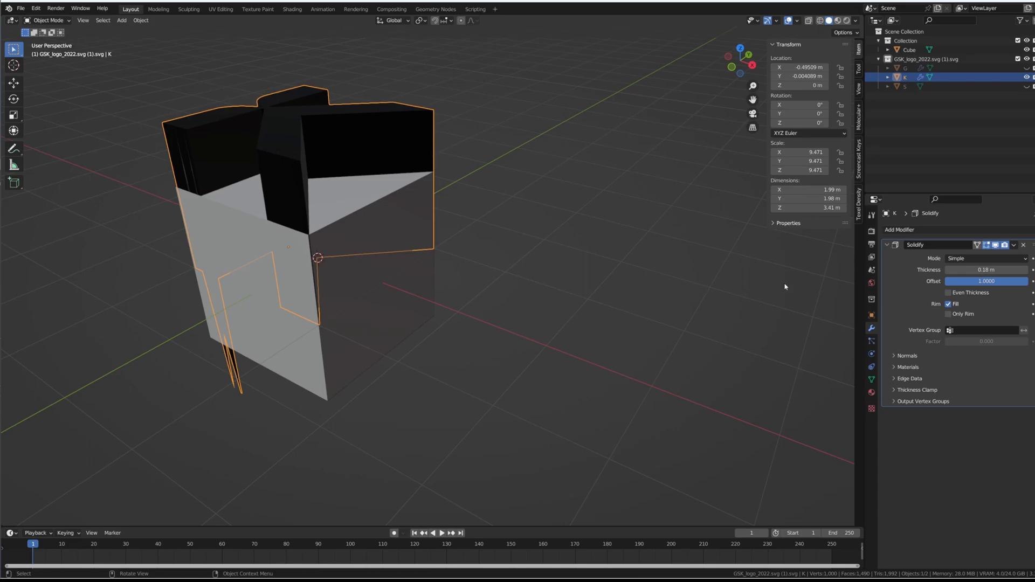
pyautogui.click(984, 258)
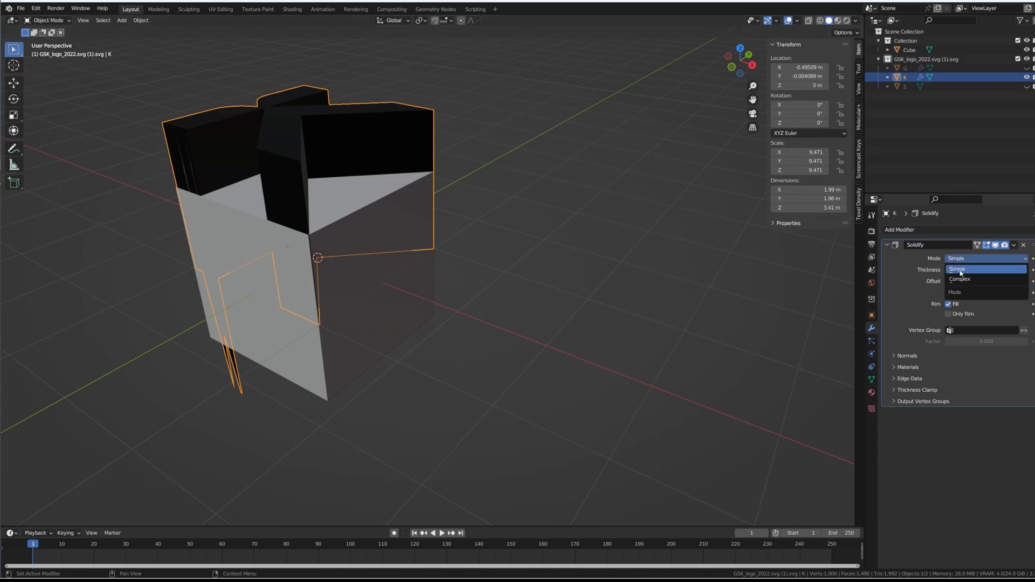
pyautogui.click(959, 278)
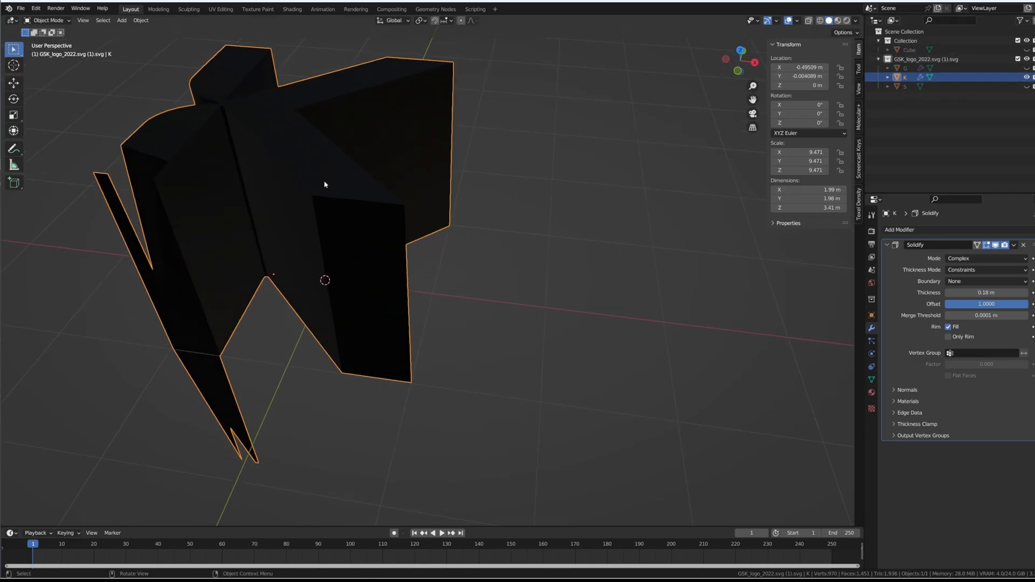
pyautogui.click(997, 245)
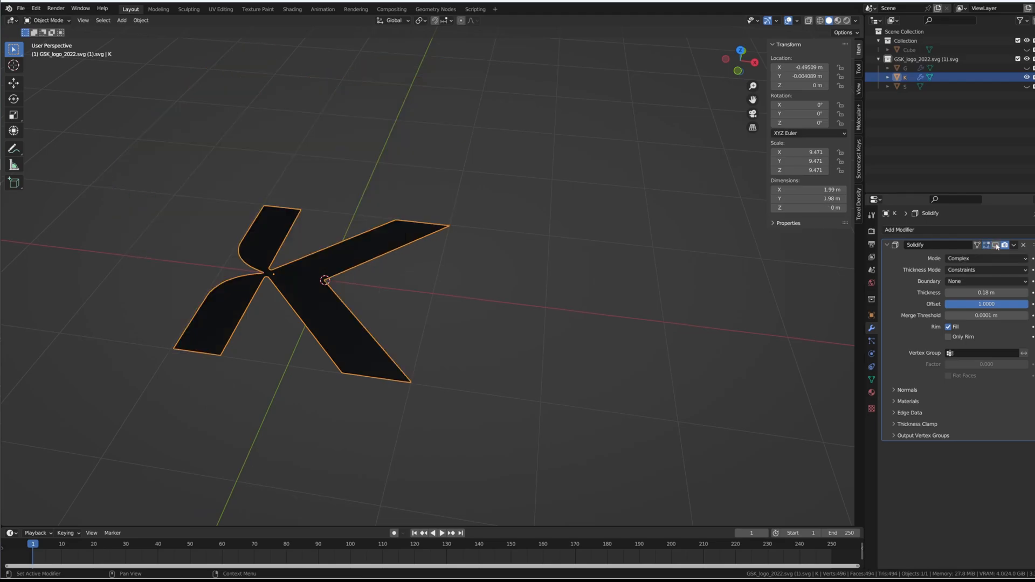
# - In Edit Mode, convert the K's thin triangles to quads and limited-dissolve them into larger faces
pyautogui.press('Tab')
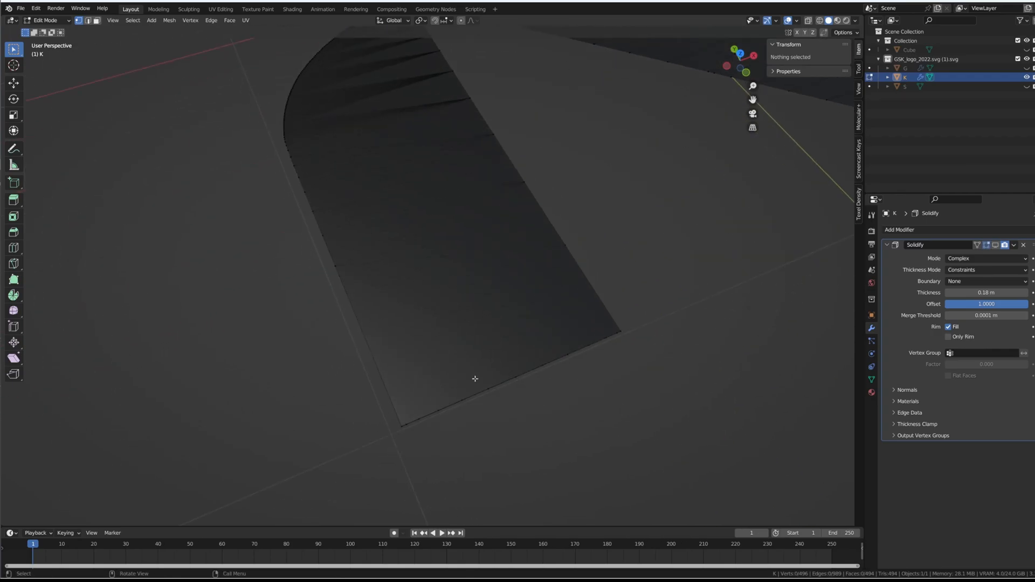
pyautogui.press('a')
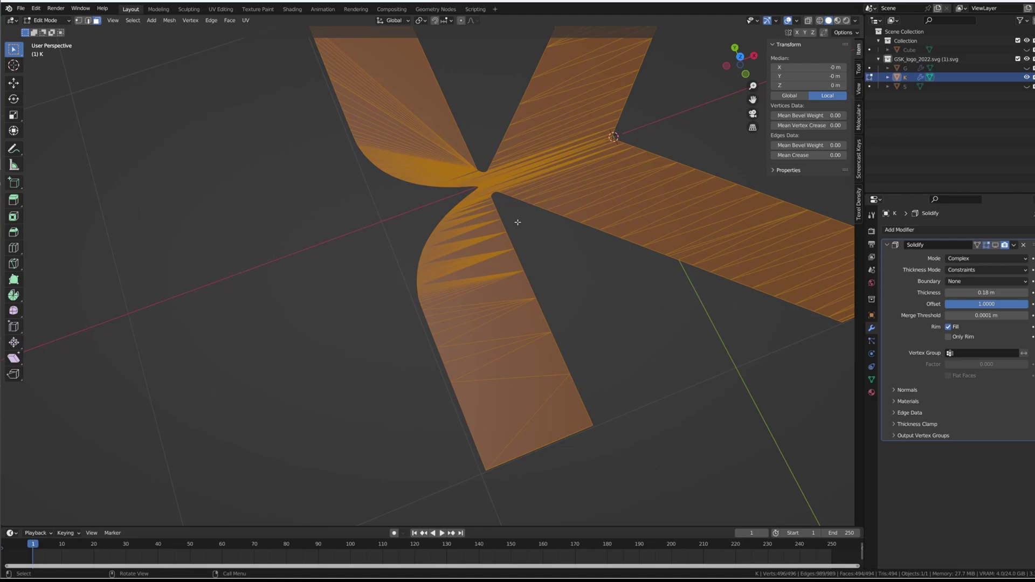
pyautogui.rightClick(517, 222)
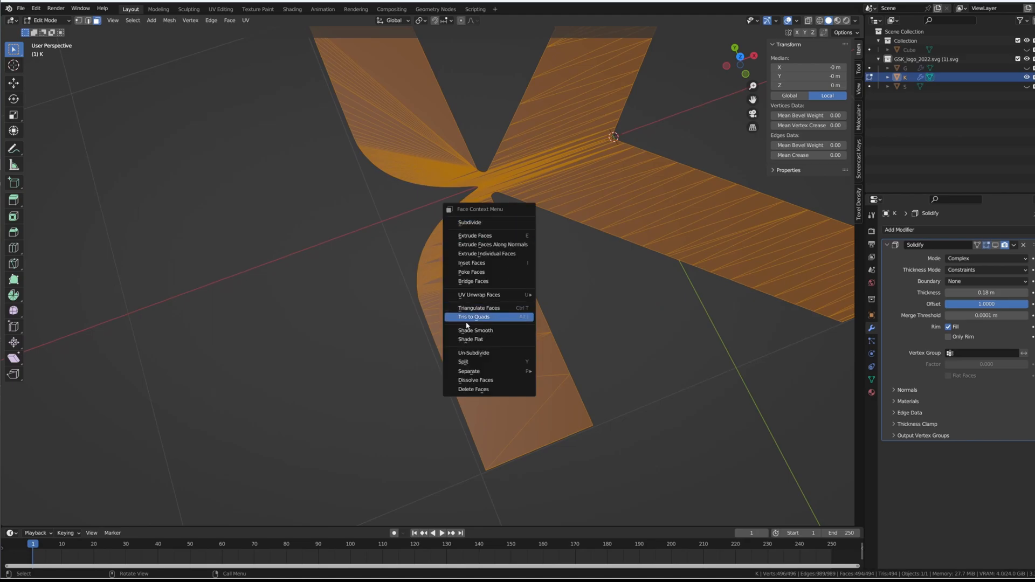
pyautogui.moveTo(466, 320)
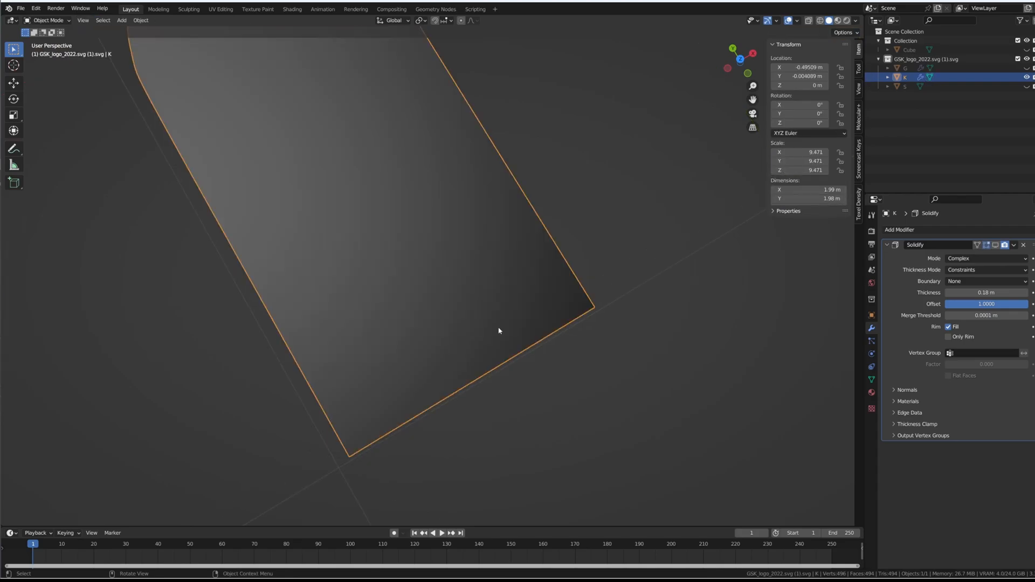
pyautogui.press('Tab')
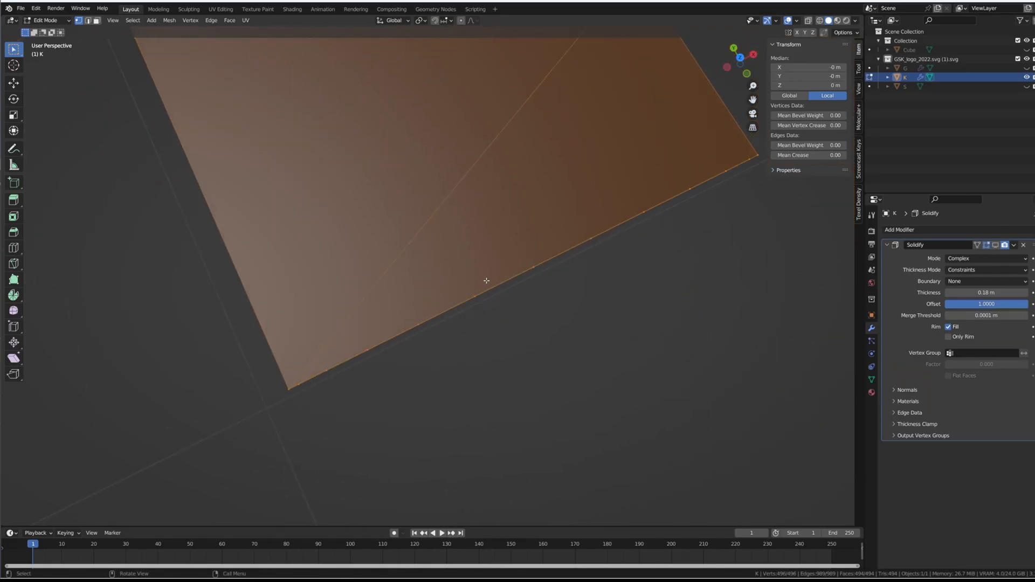
pyautogui.rightClick(487, 280)
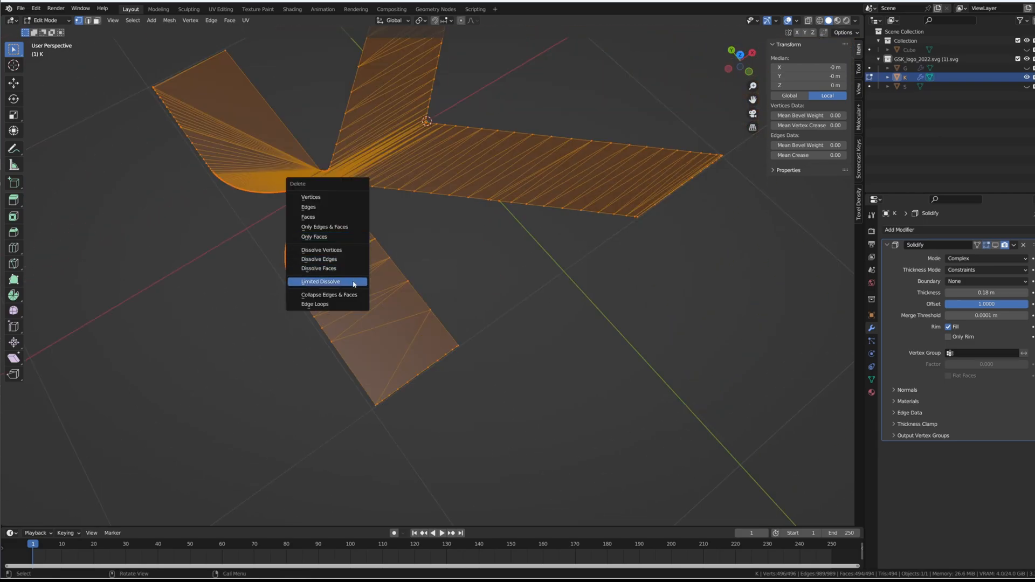
pyautogui.click(320, 281)
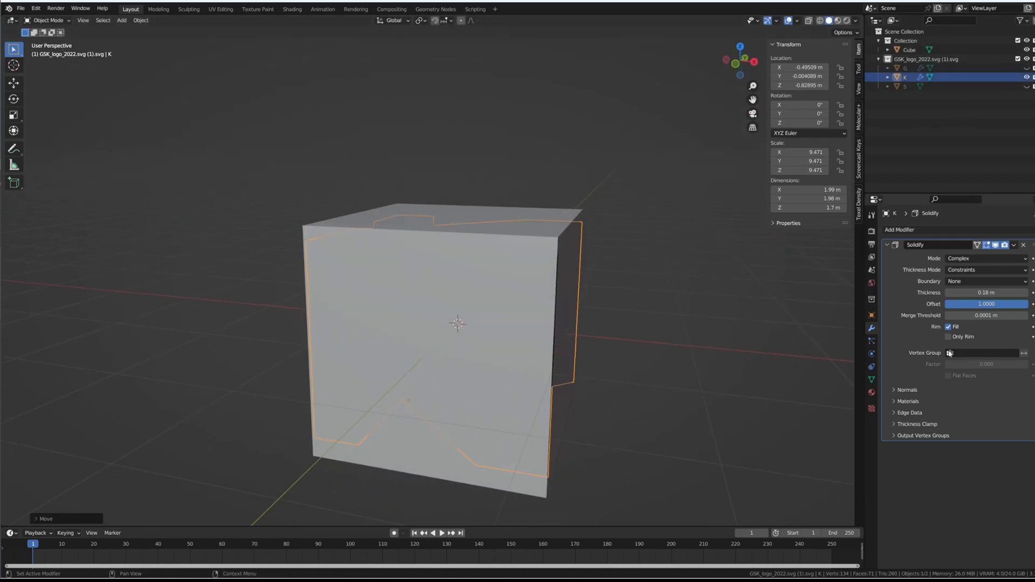
pyautogui.moveTo(984, 315)
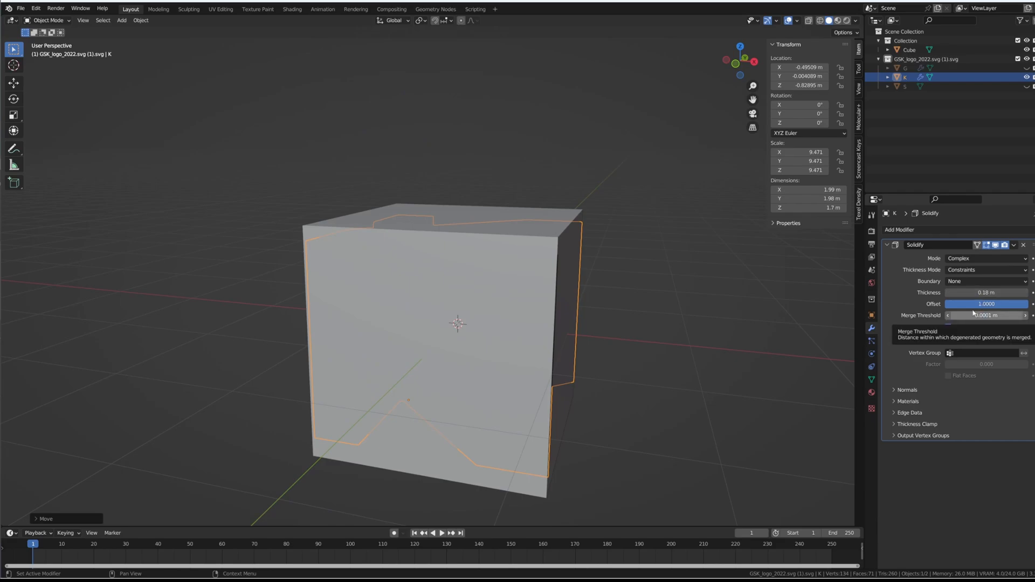
# - Set the K solidify offset to 0.5 with 0.238 m thickness and move the K inside the cube
pyautogui.click(986, 304)
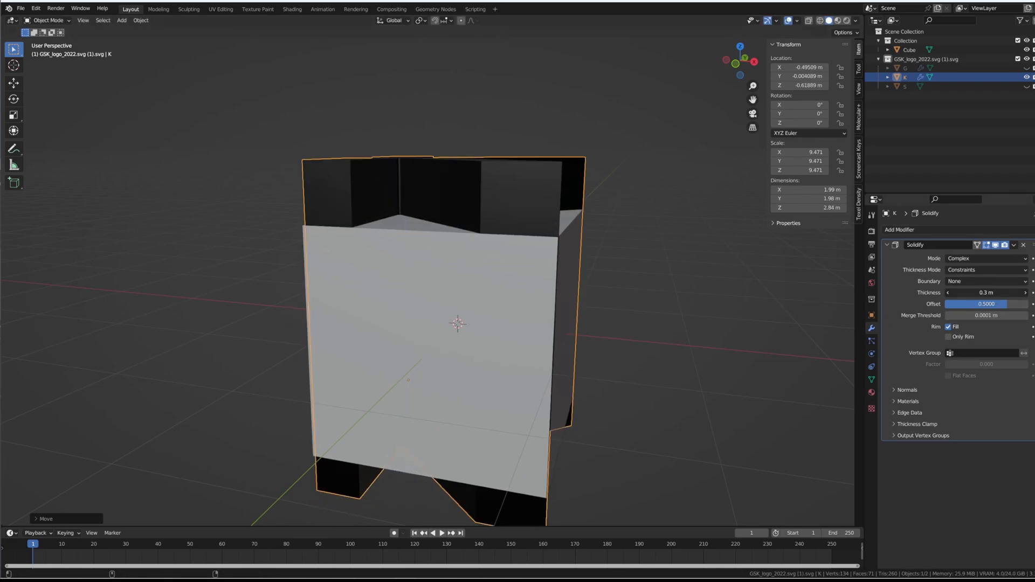
pyautogui.press('g')
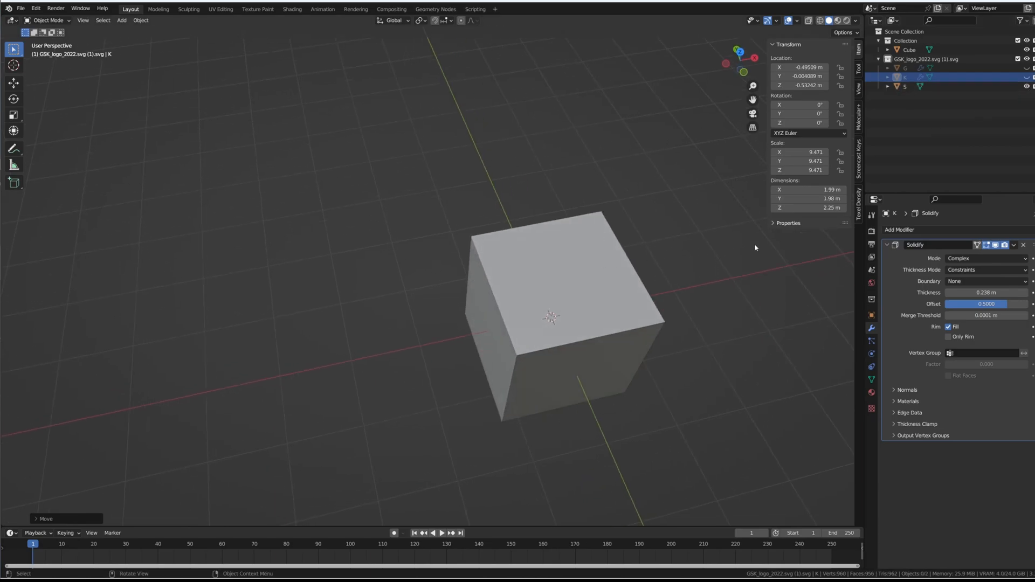
# - Give the S letter a centred 0.25 m solidify and scale it to span the cube face
pyautogui.click(913, 87)
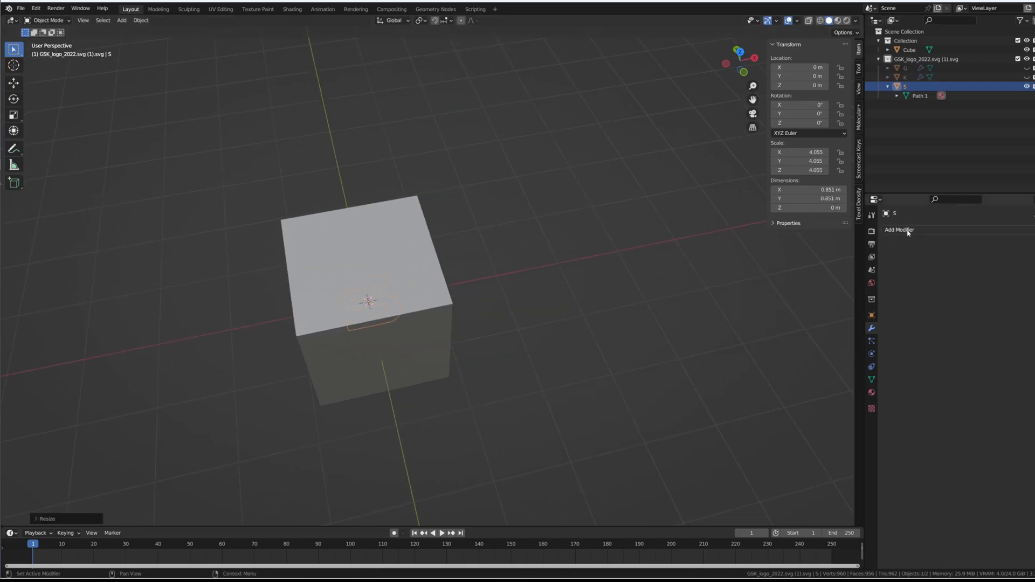
pyautogui.click(899, 229)
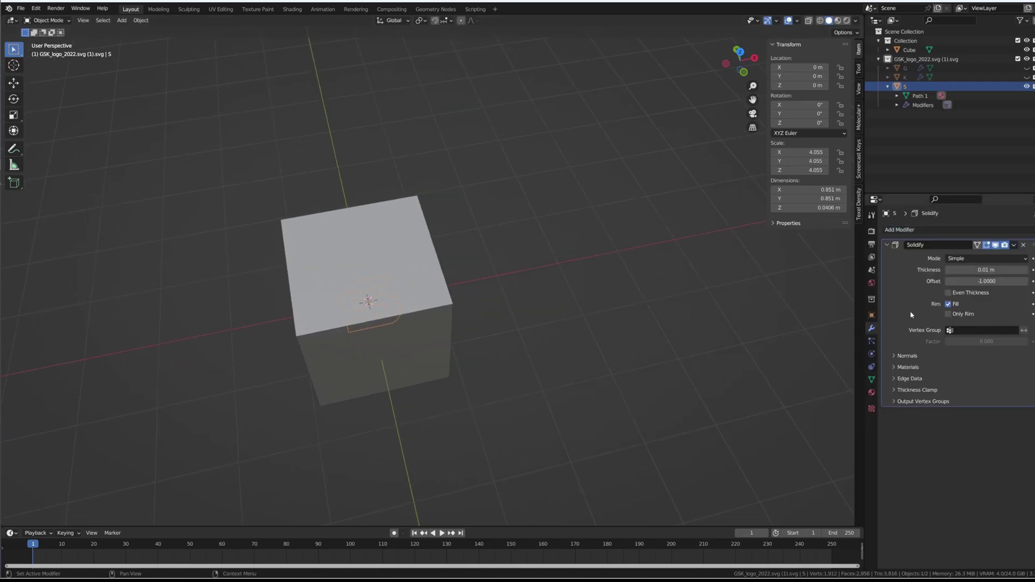
pyautogui.doubleClick(984, 280)
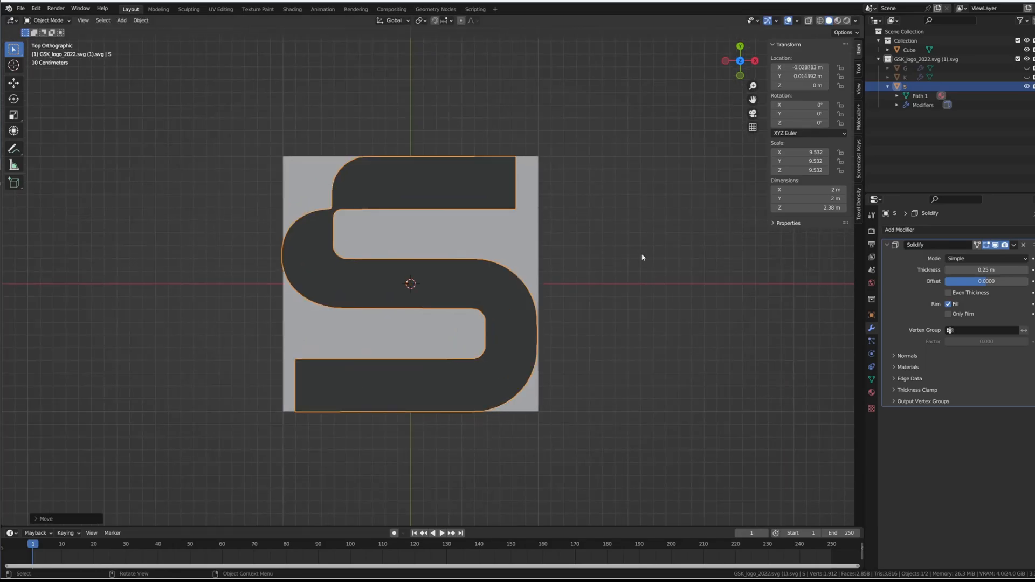
pyautogui.press('s')
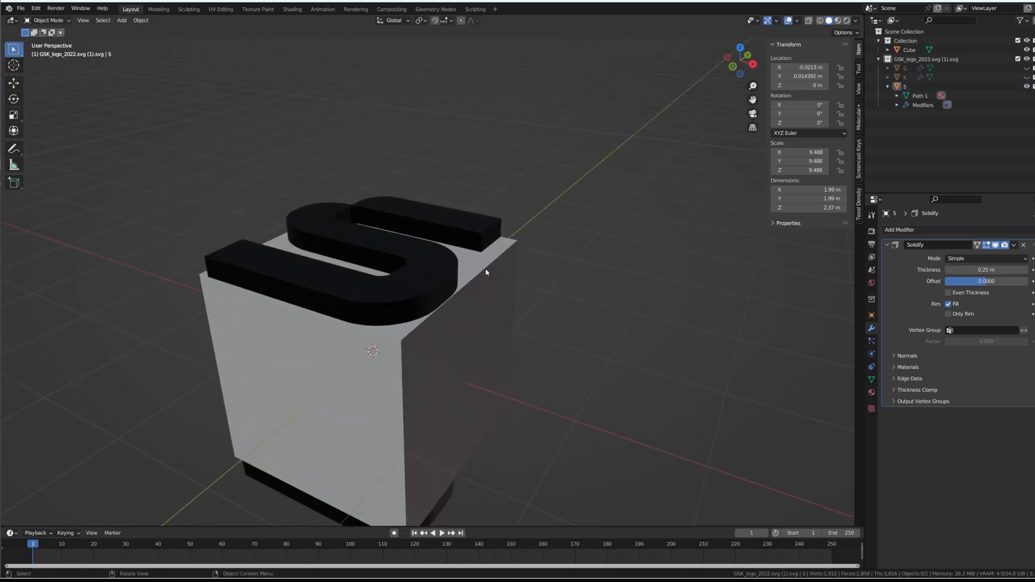
# - Hide the G, S and K letters so only the cube shows, and select the cube
pyautogui.click(925, 58)
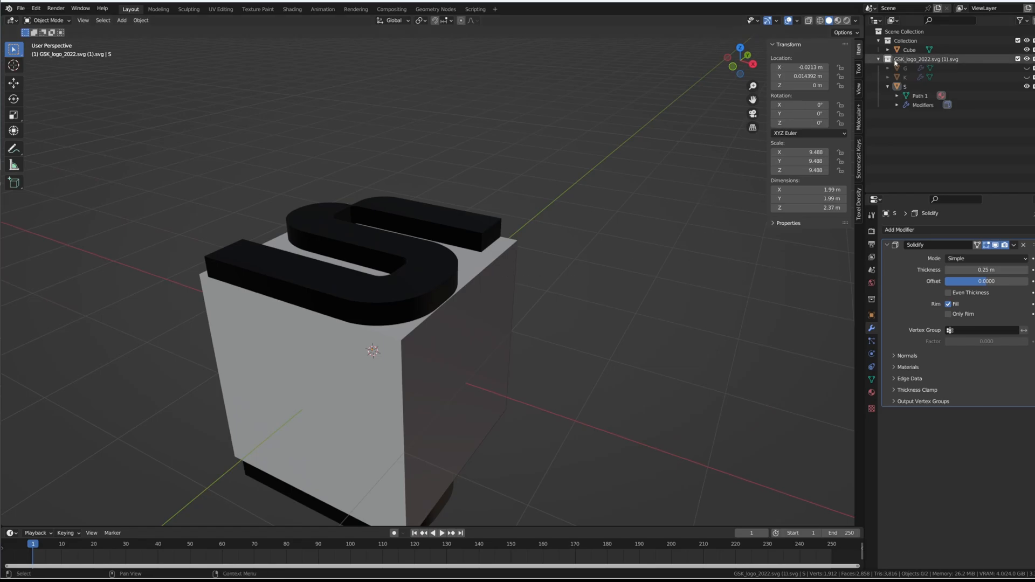
pyautogui.click(909, 50)
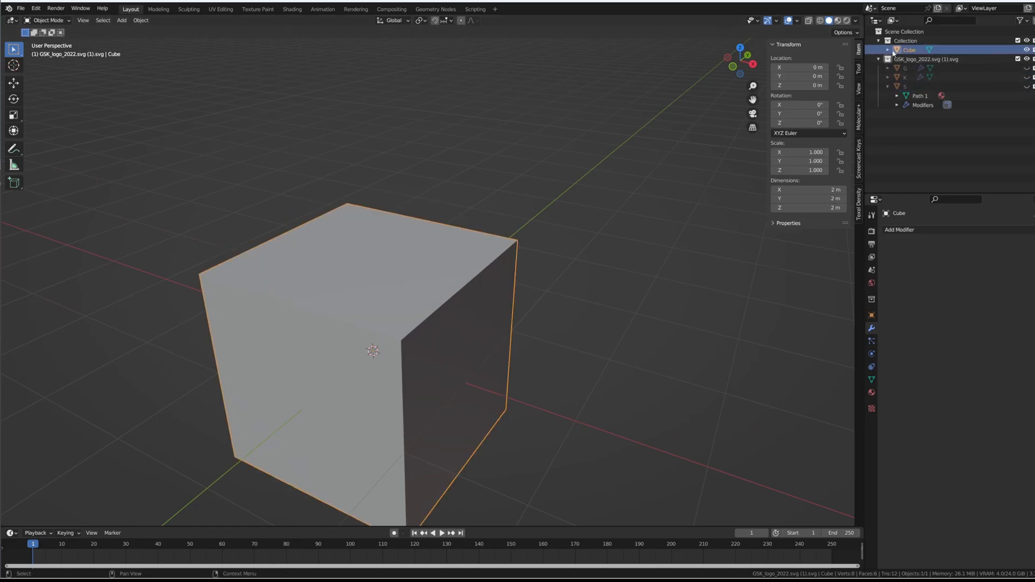
# - Add a Boolean modifier to the cube using the G letter as the cutter
pyautogui.click(900, 228)
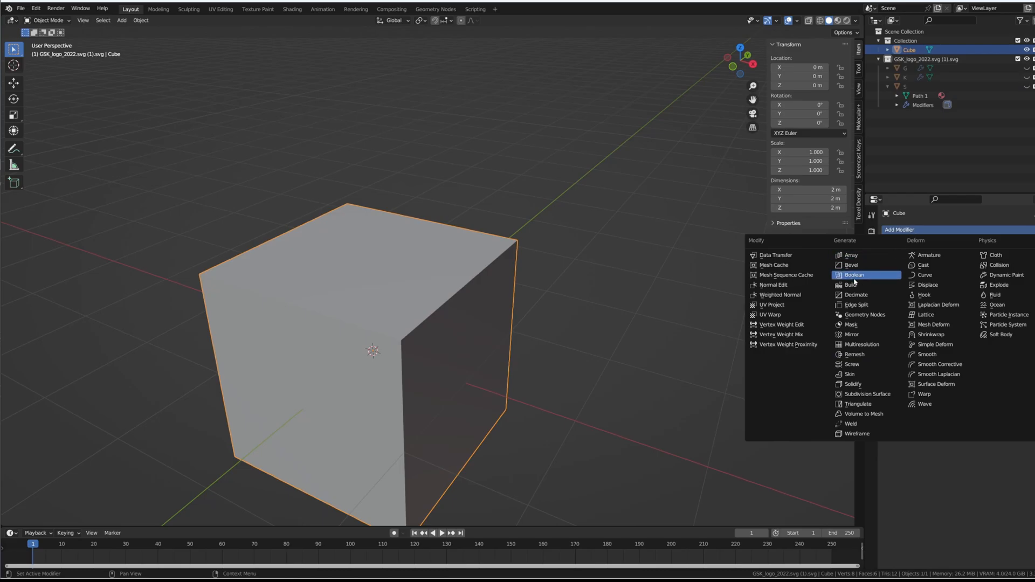
pyautogui.click(854, 274)
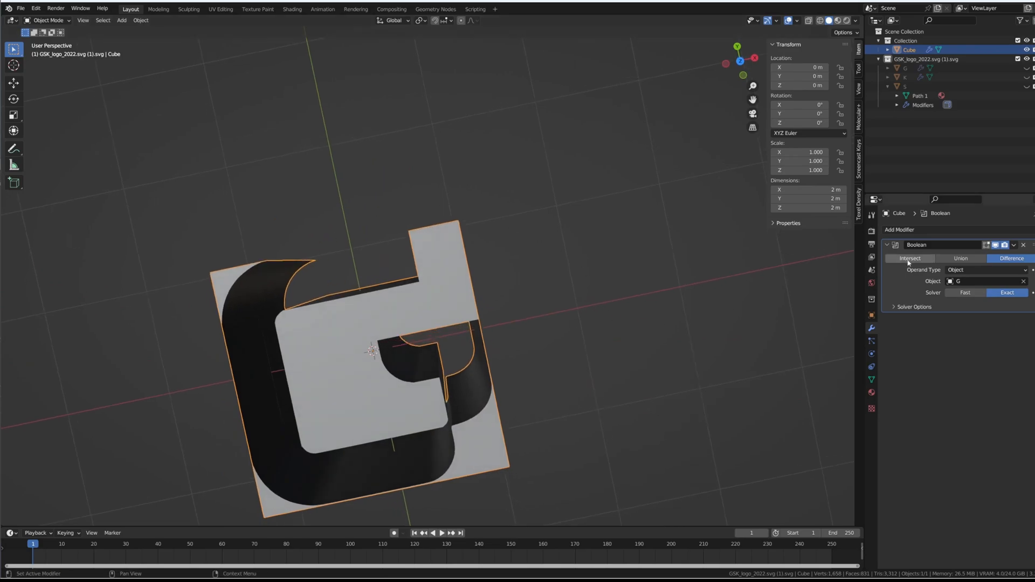
pyautogui.click(910, 258)
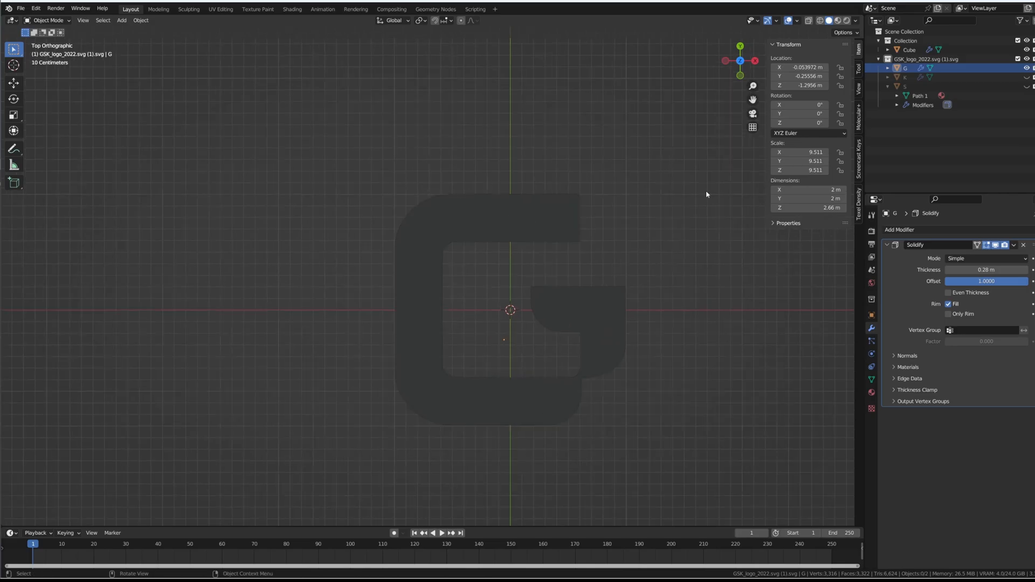
# - Nudge the G letter along Y into line so the cube carves into a clean G block
pyautogui.click(910, 50)
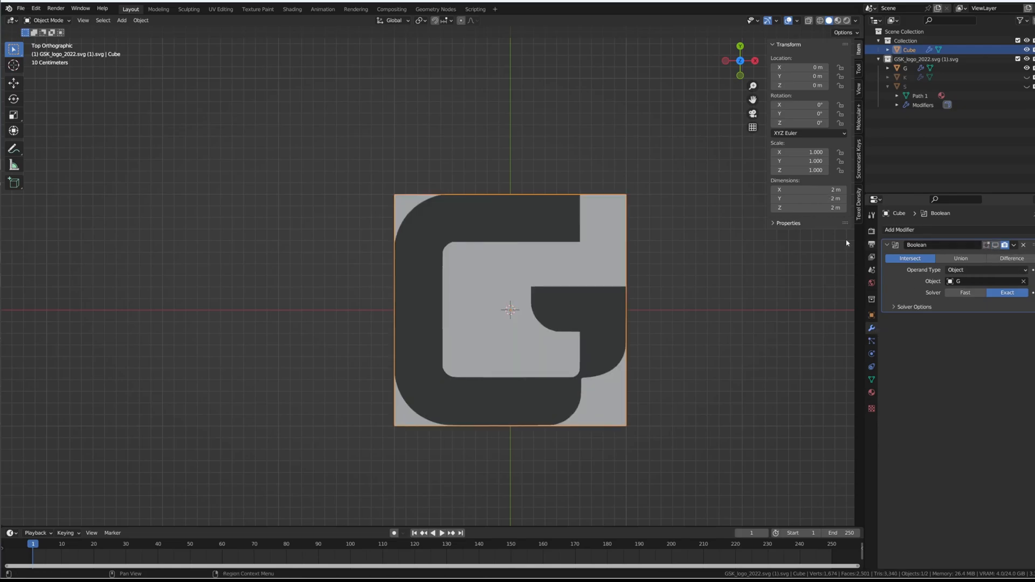
pyautogui.click(906, 68)
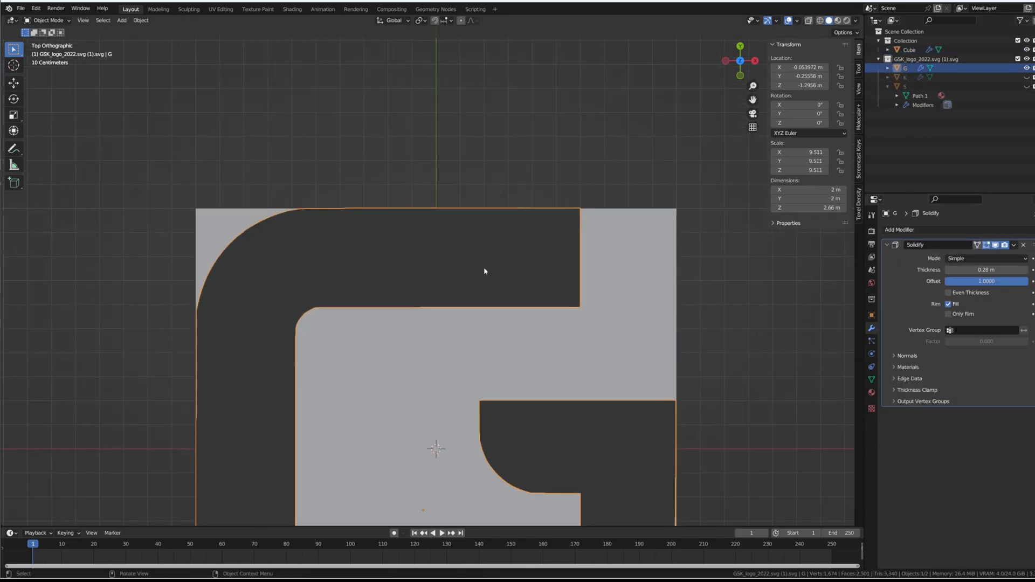
pyautogui.press('g')
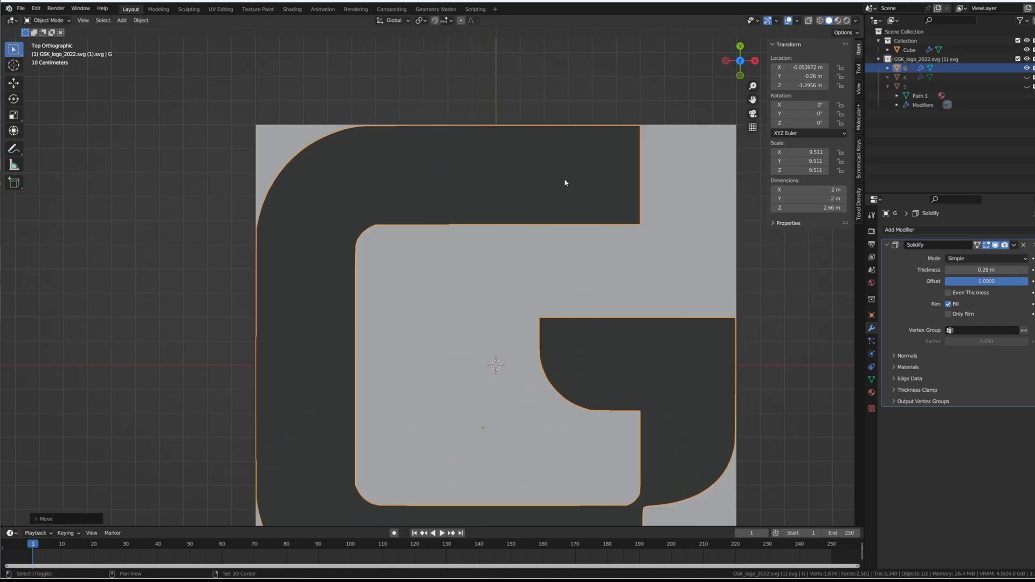
pyautogui.scroll(-3)
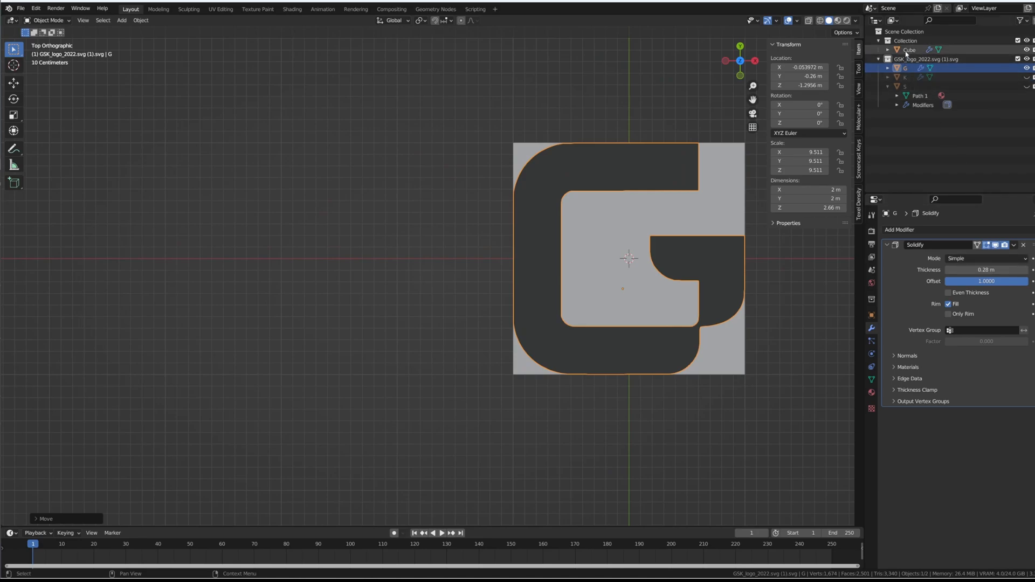
pyautogui.click(910, 49)
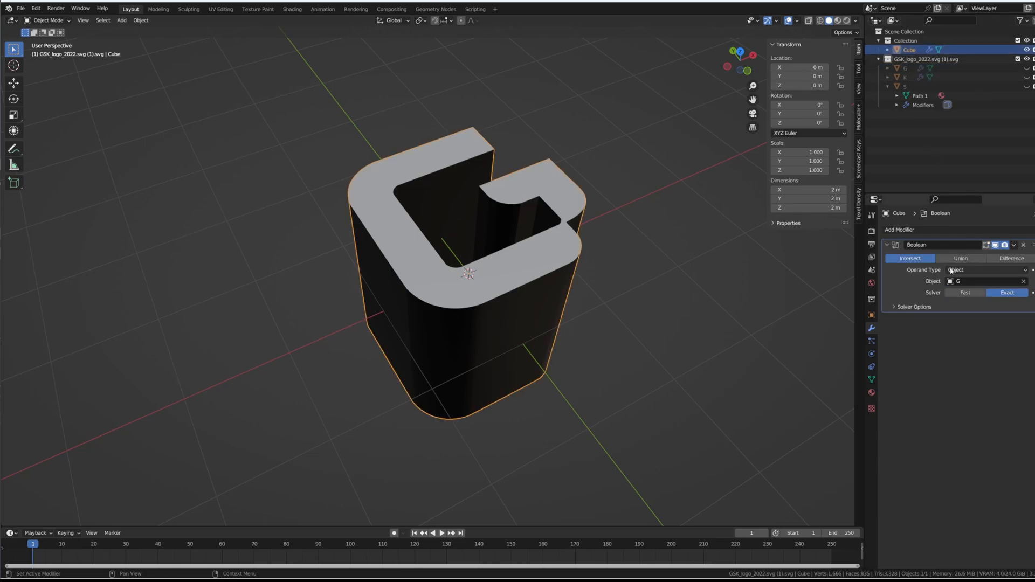
# - Duplicate the cube's Boolean with the K letter as second cutter and unhide the K
pyautogui.click(1014, 244)
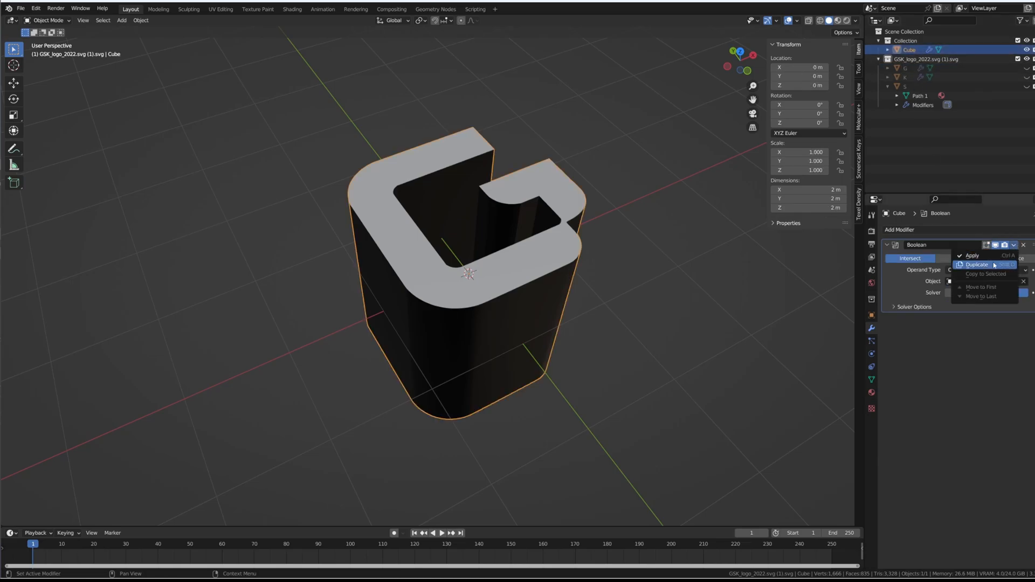
pyautogui.click(976, 265)
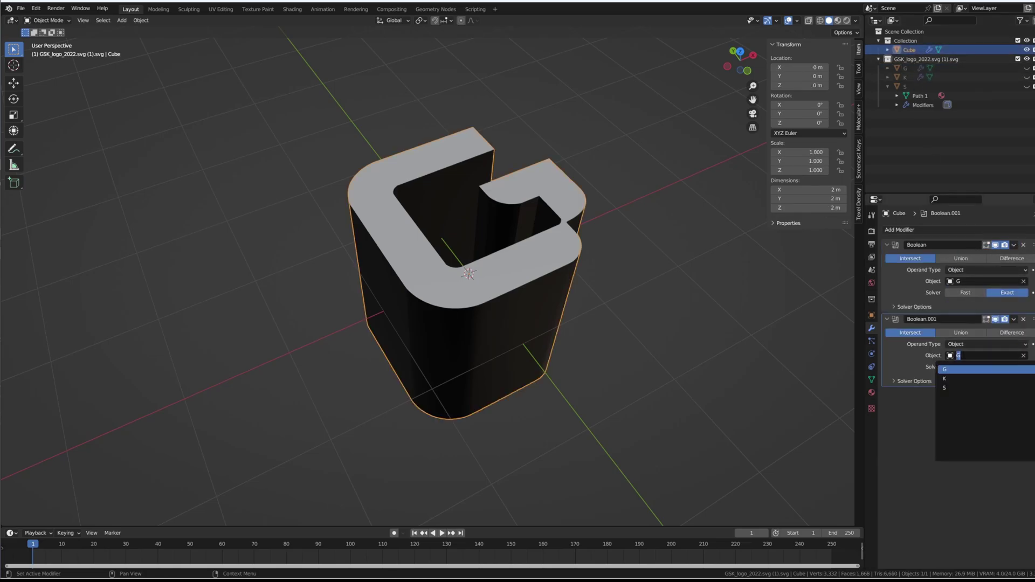
pyautogui.click(944, 378)
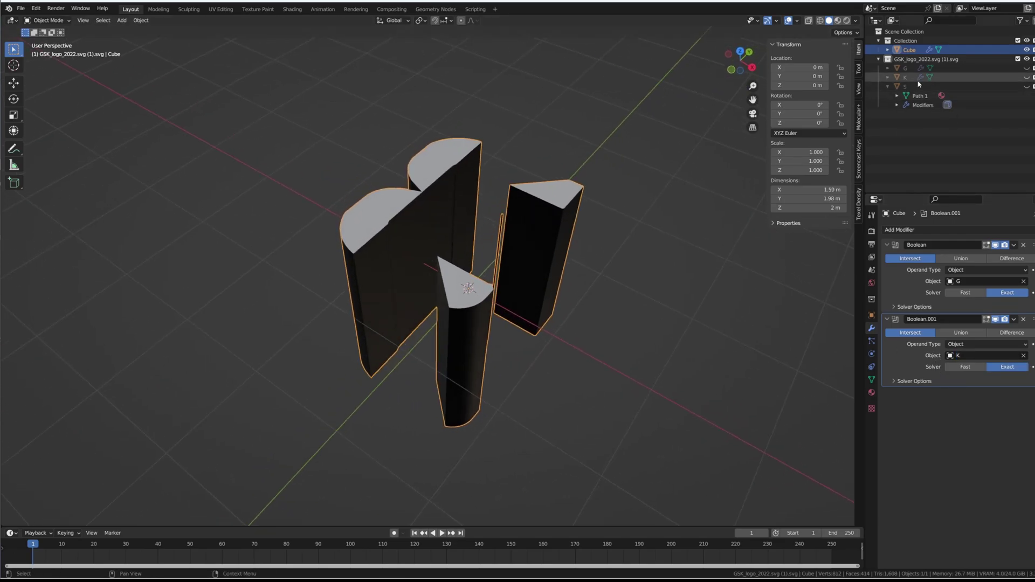
pyautogui.click(904, 78)
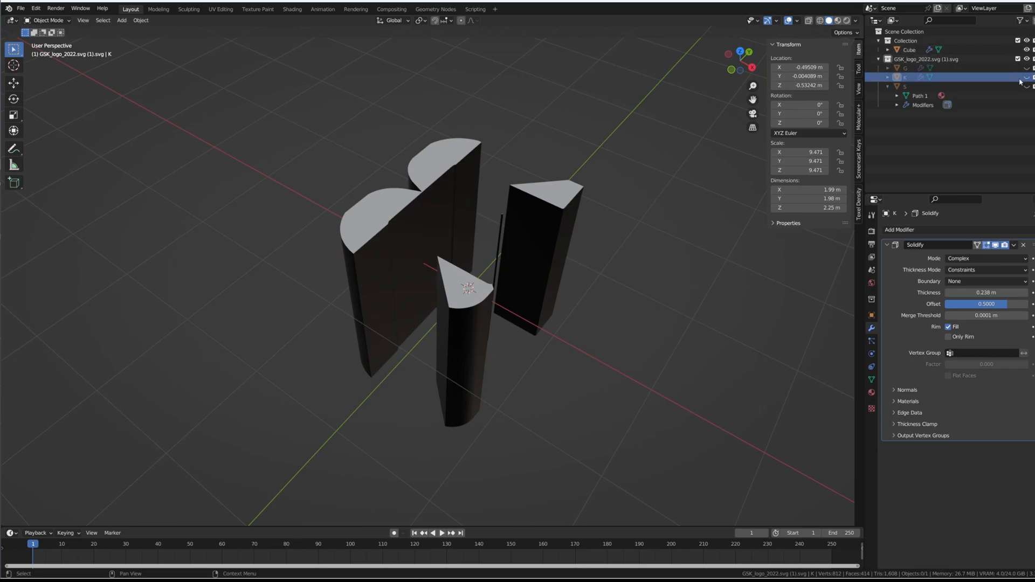
pyautogui.click(909, 50)
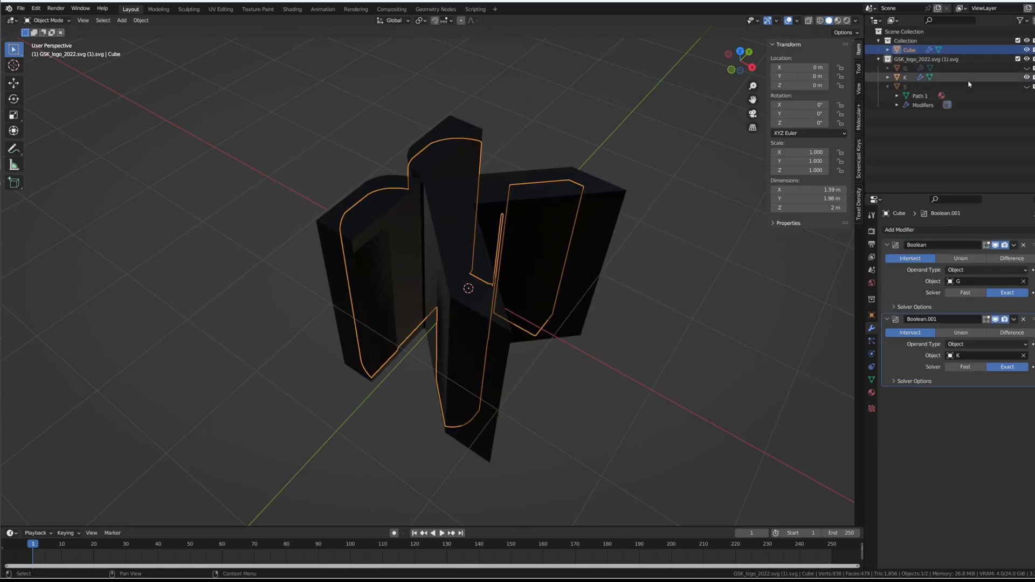
pyautogui.click(908, 77)
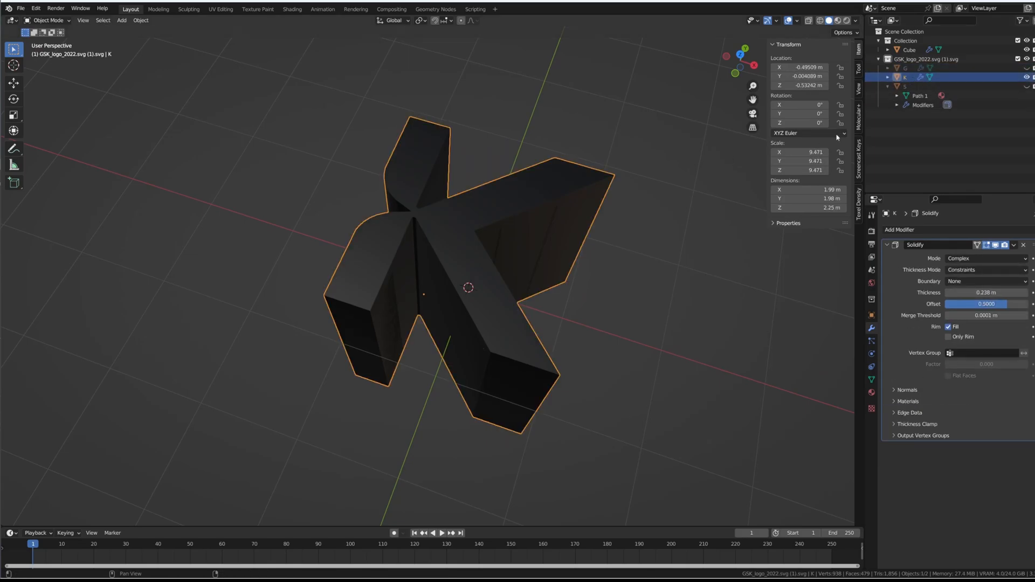
# - Rotate the K and S letters 90 degrees so they face other cube sides
pyautogui.click(909, 49)
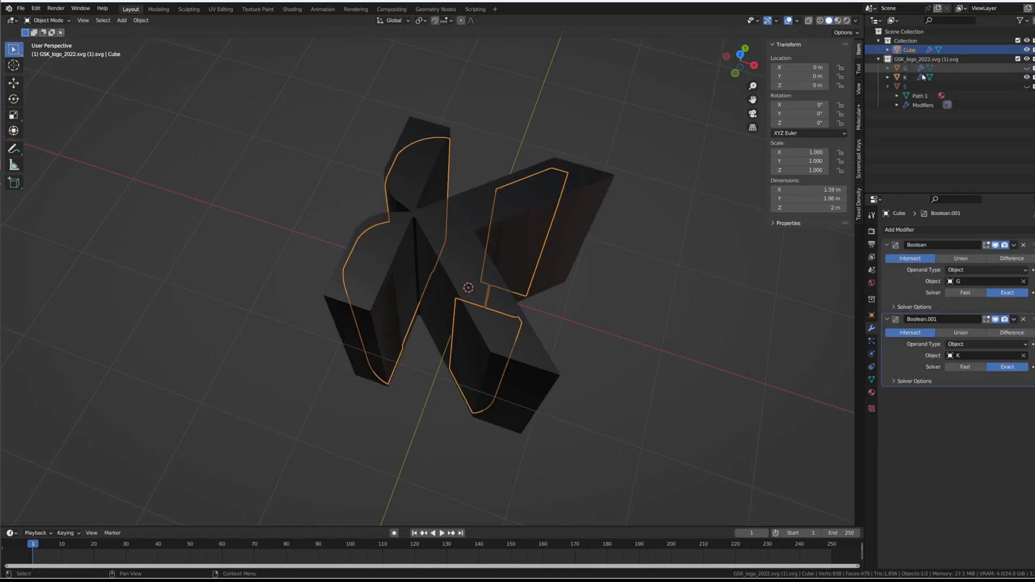
pyautogui.click(1014, 319)
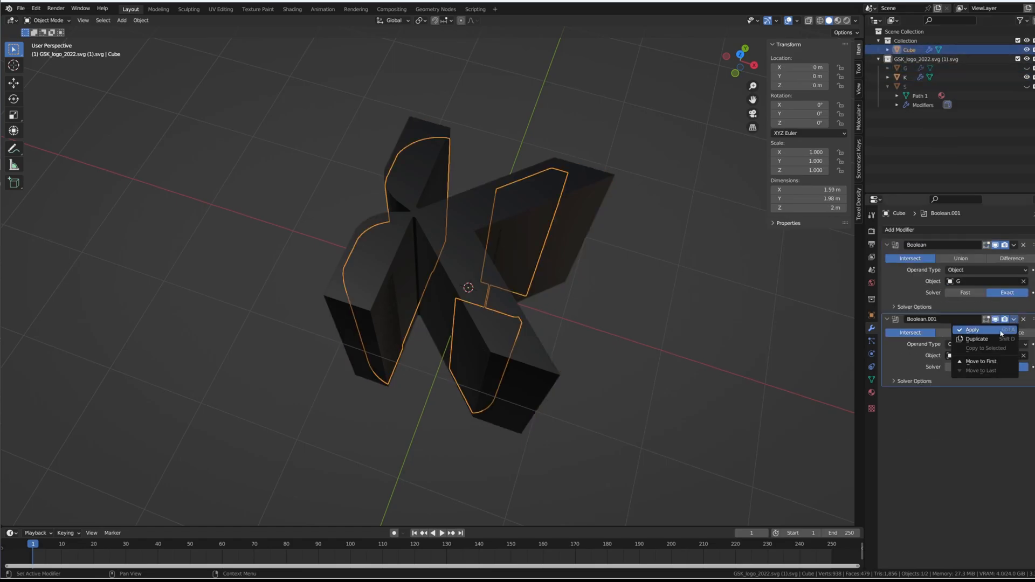
pyautogui.click(977, 338)
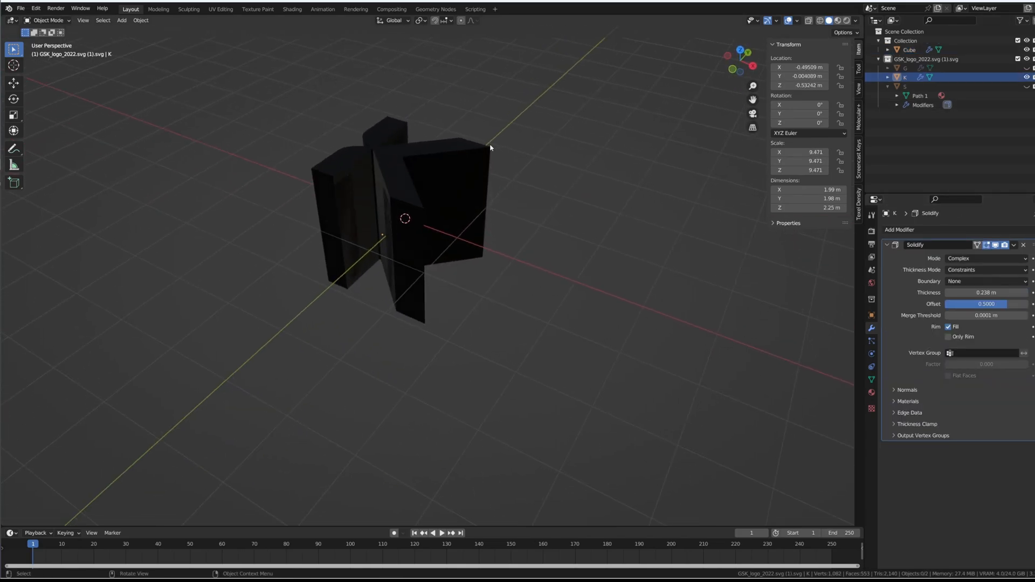
pyautogui.press('r')
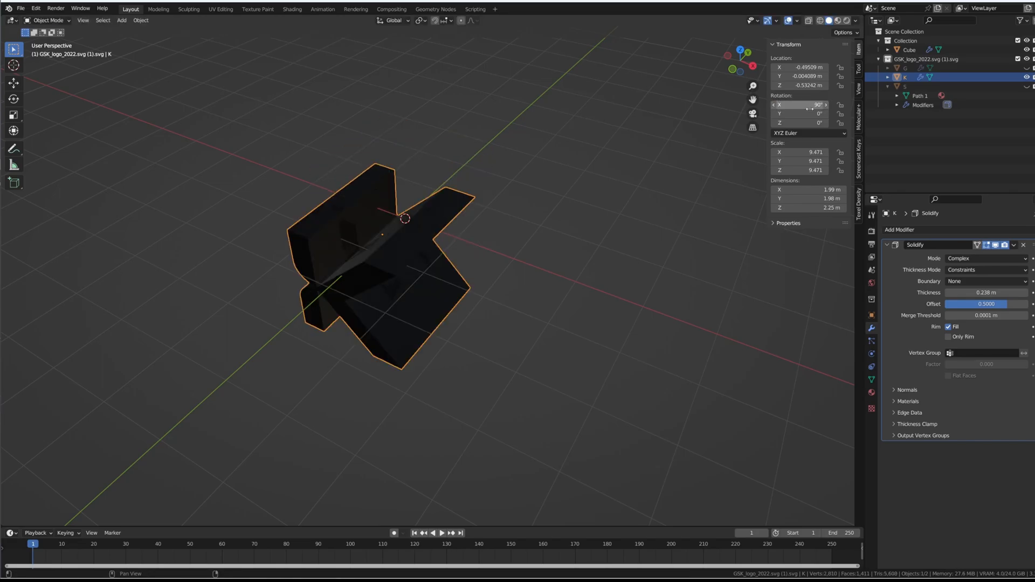
pyautogui.click(802, 114)
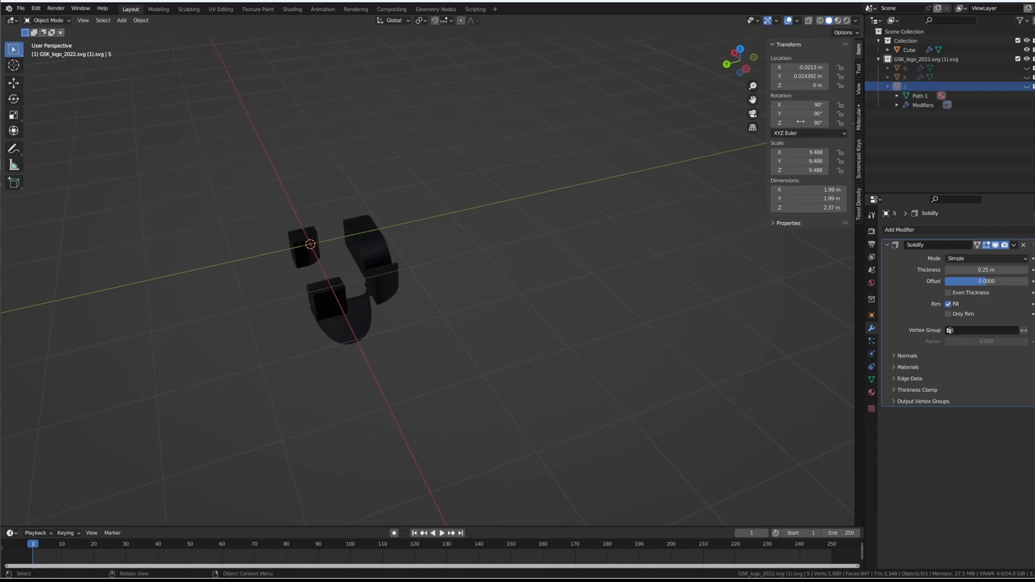
# - Move the G, K and S letters so each is centred on the cube
pyautogui.click(909, 50)
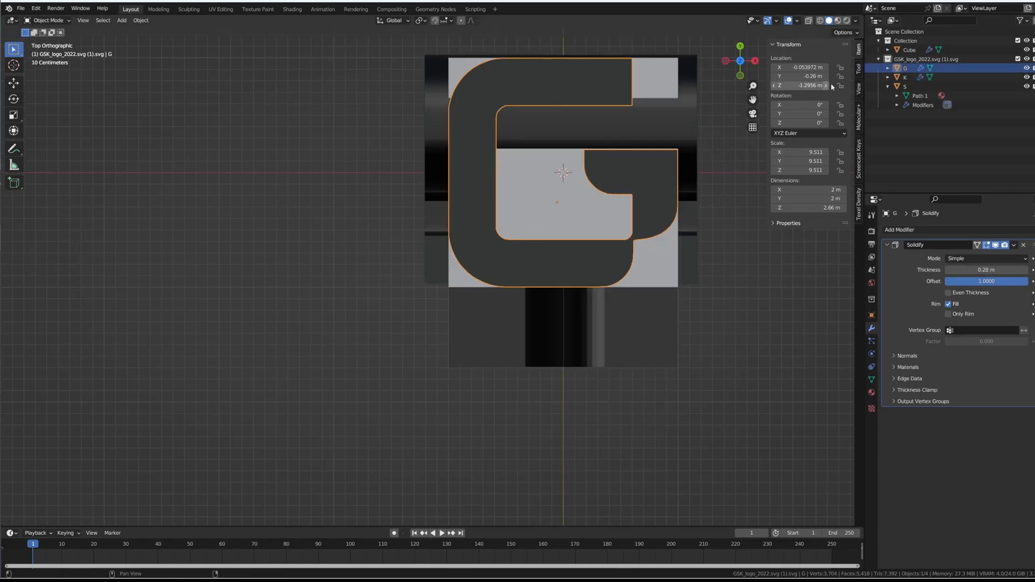
pyautogui.click(644, 205)
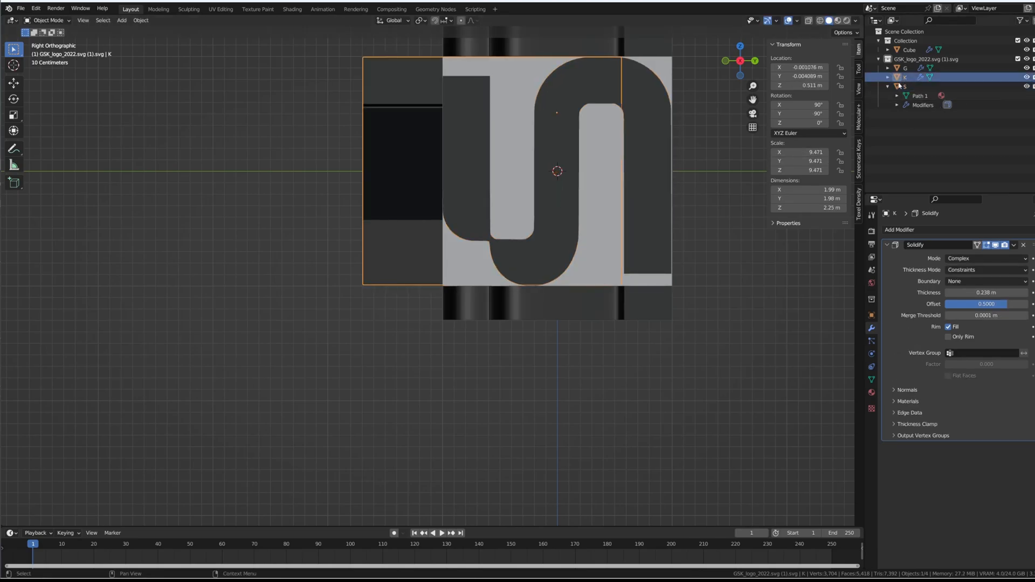
pyautogui.press('g')
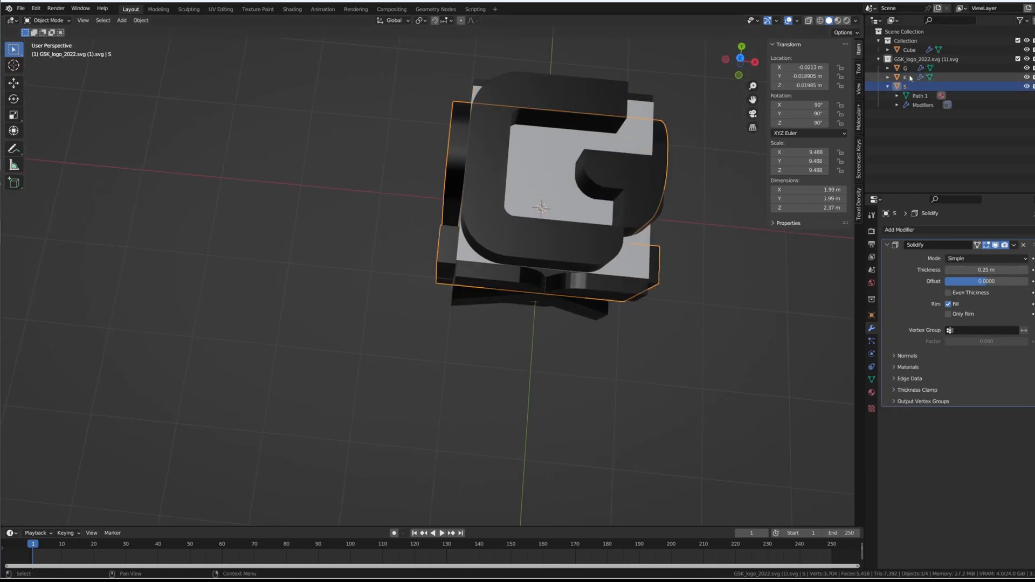
# - Reset the letters' origins to centre, then hide them leaving only the cube
pyautogui.click(140, 19)
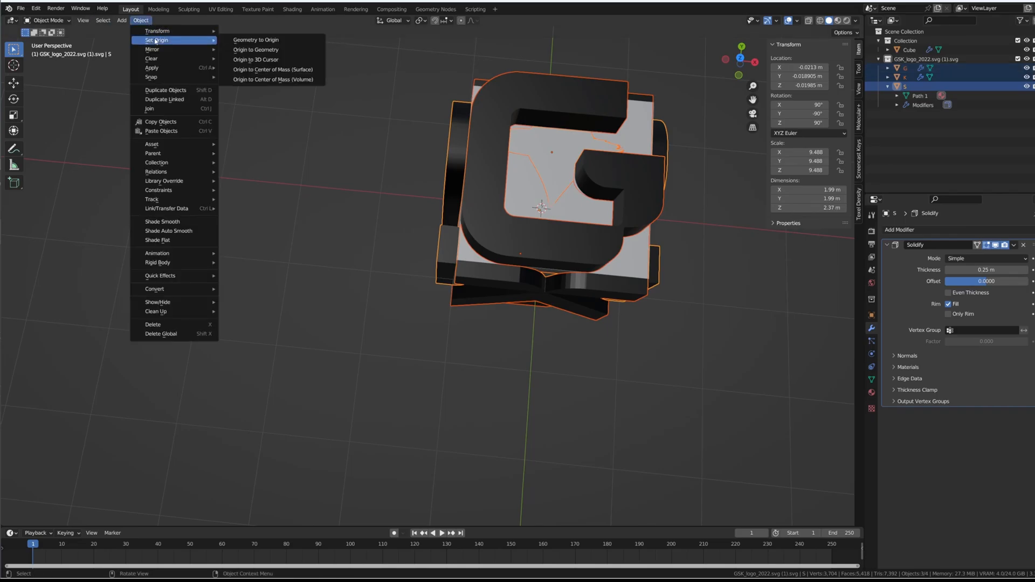
pyautogui.click(255, 40)
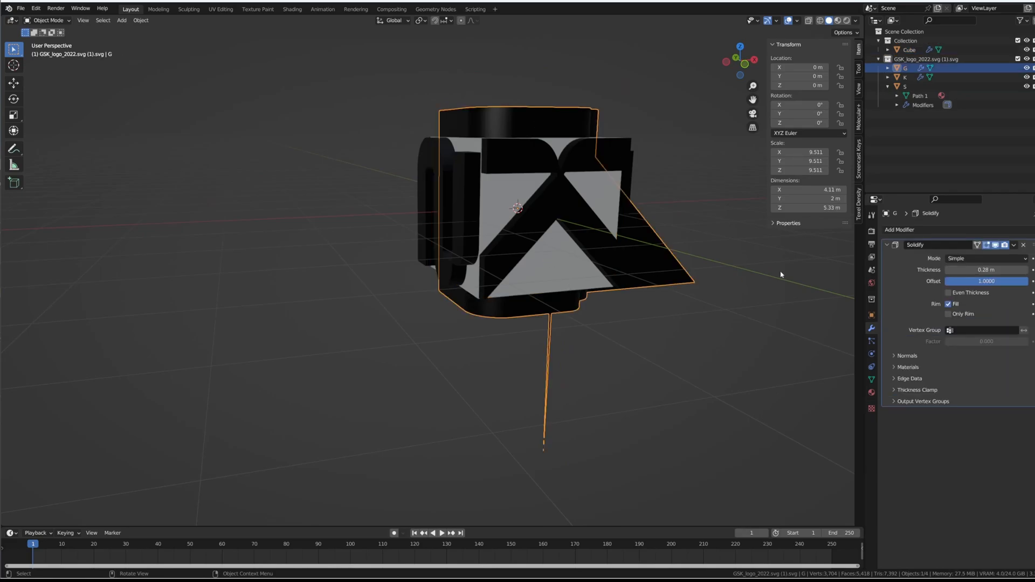
pyautogui.click(983, 257)
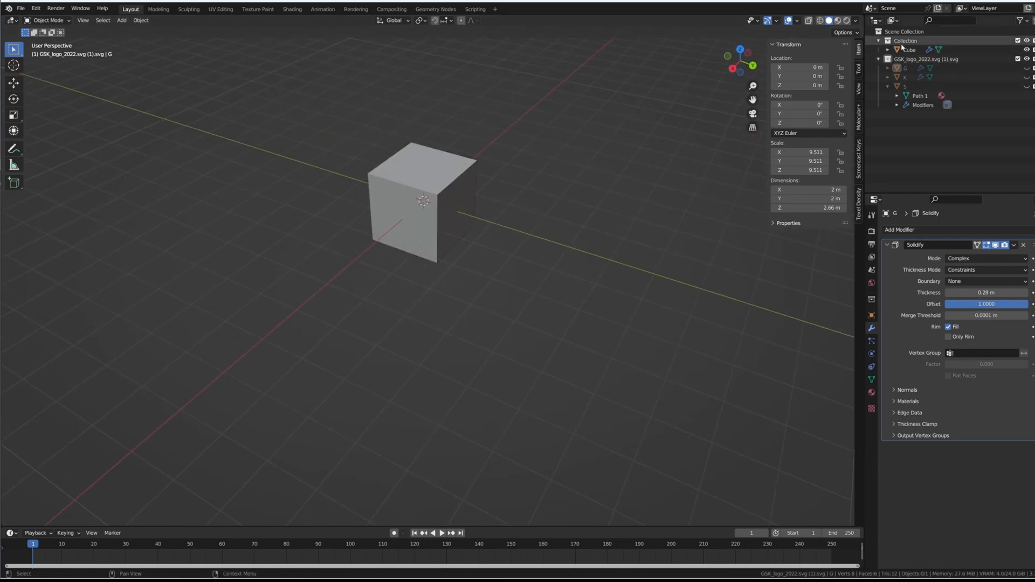
# - Intersect the cube with the S letter too, forming the G-S-K solid, and duplicate it
pyautogui.click(909, 50)
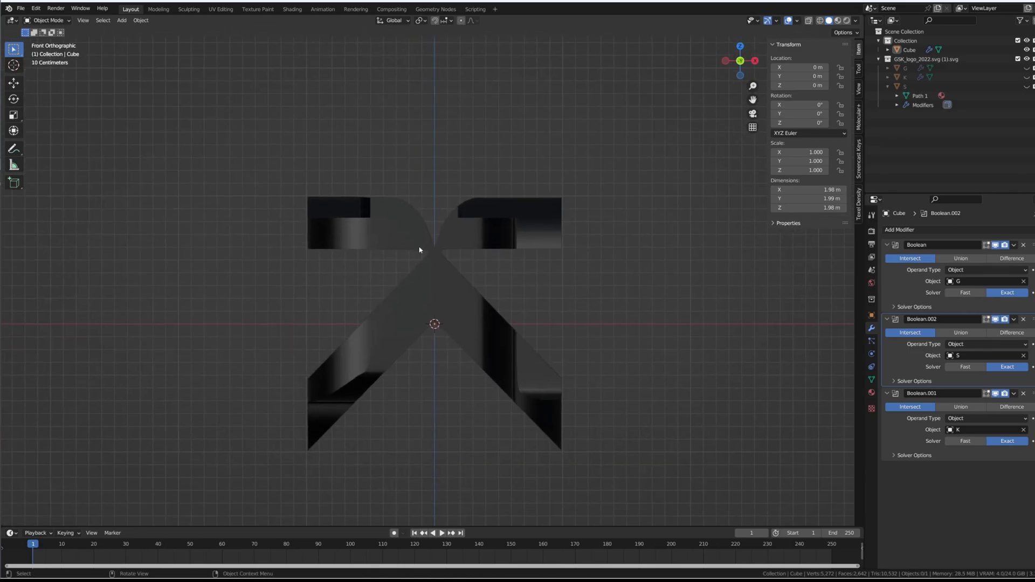
pyautogui.moveTo(335, 221)
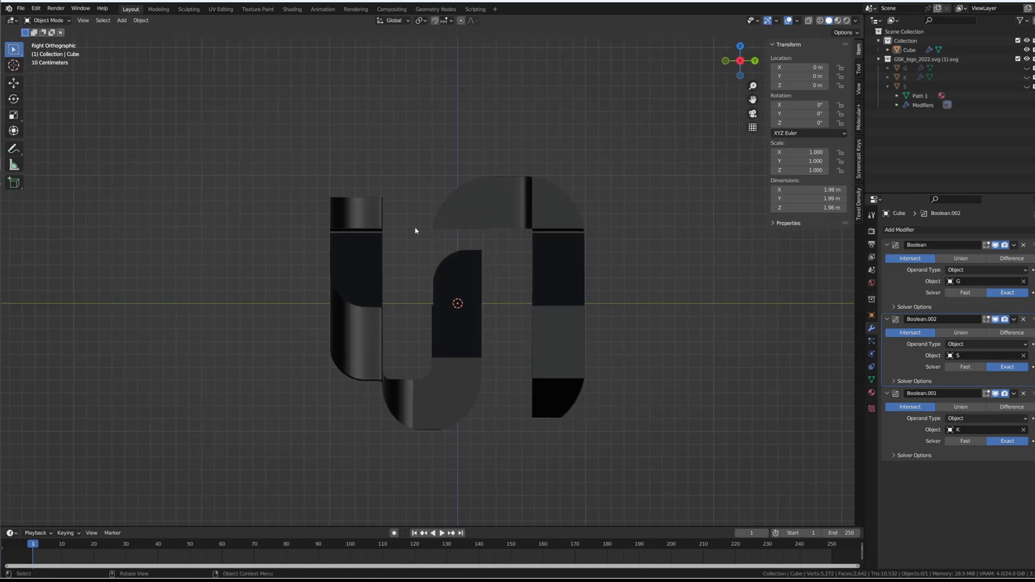
pyautogui.scroll(-3)
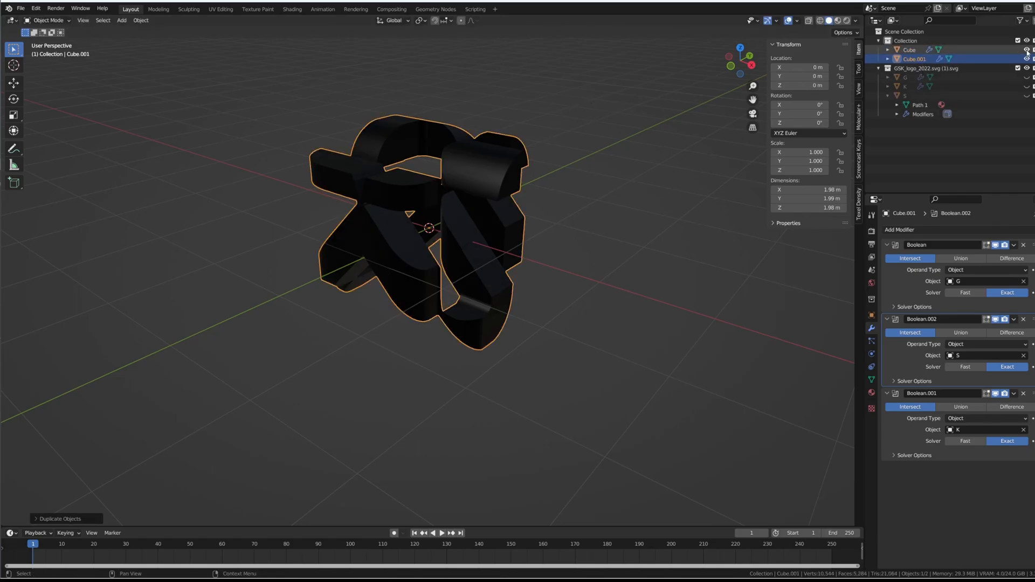
# - Parent the GSK cube under a new empty named CTRL and add a camera
pyautogui.click(880, 68)
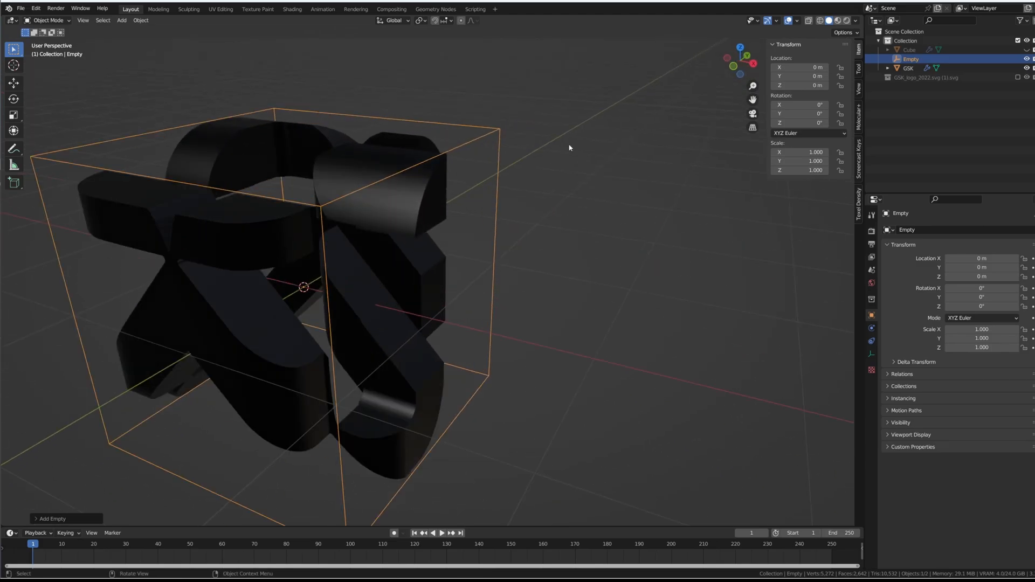
pyautogui.click(910, 68)
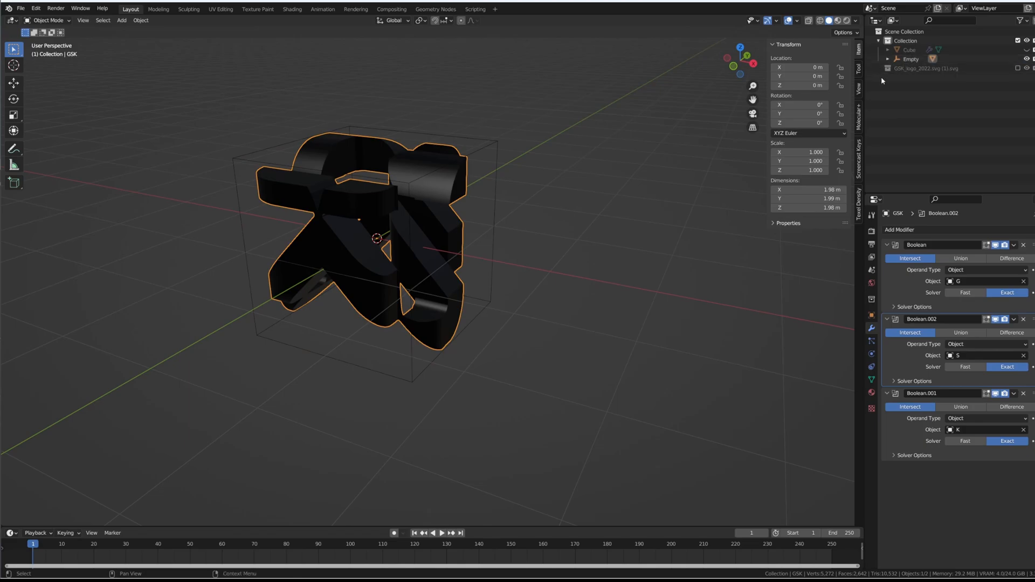
pyautogui.click(896, 68)
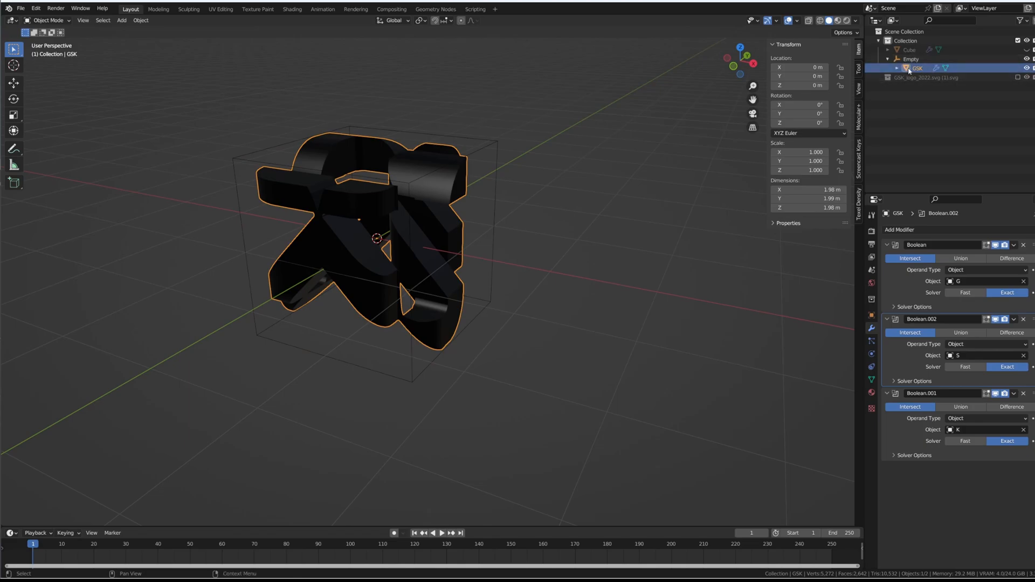
pyautogui.click(910, 49)
pyautogui.write('CTRL')
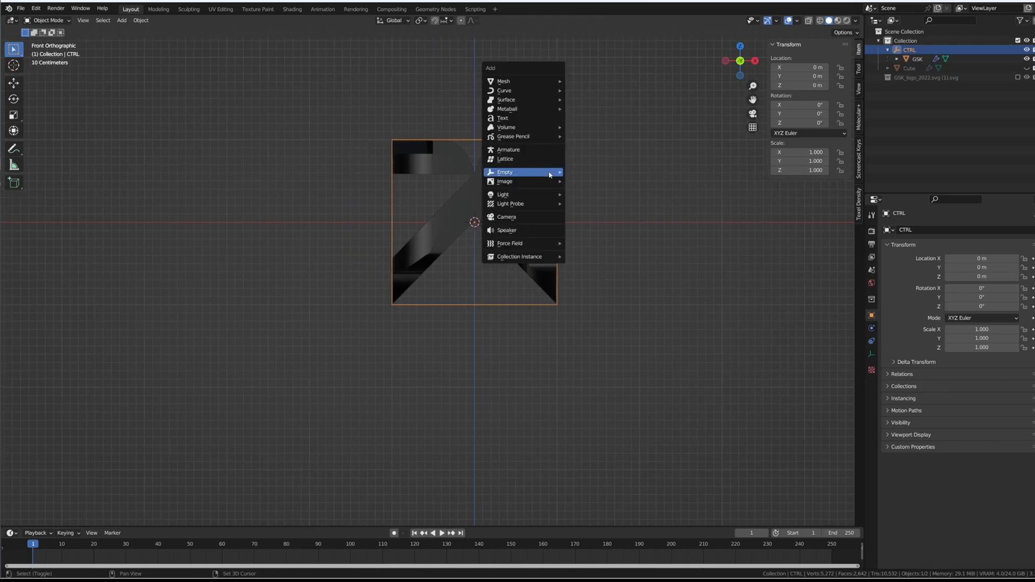
pyautogui.click(507, 217)
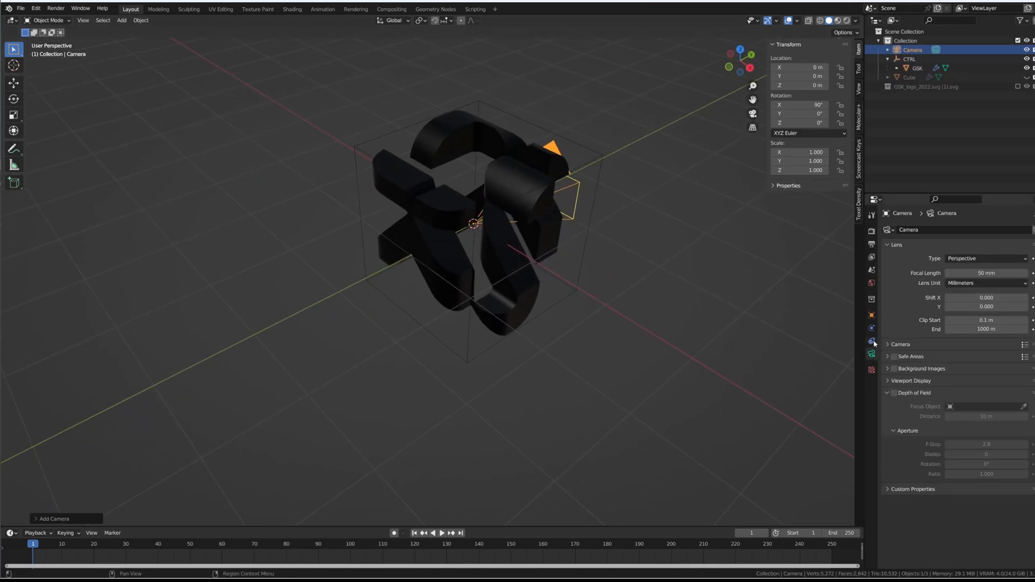
# - Make the camera orthographic with scale 4.5, facing the logo head-on from about 7.2 m
pyautogui.click(984, 258)
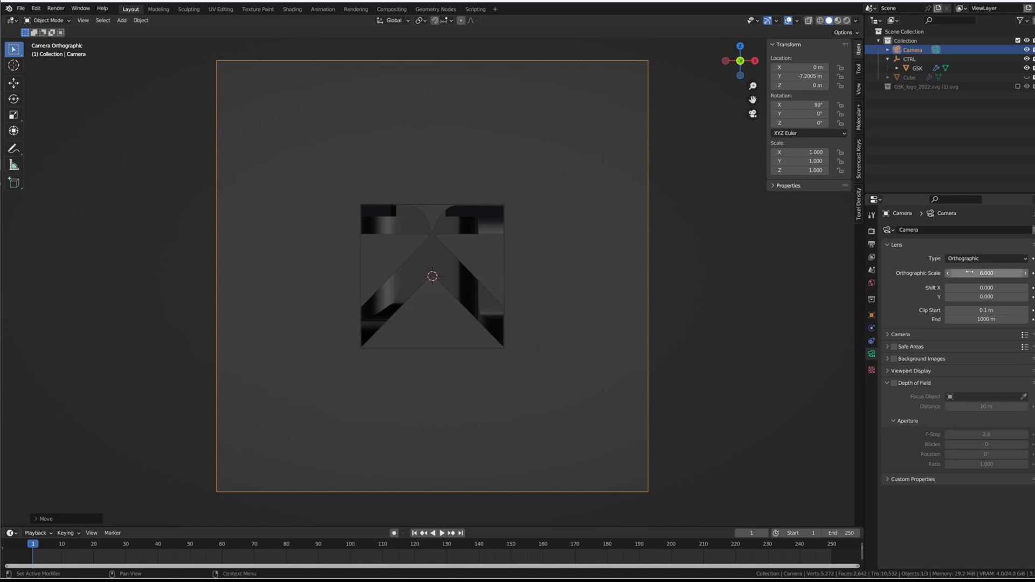
pyautogui.doubleClick(984, 273)
pyautogui.write('4.500')
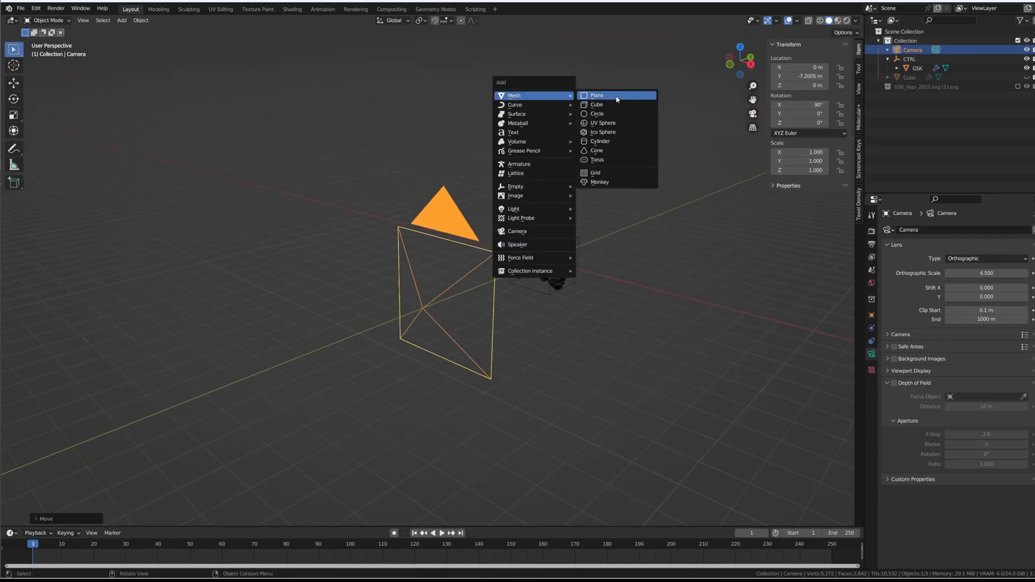
# - Add a large lowered plane, extrude it up behind the cube and bevel it into a curved backdrop
pyautogui.click(596, 95)
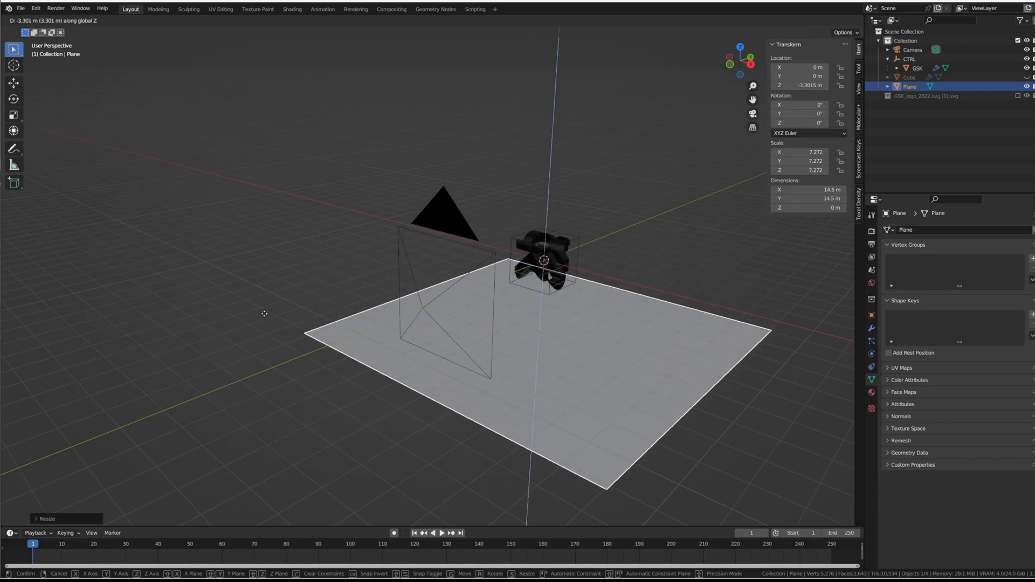
pyautogui.click(357, 257)
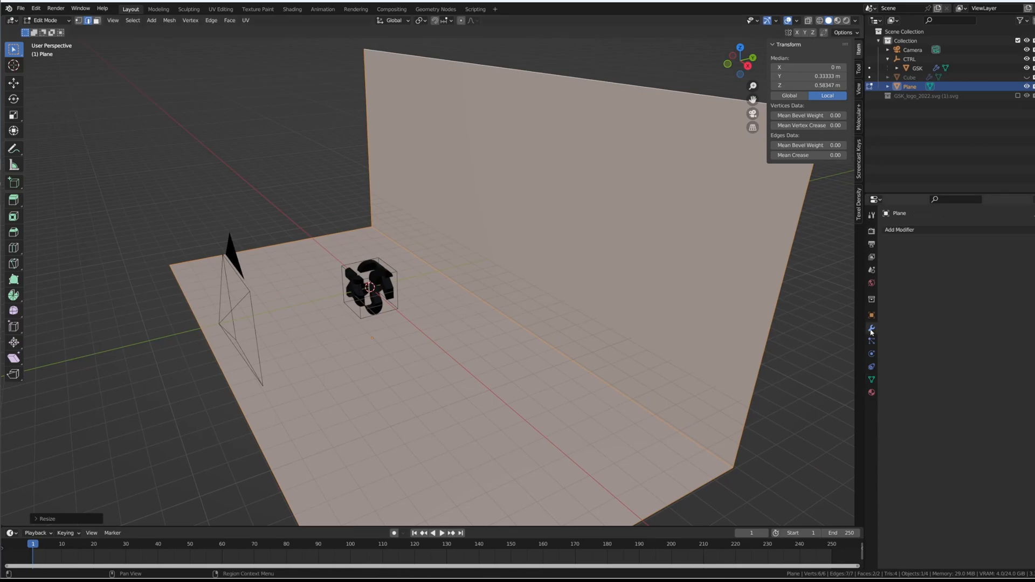
pyautogui.click(899, 229)
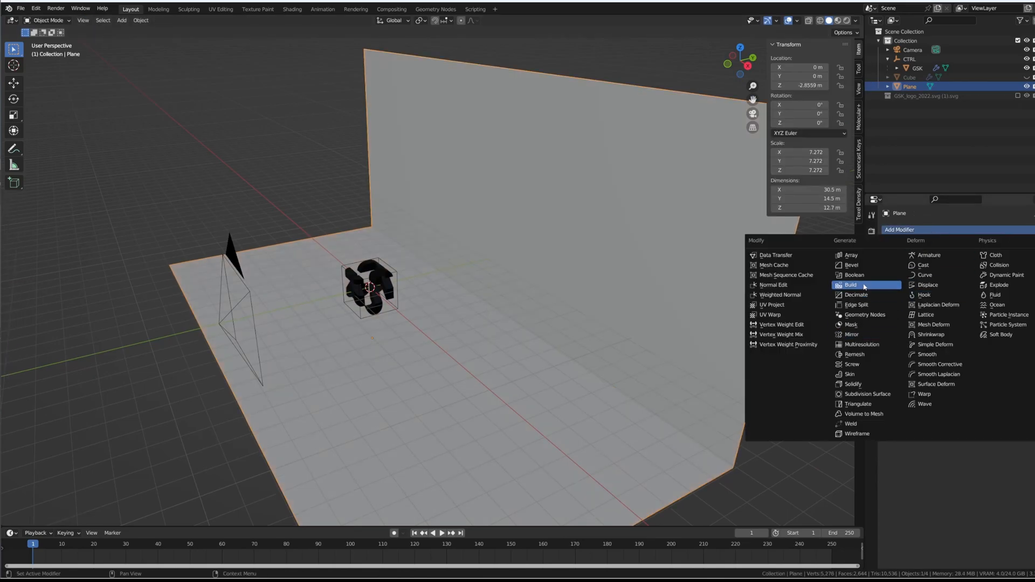
pyautogui.click(851, 266)
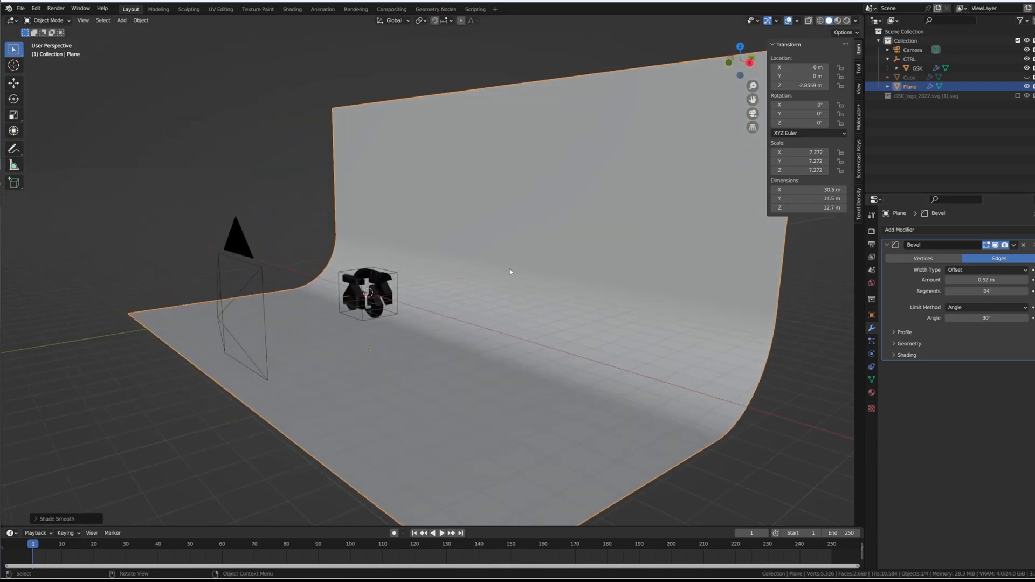
pyautogui.press('g')
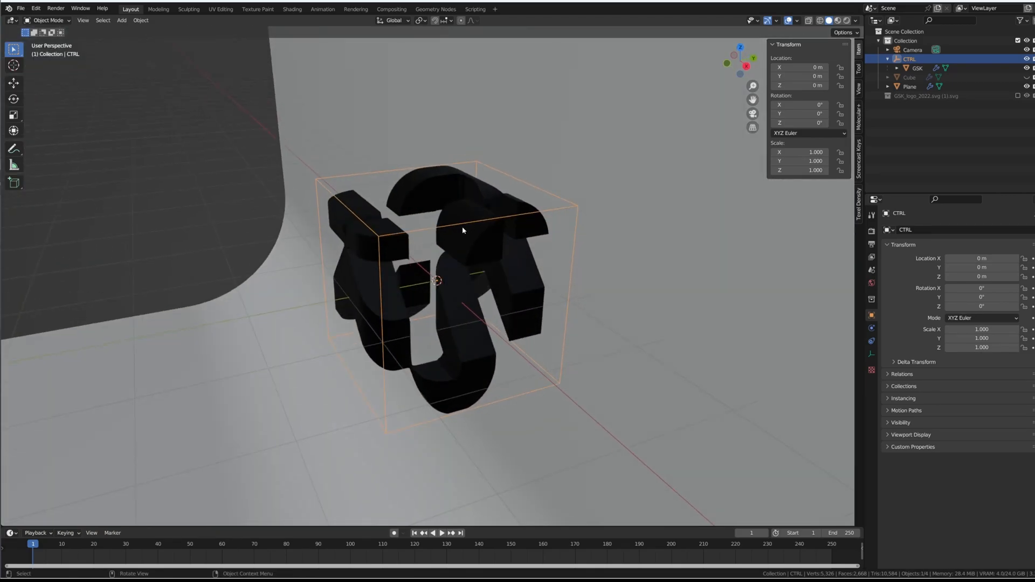
# - Apply the G, S and K Boolean intersections on GSK, then return to the CTRL empty
pyautogui.press('r')
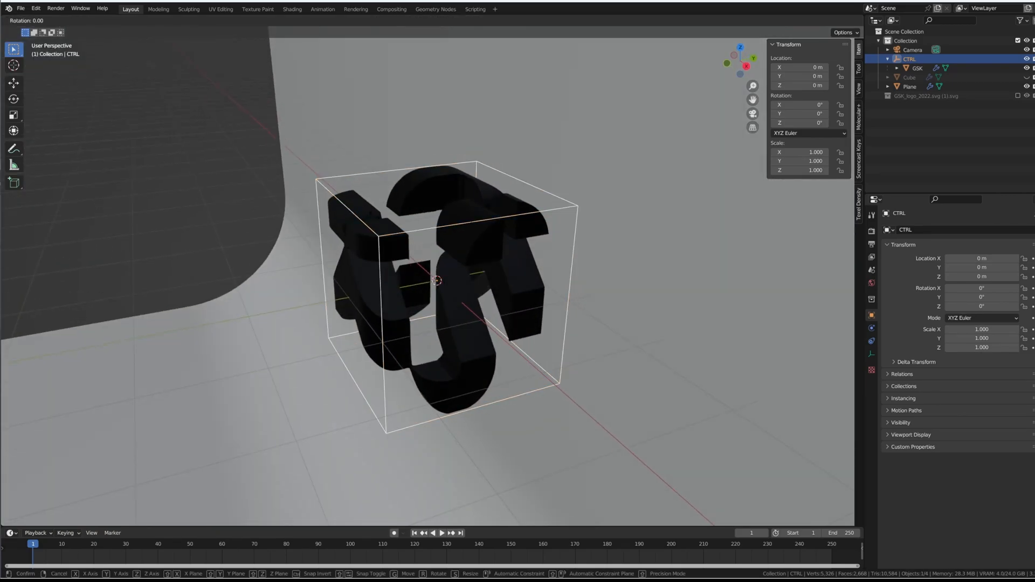
pyautogui.moveTo(462, 134)
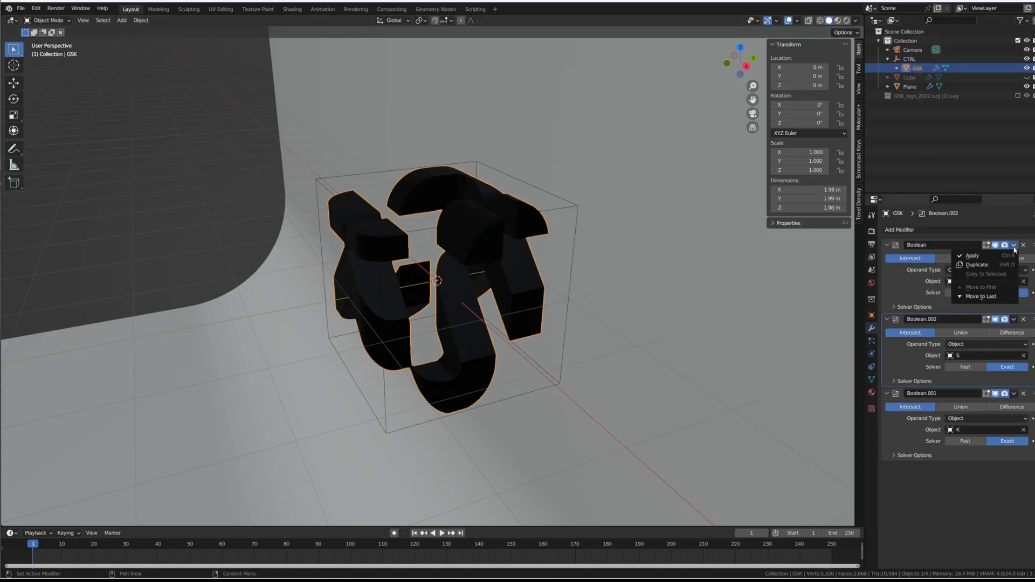
pyautogui.click(972, 255)
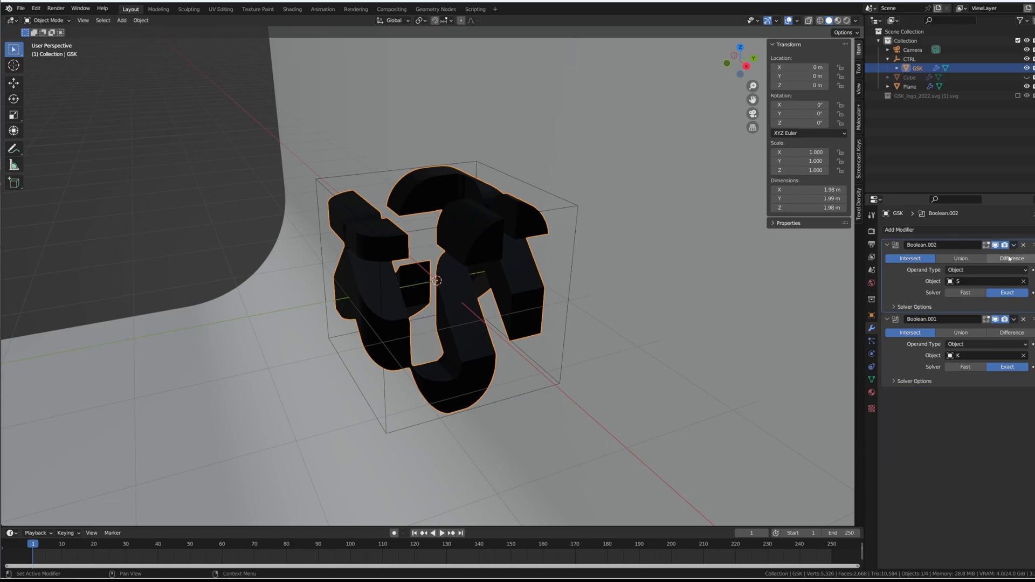
pyautogui.click(1013, 245)
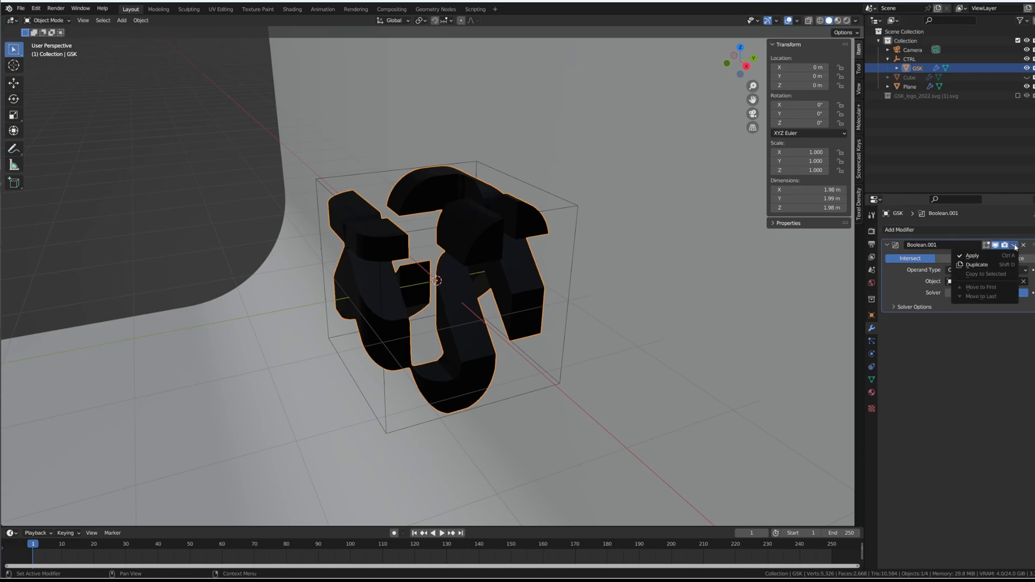
pyautogui.click(971, 256)
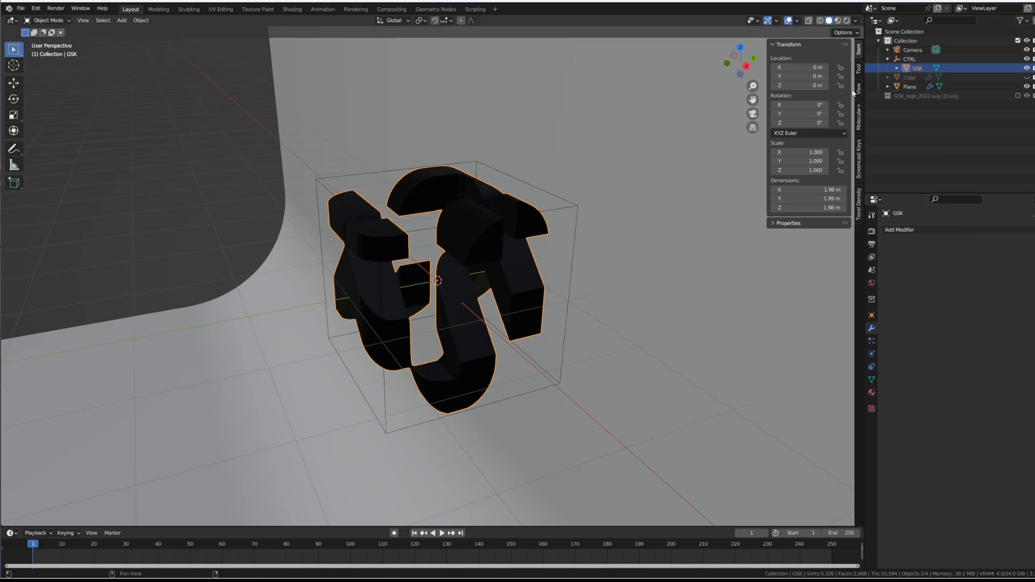
pyautogui.moveTo(411, 217)
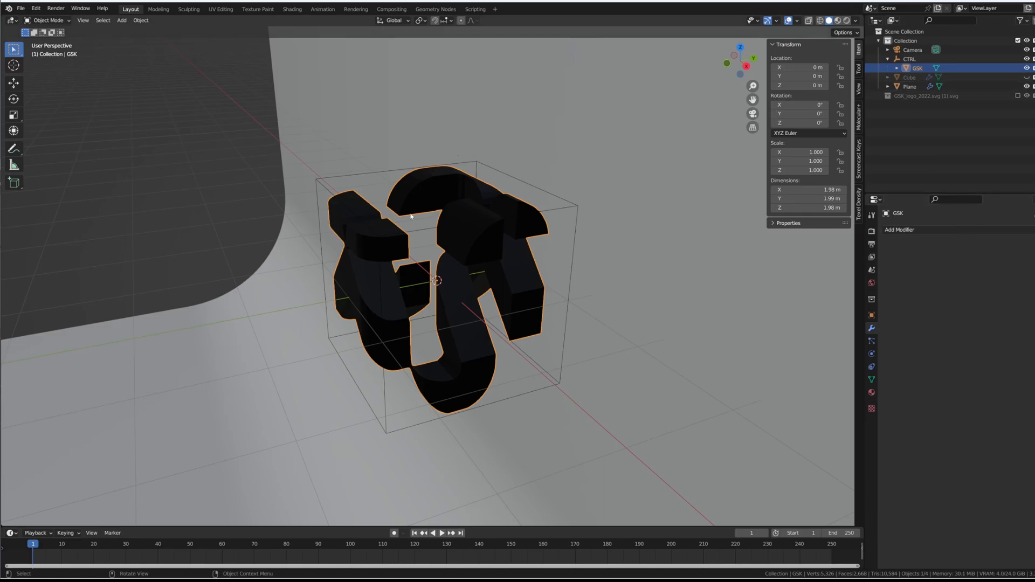
pyautogui.click(909, 58)
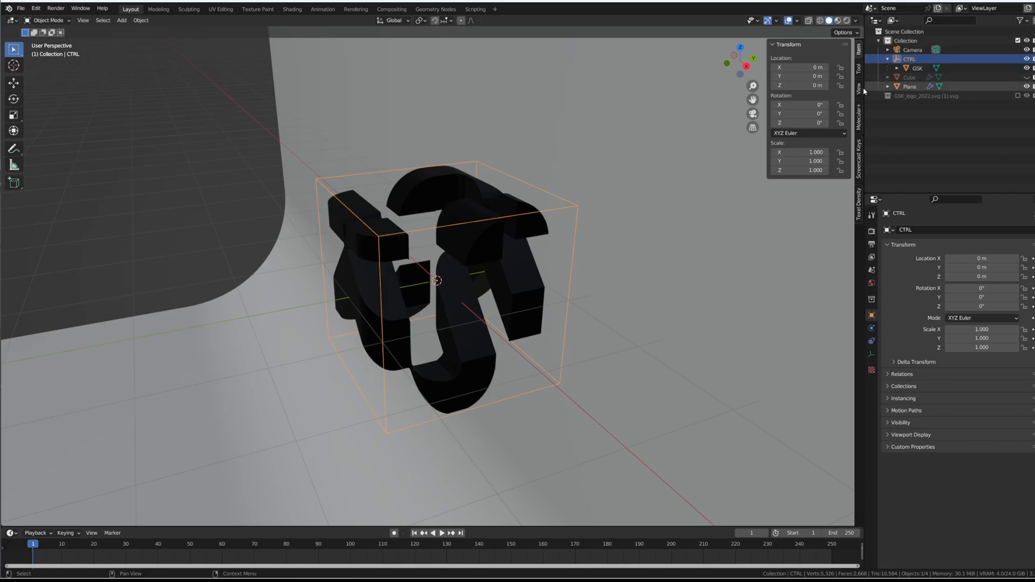
pyautogui.moveTo(404, 162)
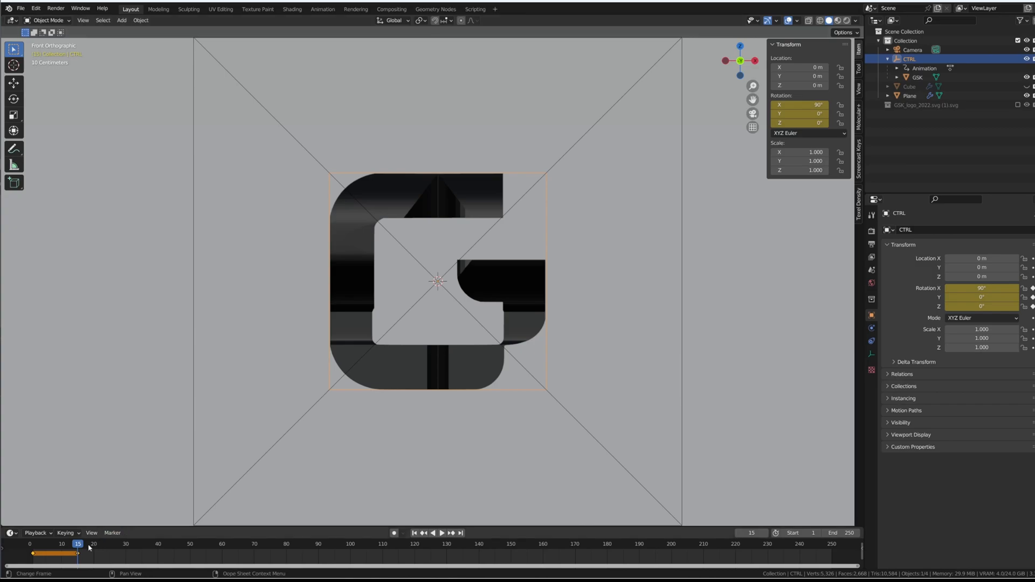
pyautogui.moveTo(78, 555)
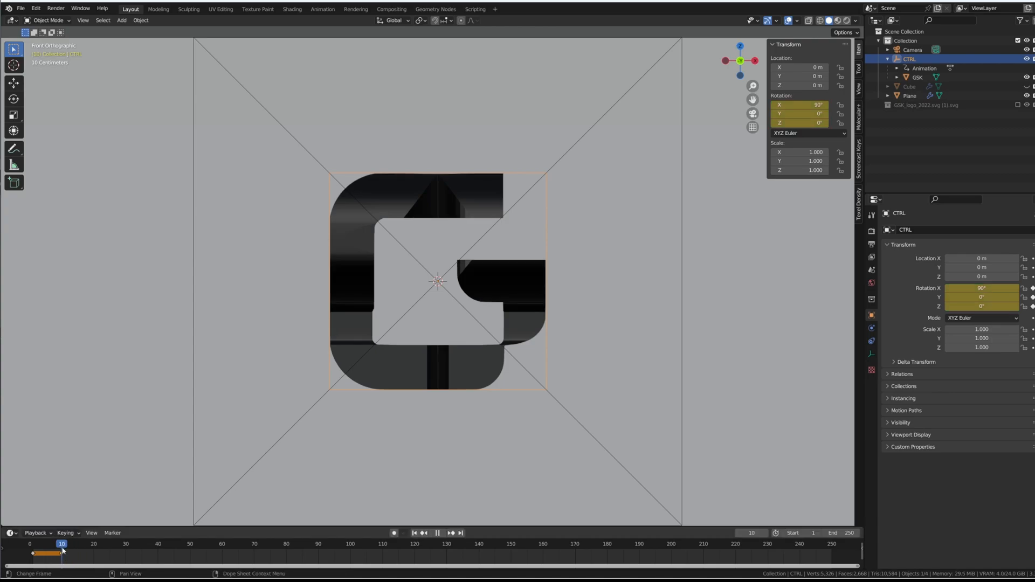
# - Key CTRL's rotation at X 90° so the camera sees the G, previewing from an earlier frame
pyautogui.click(93, 544)
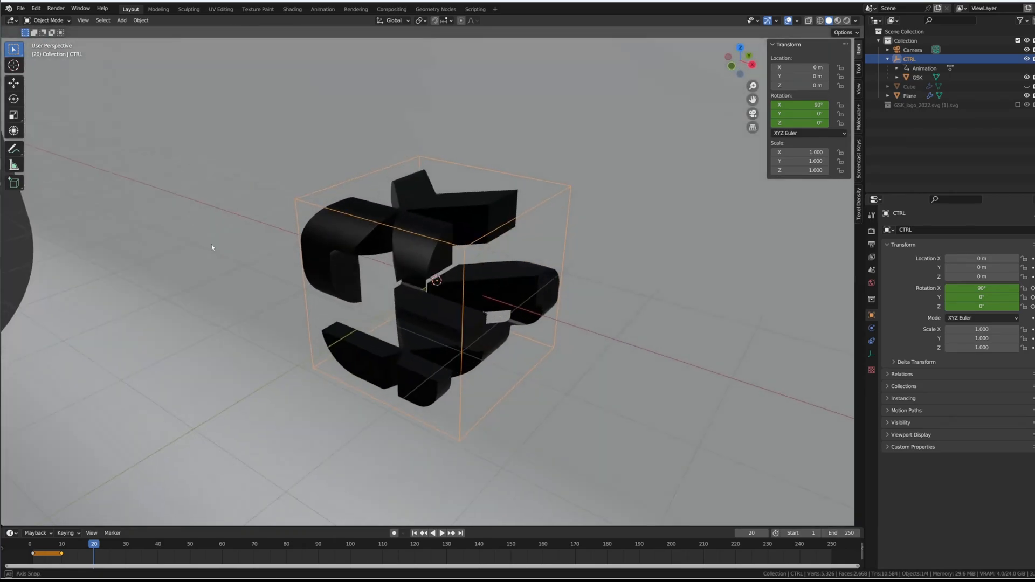
pyautogui.press('r')
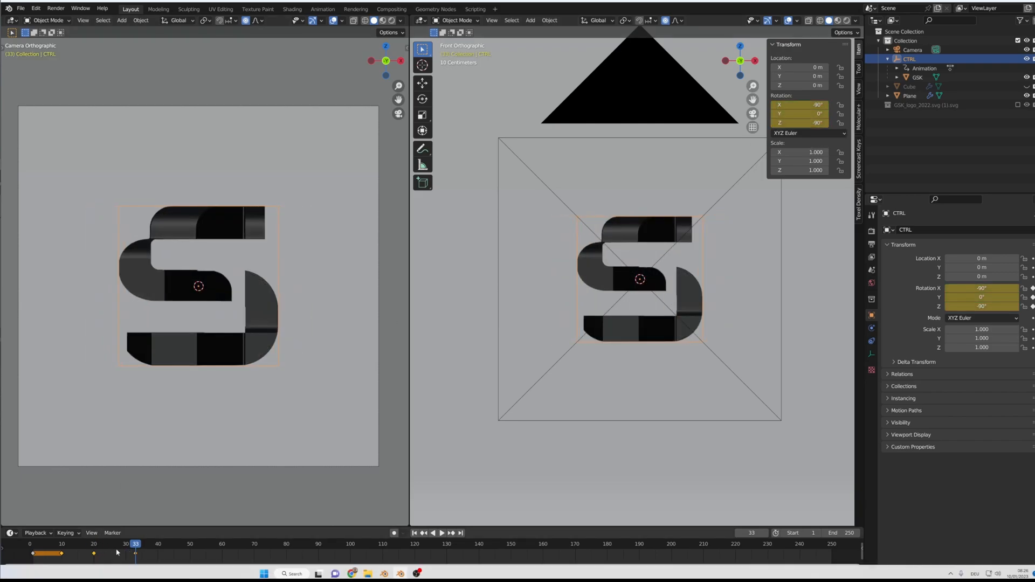
# - At frame 20 key CTRL's rotation to X -90°, Z -90° so the S faces the camera
pyautogui.click(94, 544)
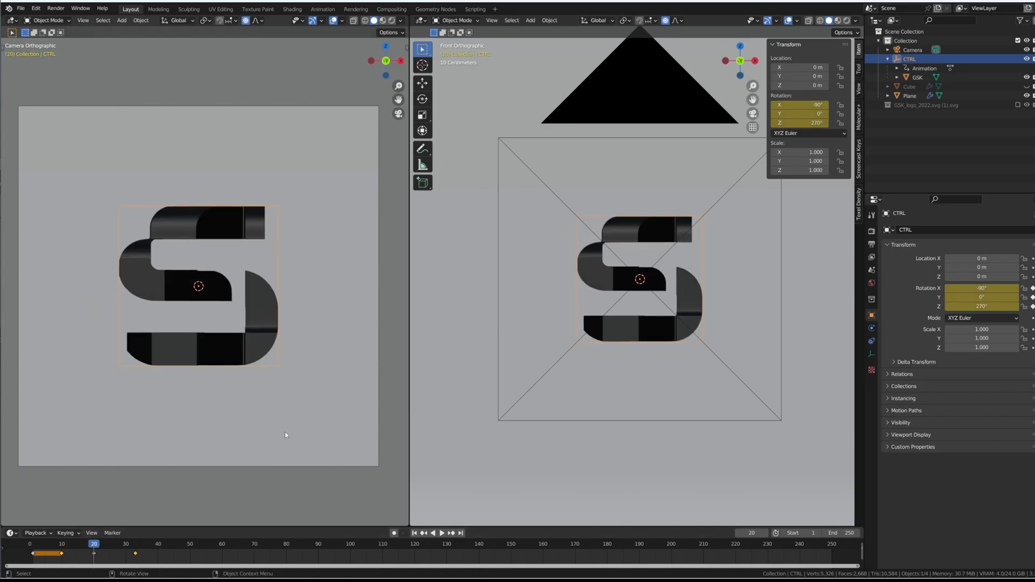
pyautogui.moveTo(333, 425)
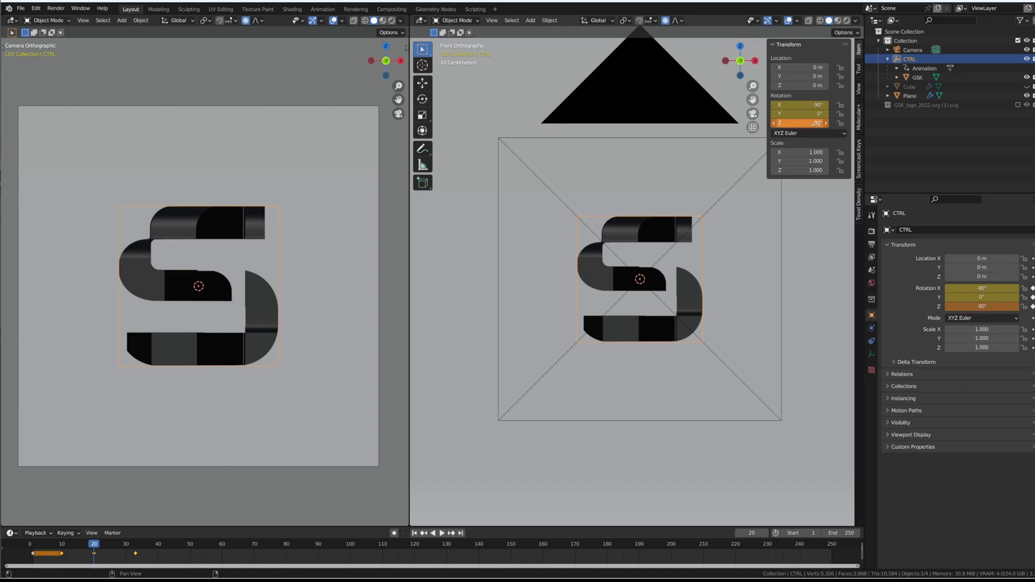
pyautogui.click(173, 543)
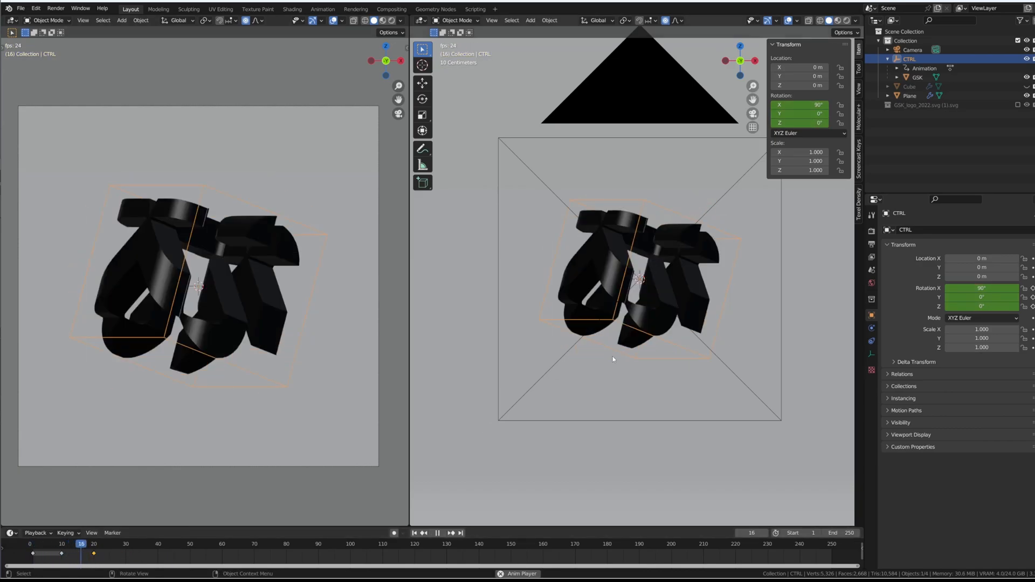
pyautogui.click(143, 543)
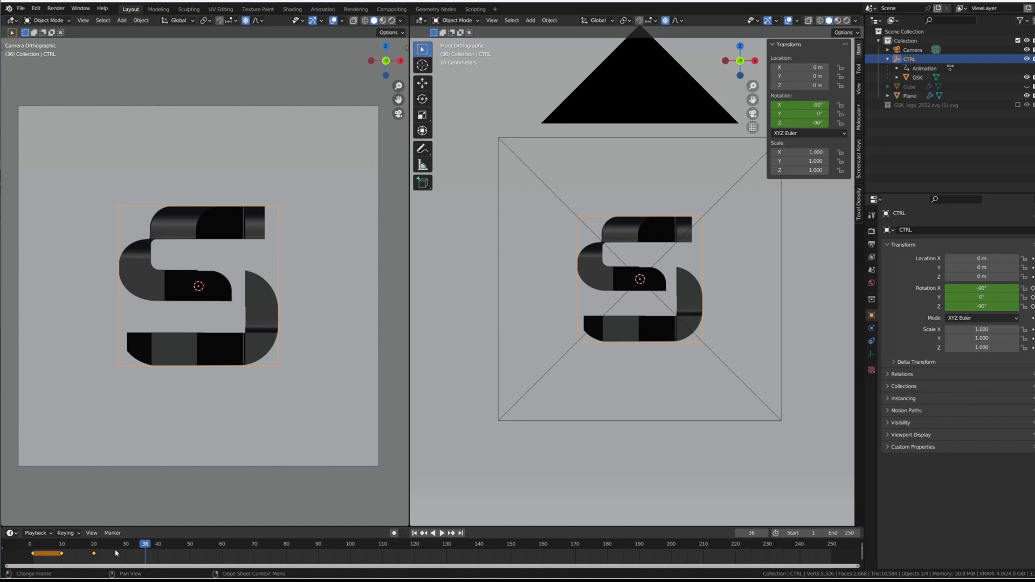
pyautogui.moveTo(325, 561)
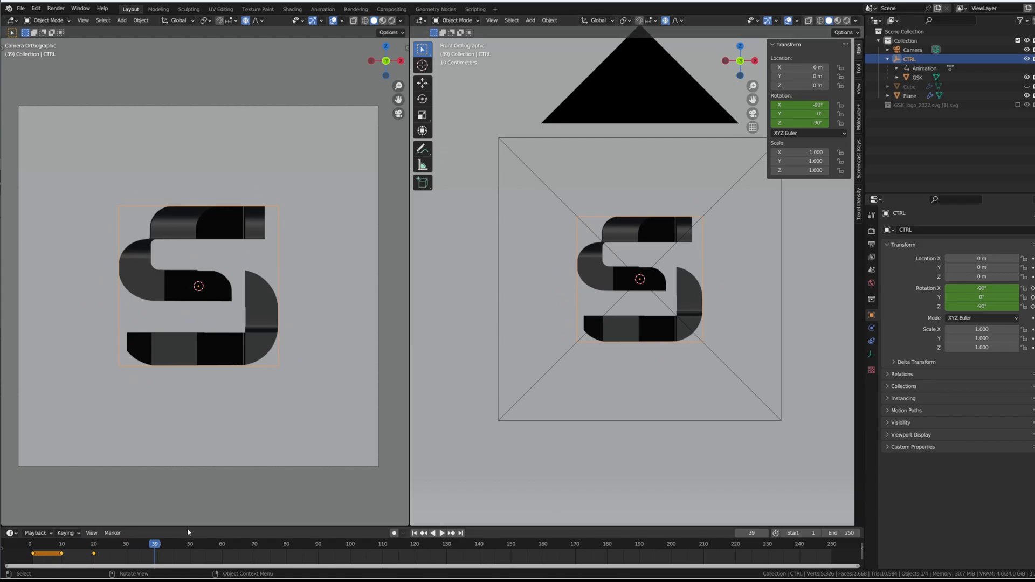
# - Shift the S-turn keyframes later in the timeline to hold the pose longer
pyautogui.click(94, 543)
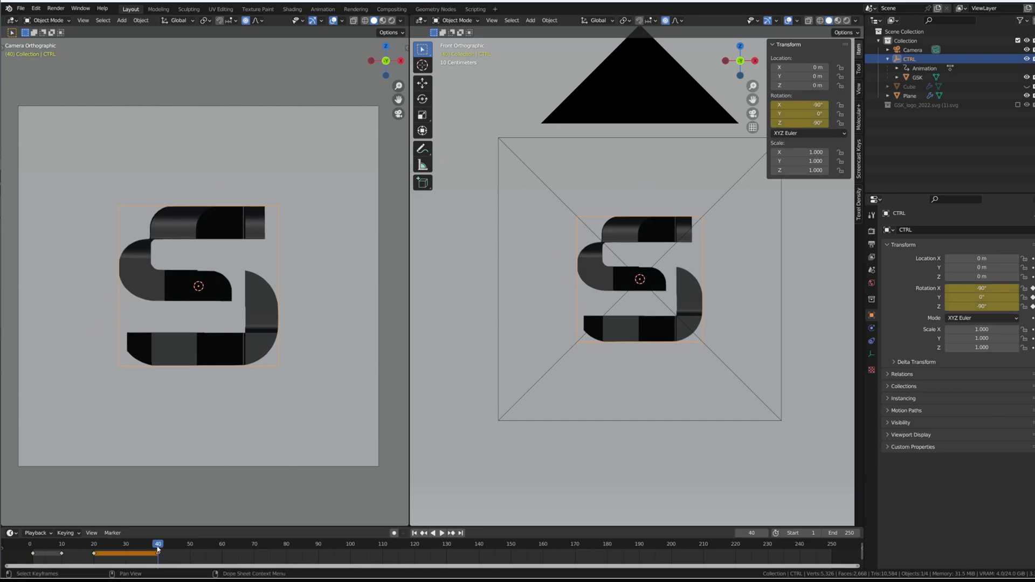
pyautogui.click(442, 533)
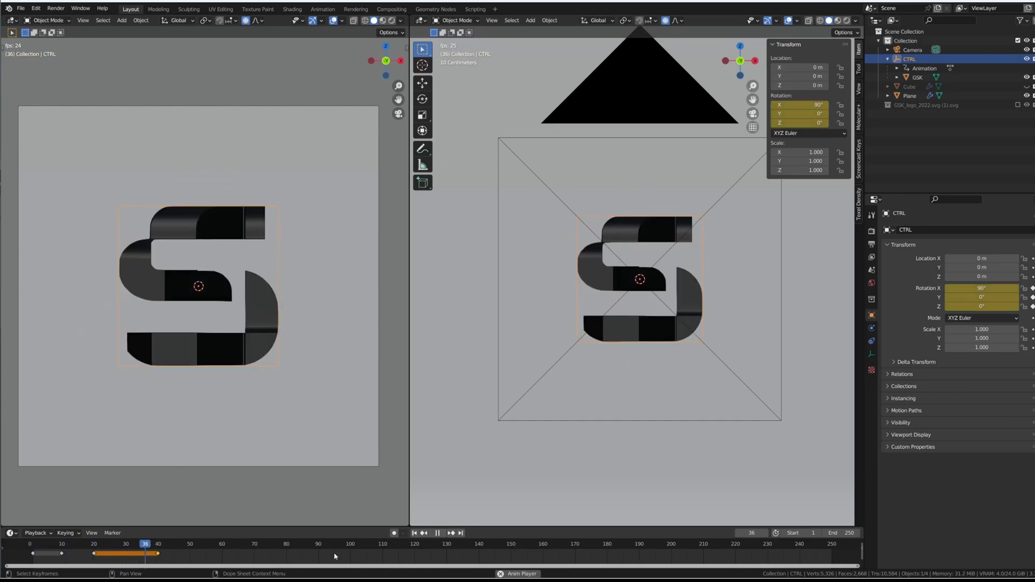
pyautogui.click(190, 544)
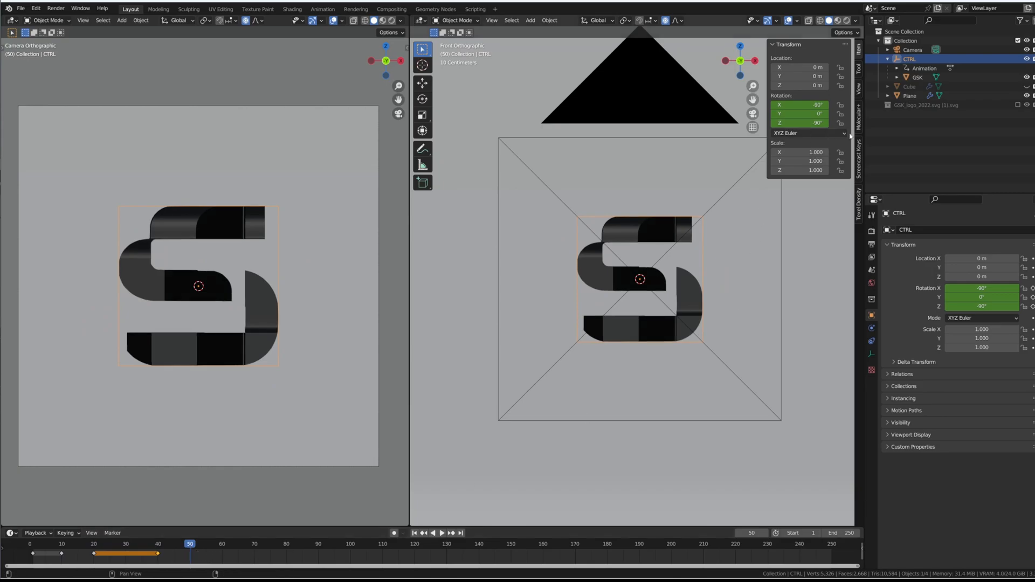
pyautogui.click(799, 123)
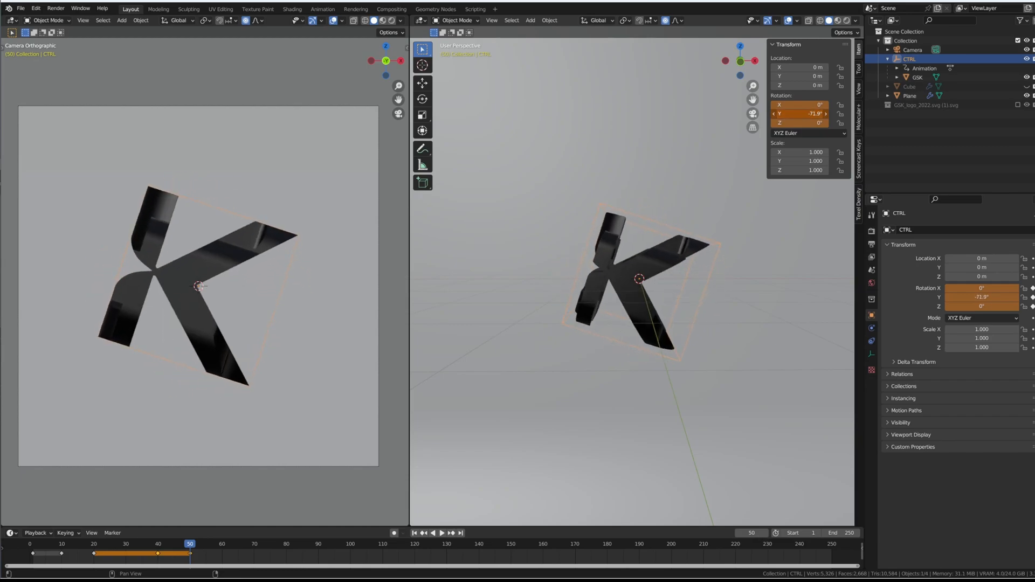
# - Key and hold the K view, retiming its keyframes between frames 50 and 70
pyautogui.click(807, 114)
pyautogui.write('-90')
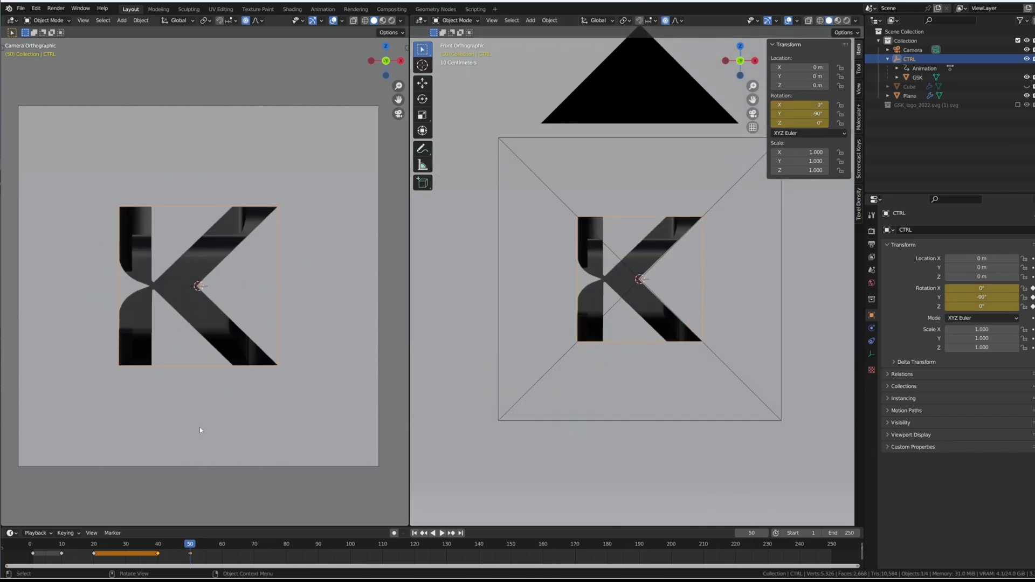
pyautogui.click(443, 533)
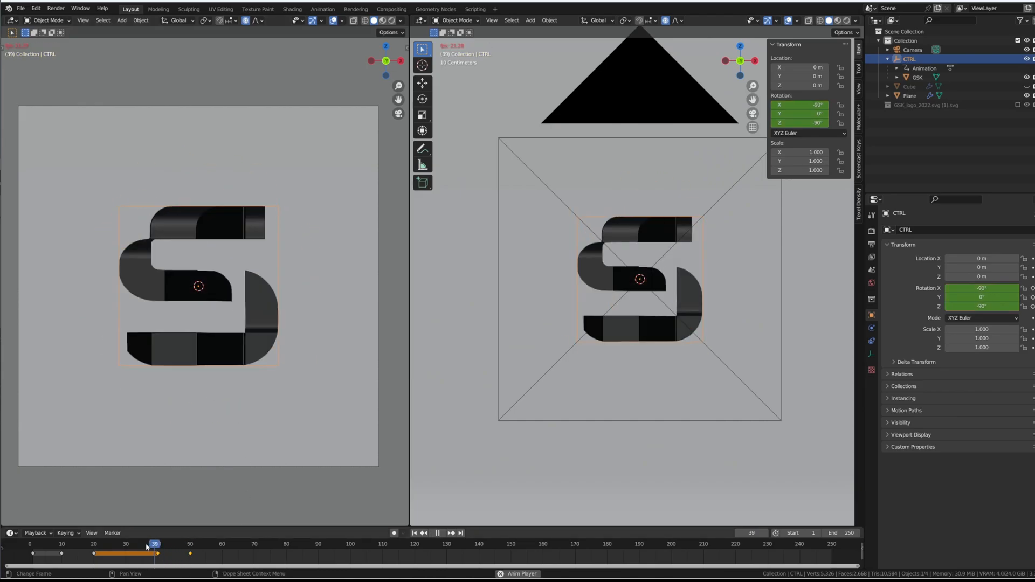
pyautogui.click(225, 543)
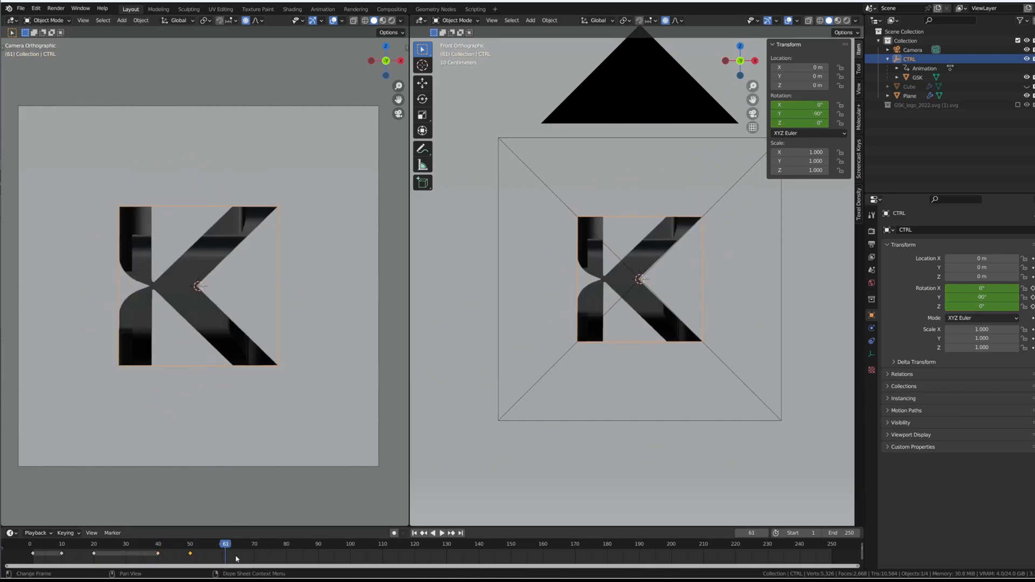
pyautogui.click(443, 533)
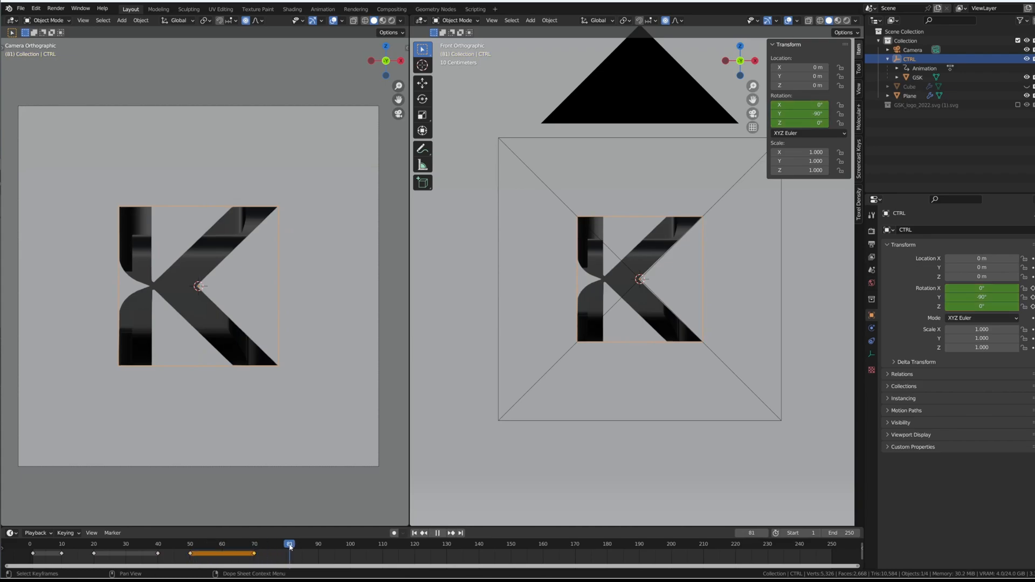
# - Key the return to the G view at frame 80 and play the cycle to check it
pyautogui.click(286, 543)
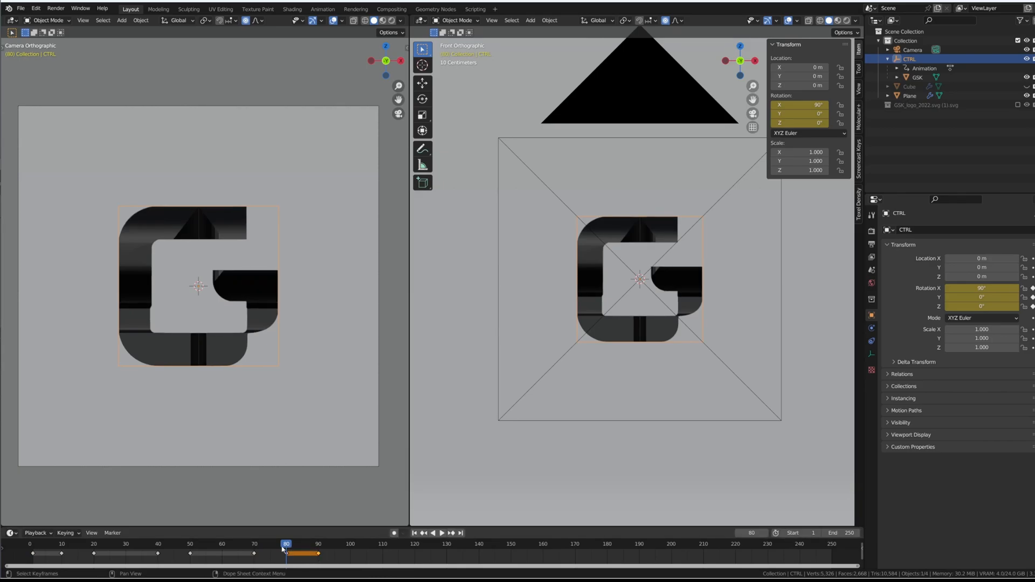
pyautogui.click(439, 533)
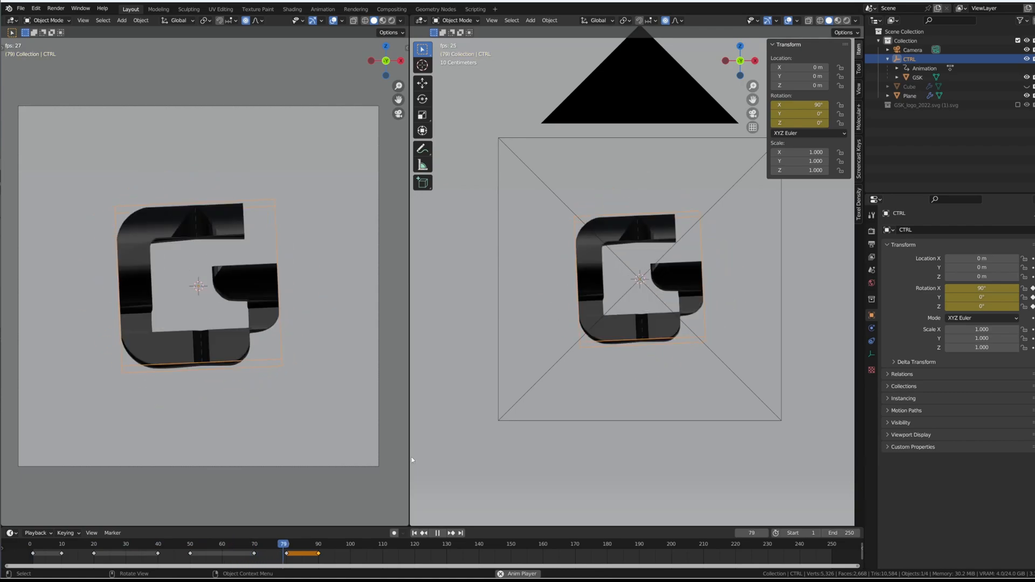
# - Retime the middle block of keyframes so the G view holds until about frame 93
pyautogui.click(330, 544)
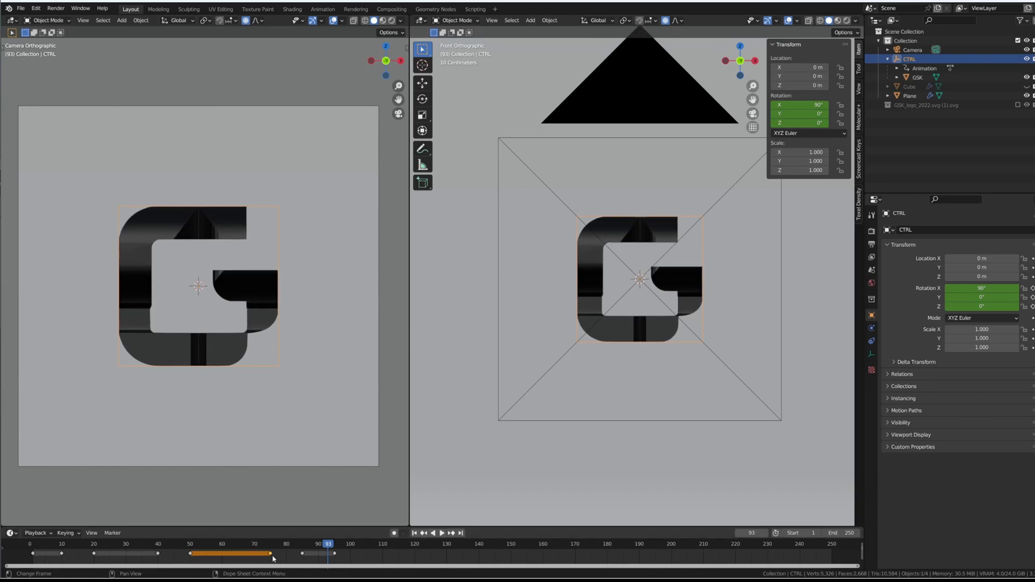
pyautogui.click(441, 533)
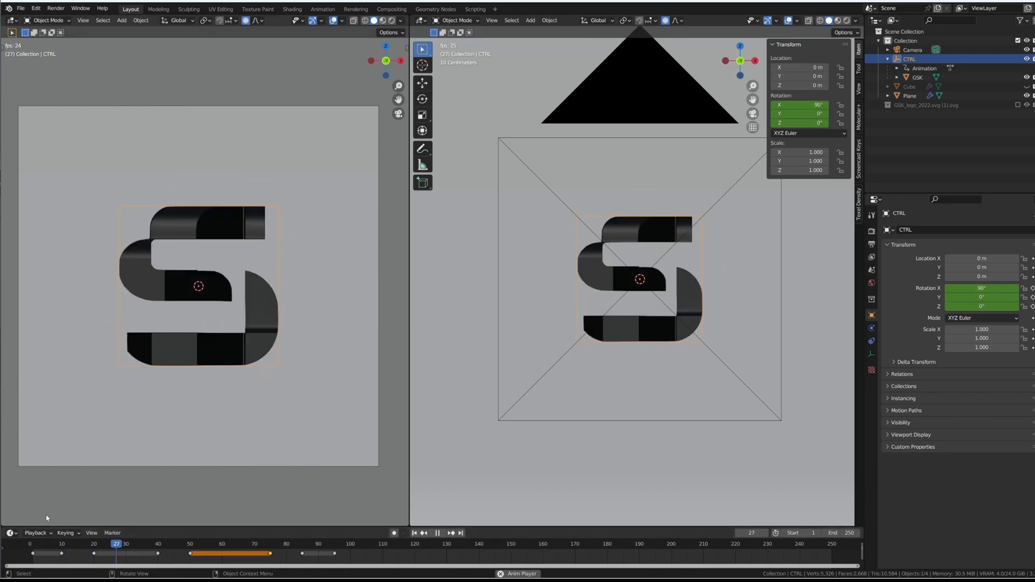
pyautogui.click(266, 544)
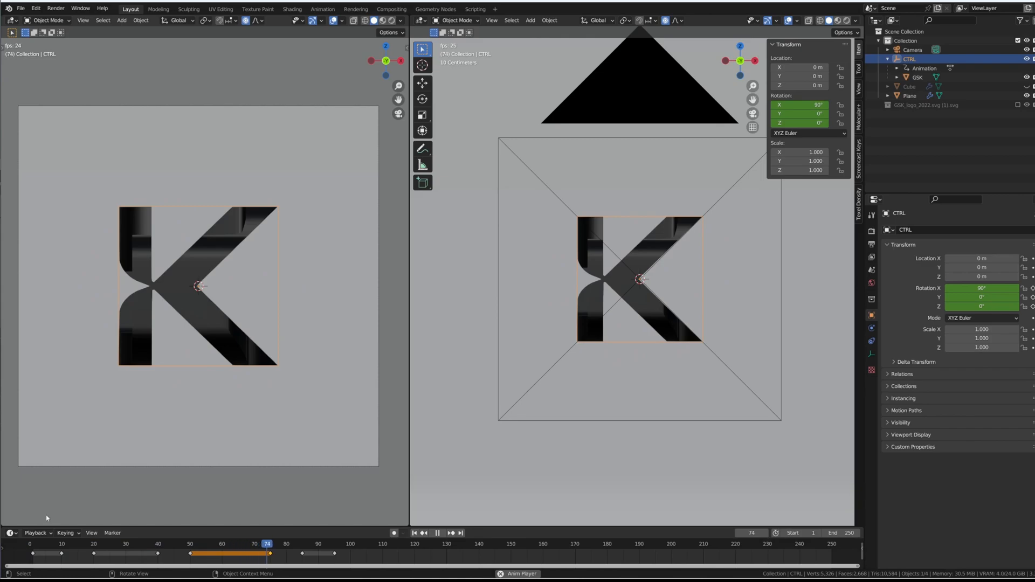
# - End the scene at frame 95, play the loop, and select the GSK letters
pyautogui.click(366, 544)
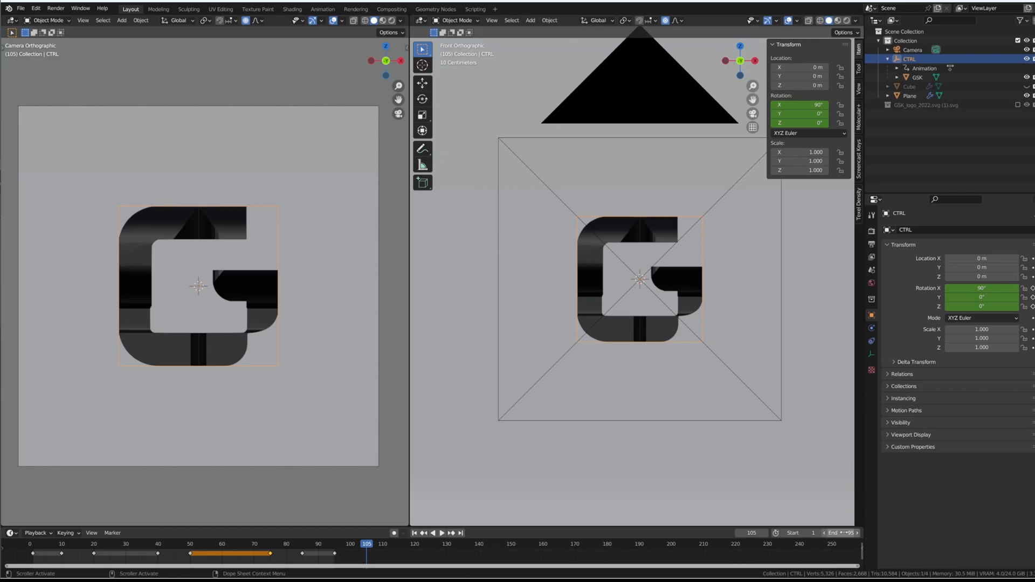
pyautogui.click(414, 533)
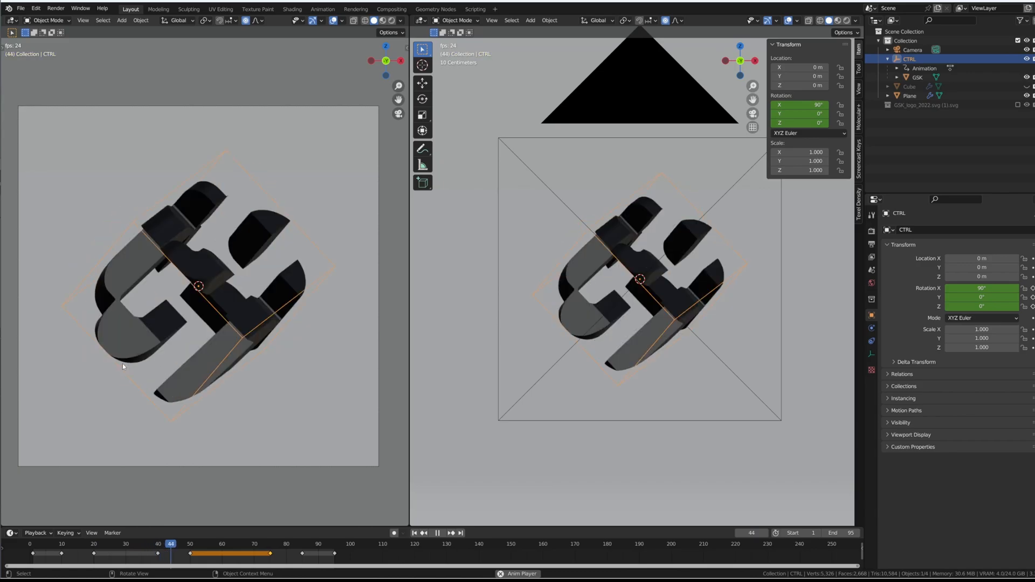
pyautogui.click(322, 544)
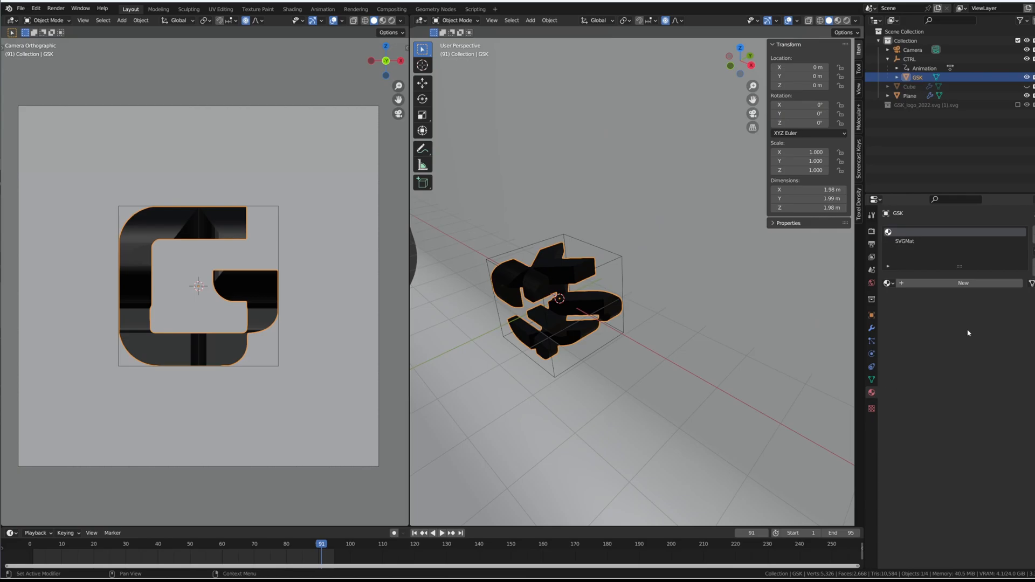
# - Give GSK a new white material and set the backdrop plane's Base Color to orange, viewed in rendered shading
pyautogui.click(905, 240)
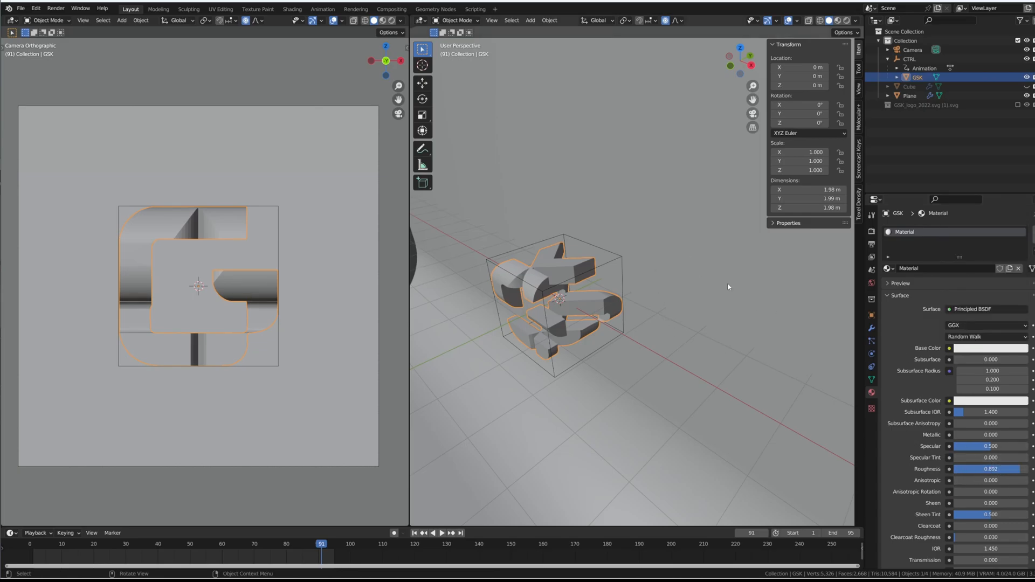
pyautogui.click(910, 95)
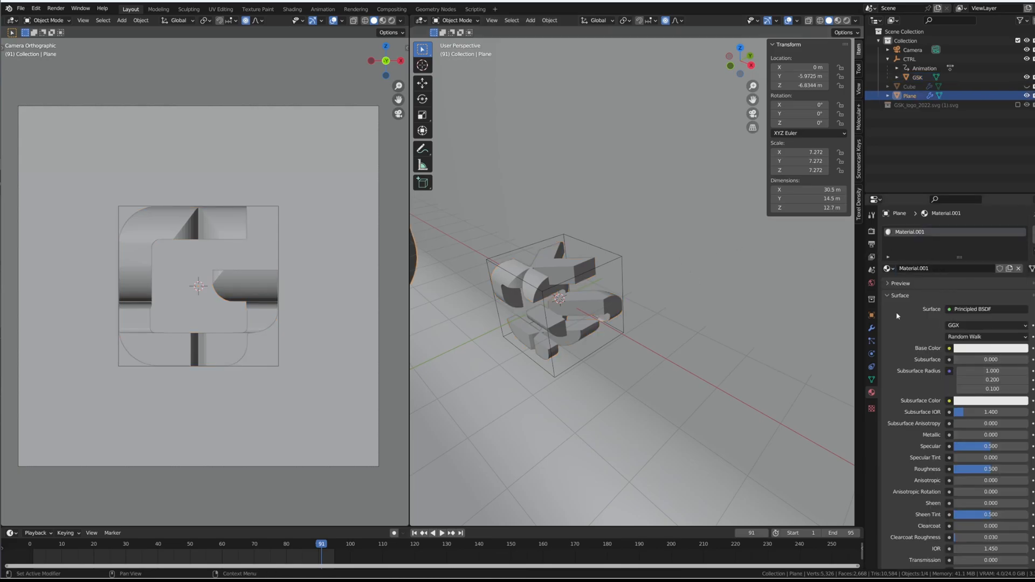
pyautogui.click(990, 348)
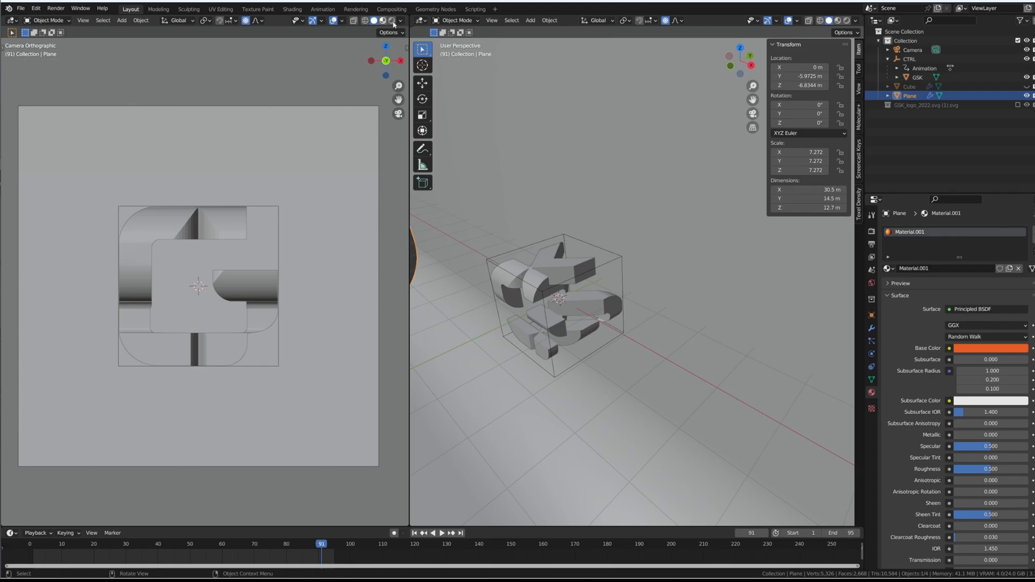
pyautogui.click(383, 21)
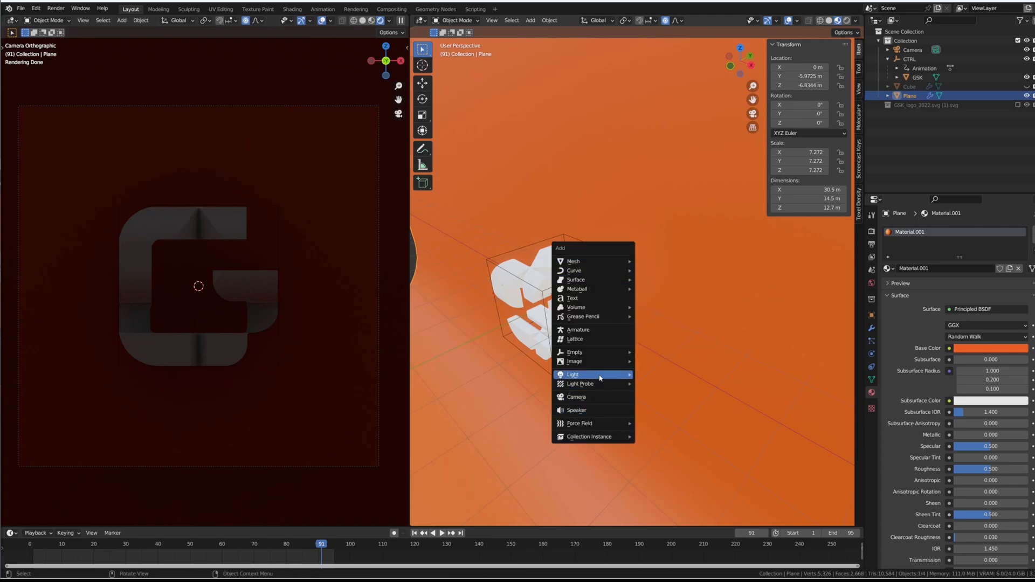
# - Add a 600 W area light, move it beside the cube and enlarge it
pyautogui.click(573, 374)
pyautogui.write('1000')
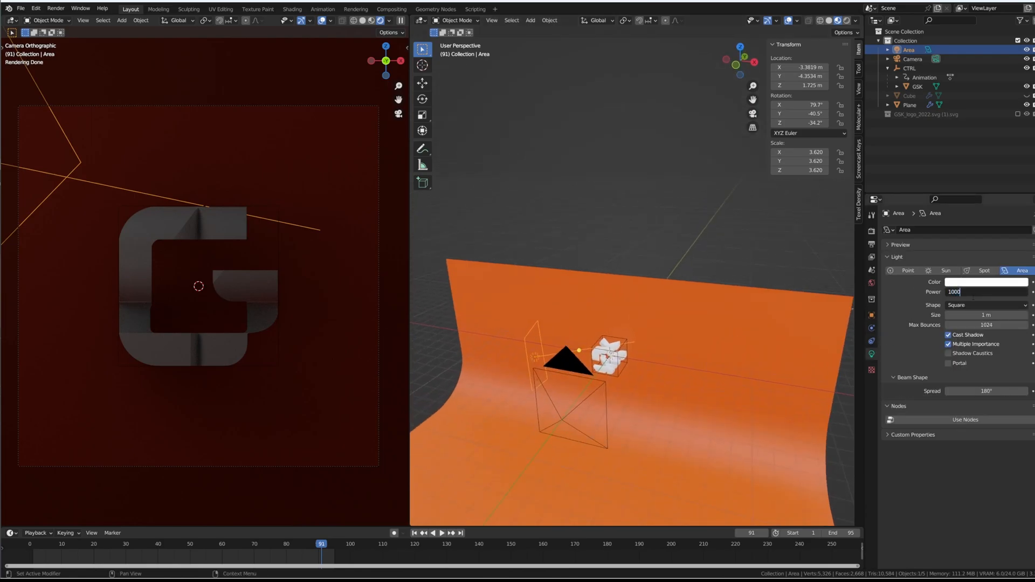
pyautogui.write('600')
pyautogui.press('Return')
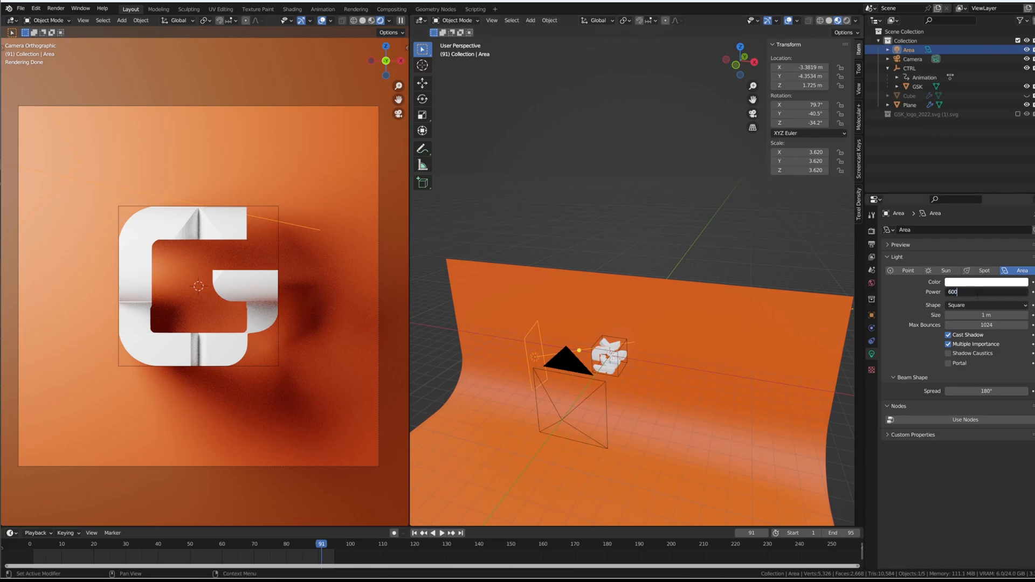
pyautogui.press('Return')
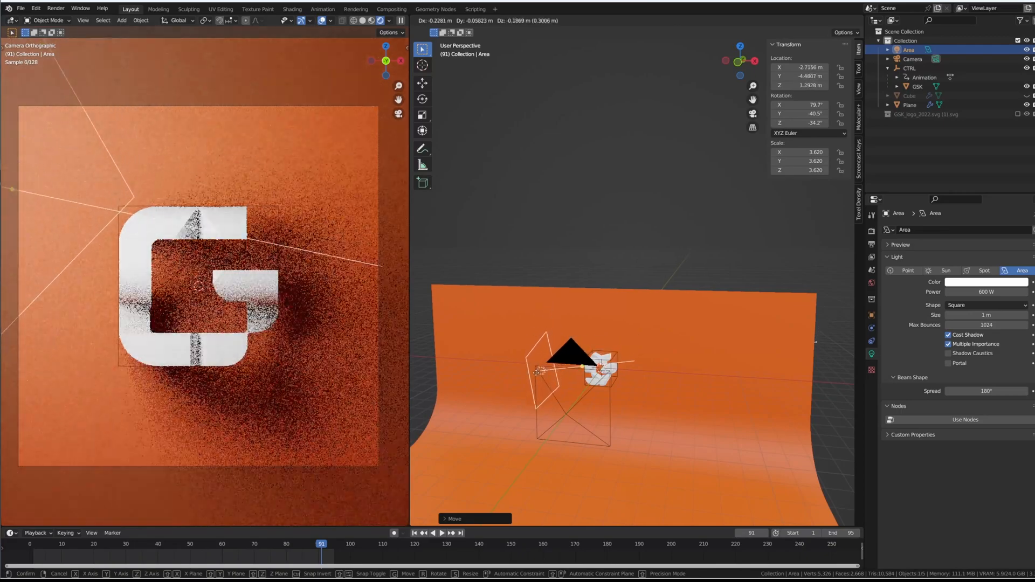
pyautogui.click(531, 369)
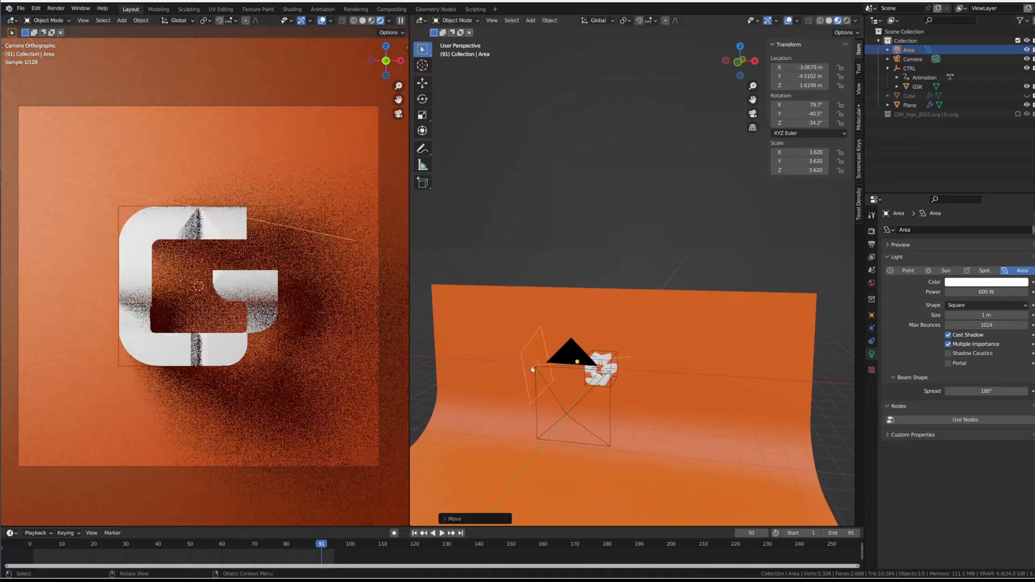
pyautogui.press('s')
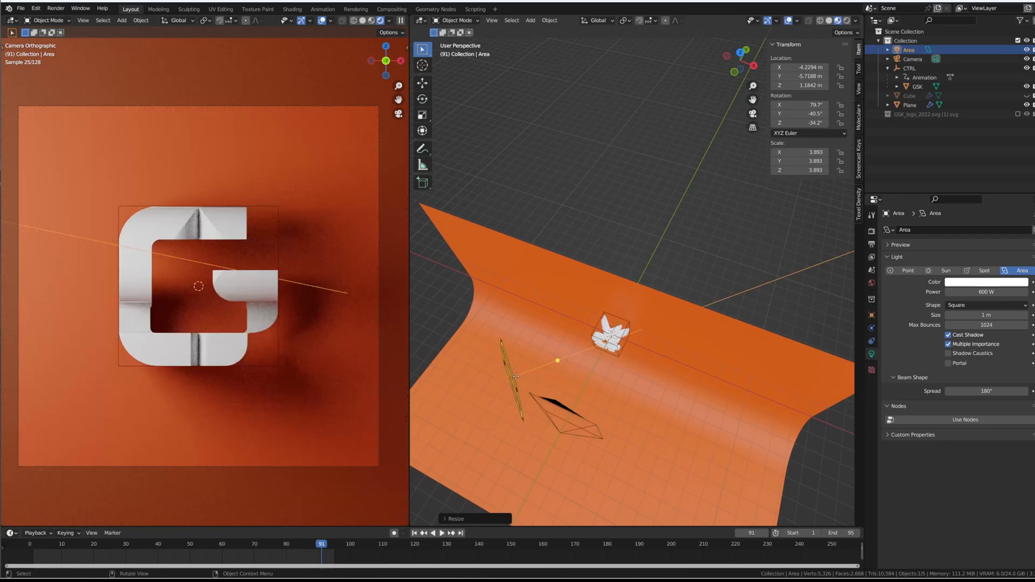
# - Reposition and angle the area light toward the letters for a soft shadow across the G, then duplicate it
pyautogui.click(911, 104)
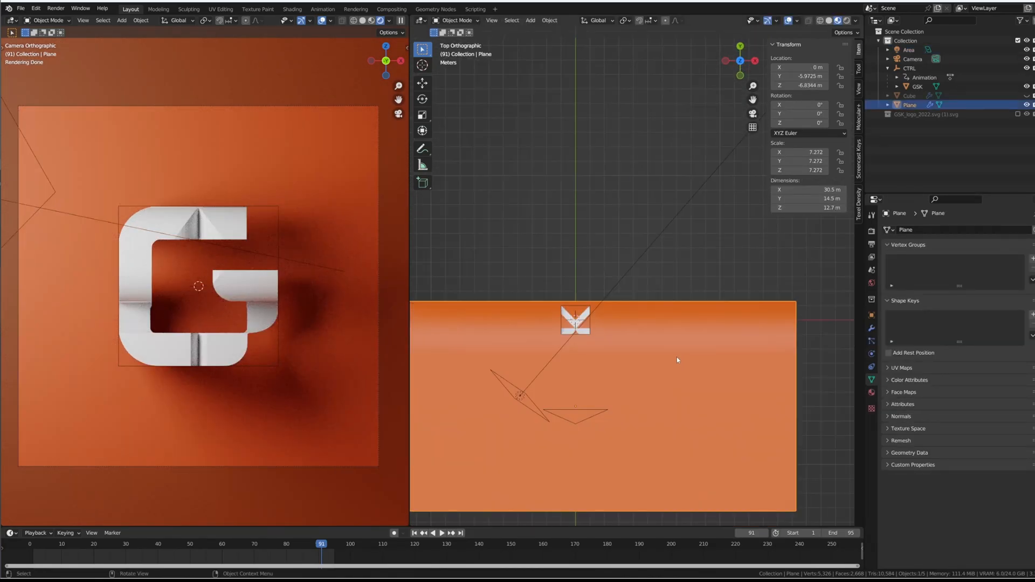
pyautogui.press('g')
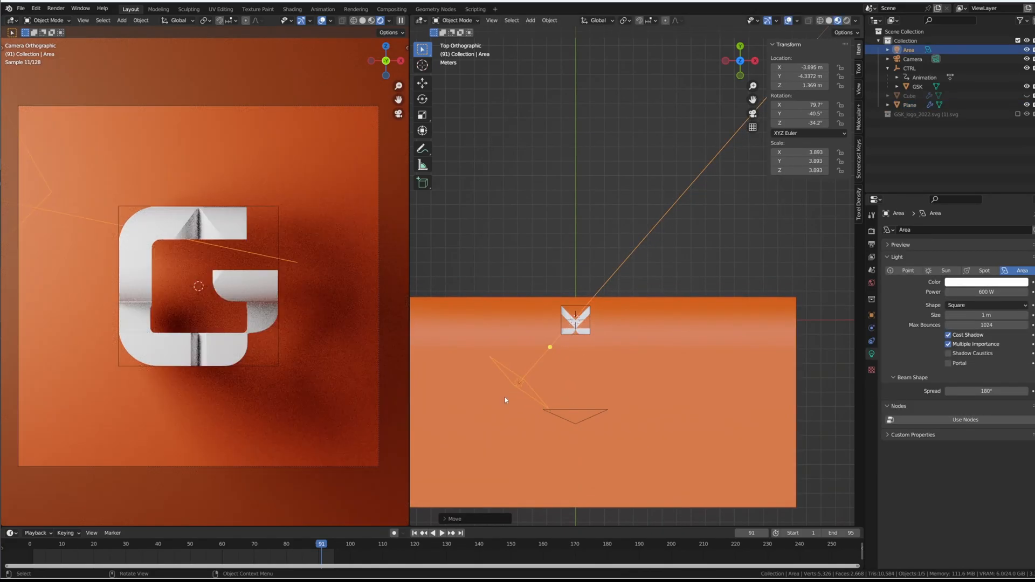
pyautogui.press('g')
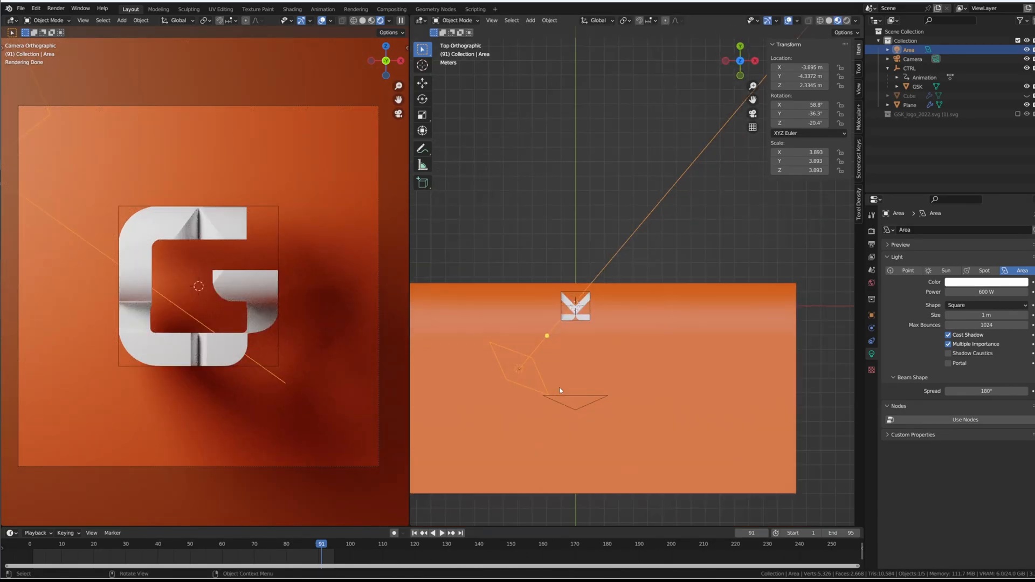
pyautogui.press('g')
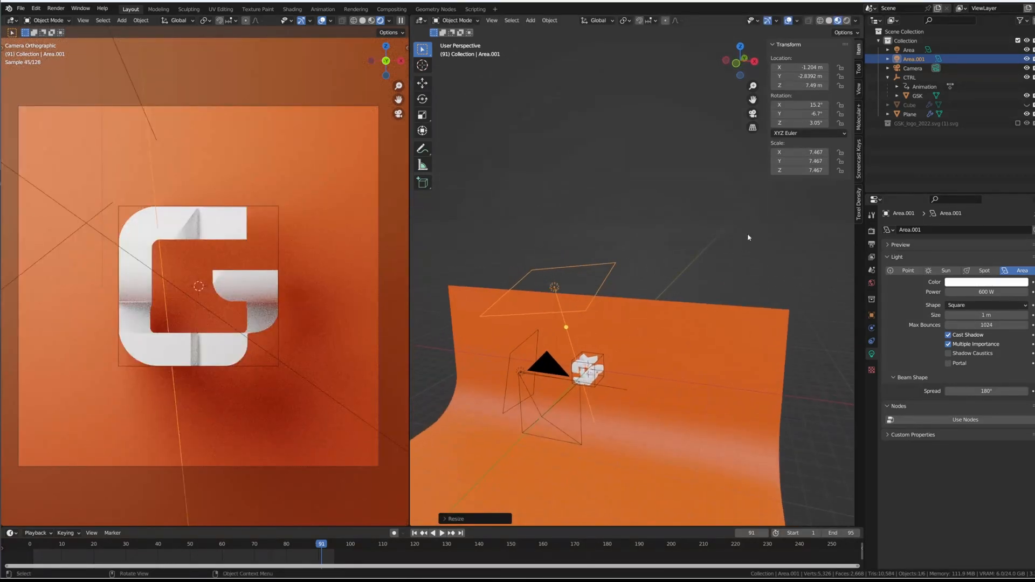
# - Place the duplicated, larger area light above the cube to brighten the scene
pyautogui.click(910, 113)
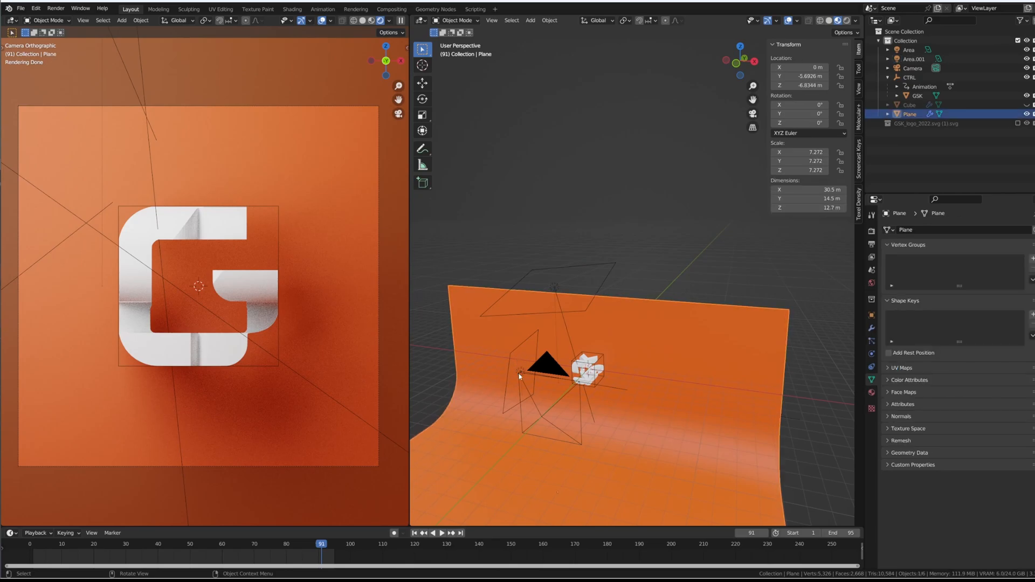
pyautogui.click(913, 67)
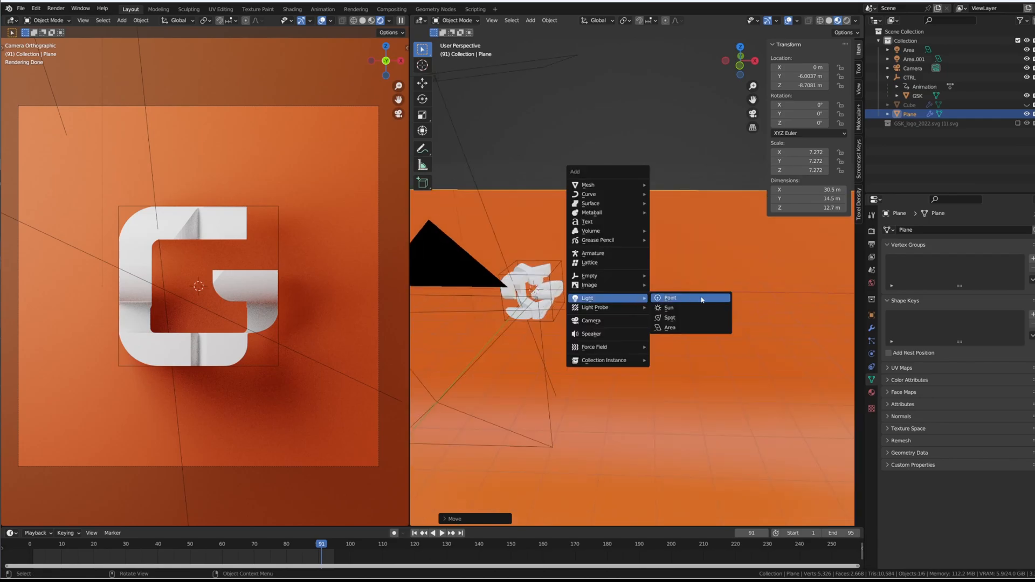
# - Add a point light near the cube at 104.5 W power and 1.68 m radius, then play the render preview
pyautogui.click(670, 298)
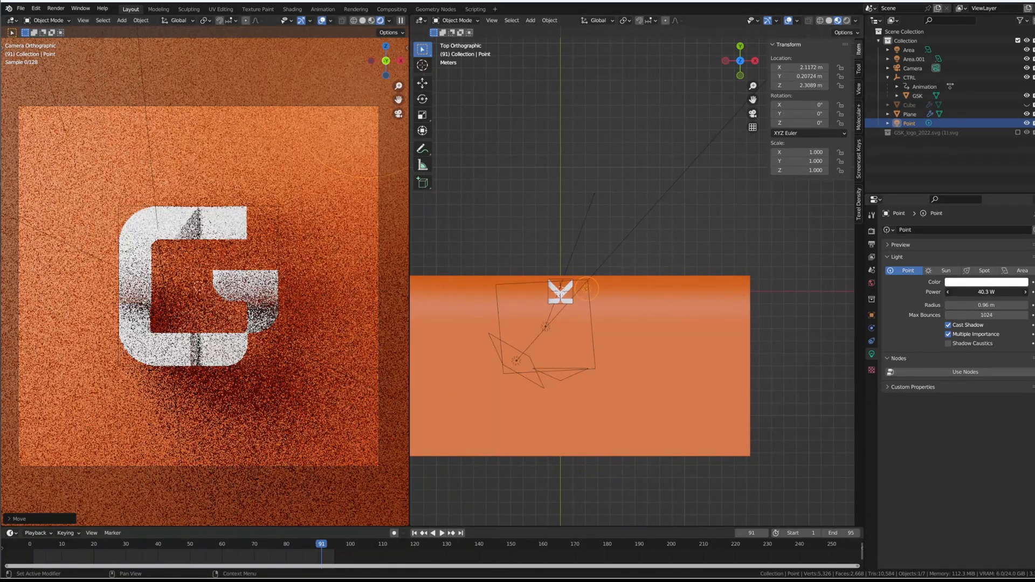
pyautogui.click(985, 292)
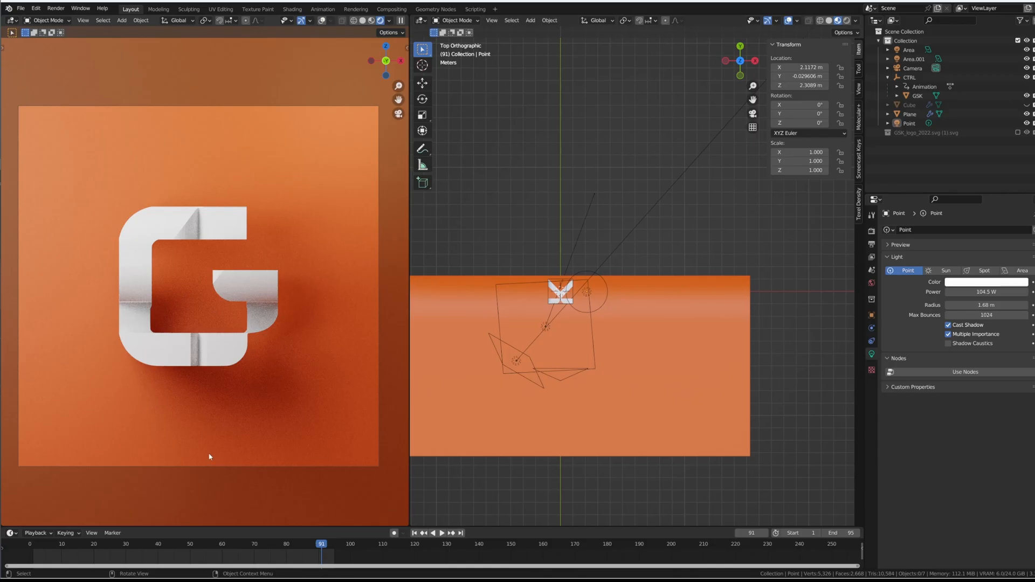
pyautogui.click(227, 543)
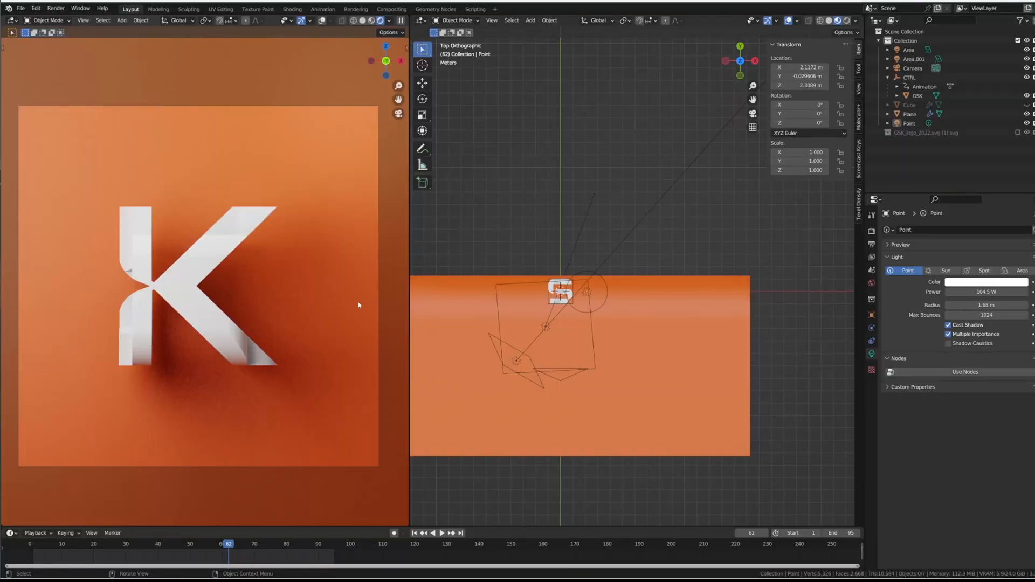